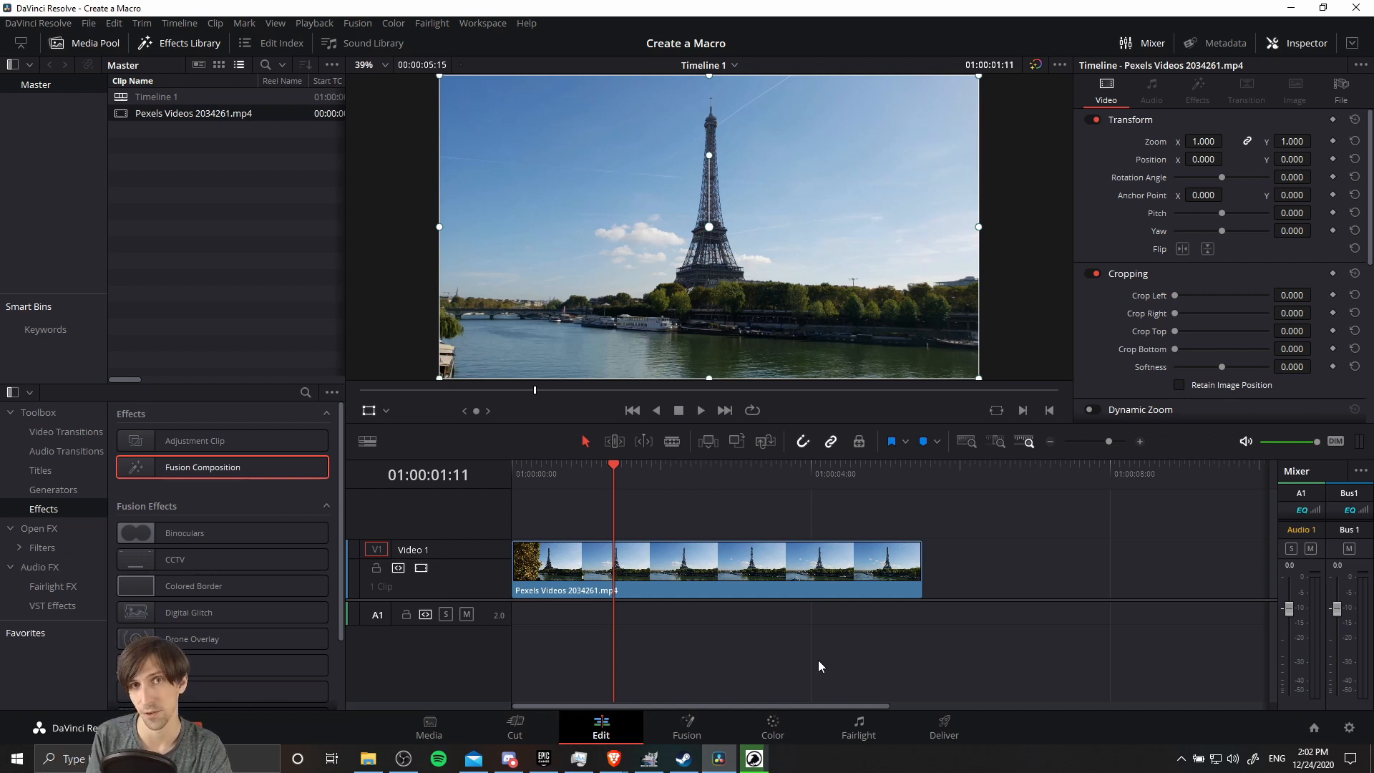
mouse_move(640, 514)
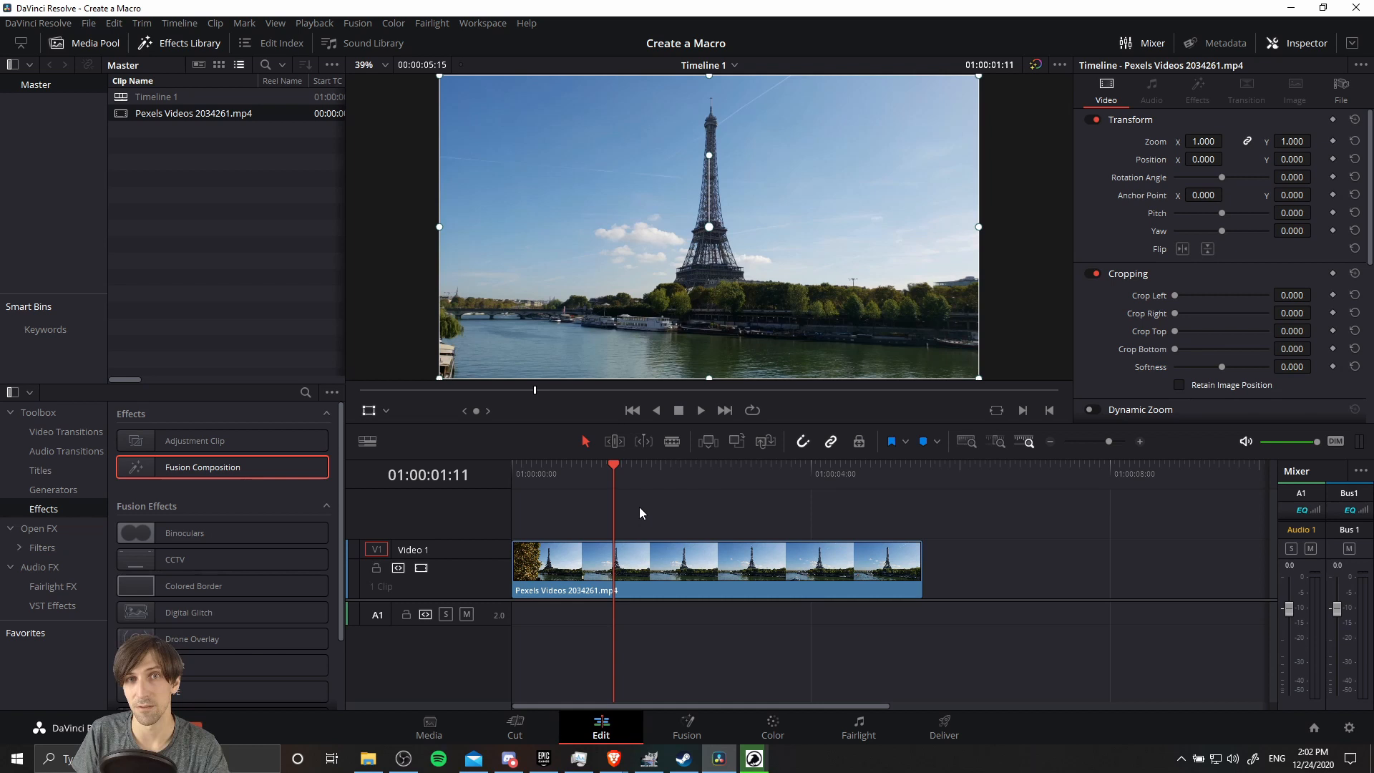
mouse_move(659, 512)
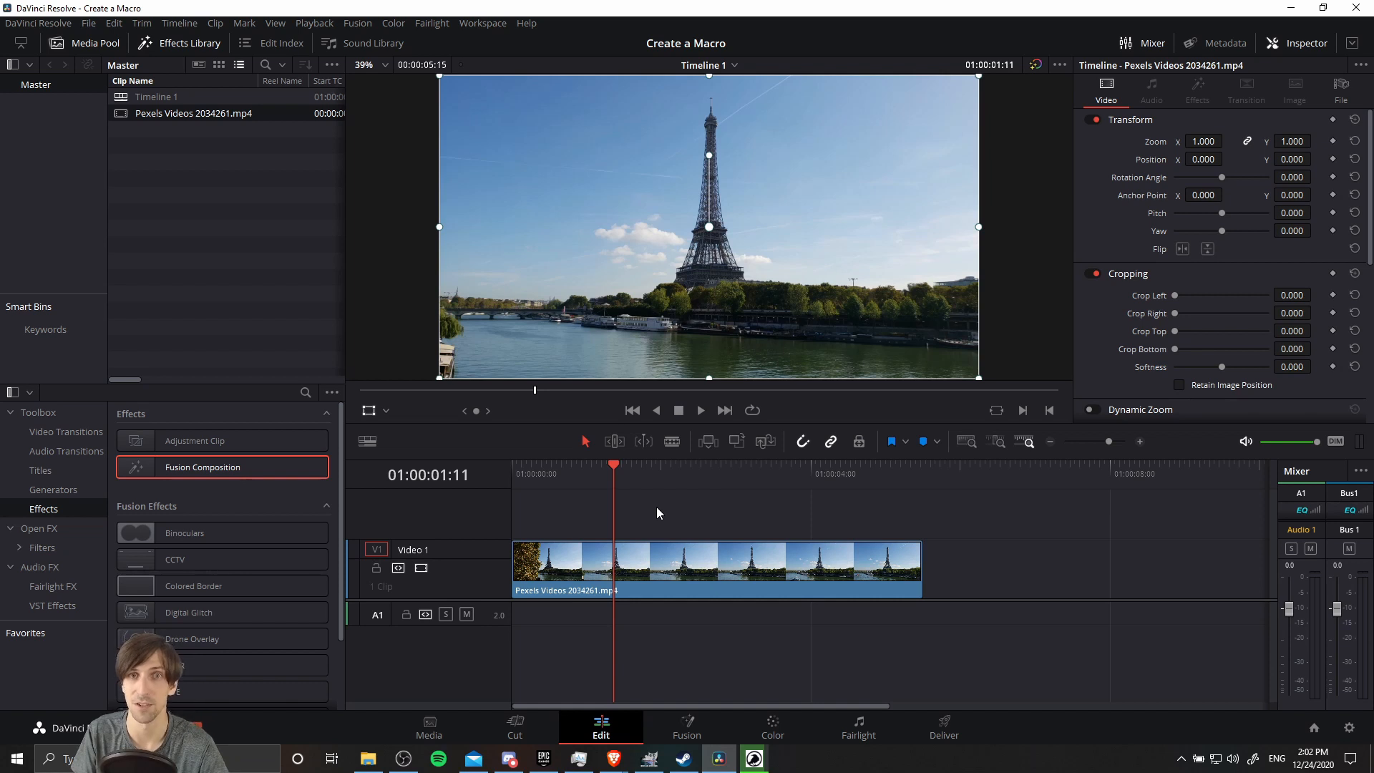
mouse_move(709, 519)
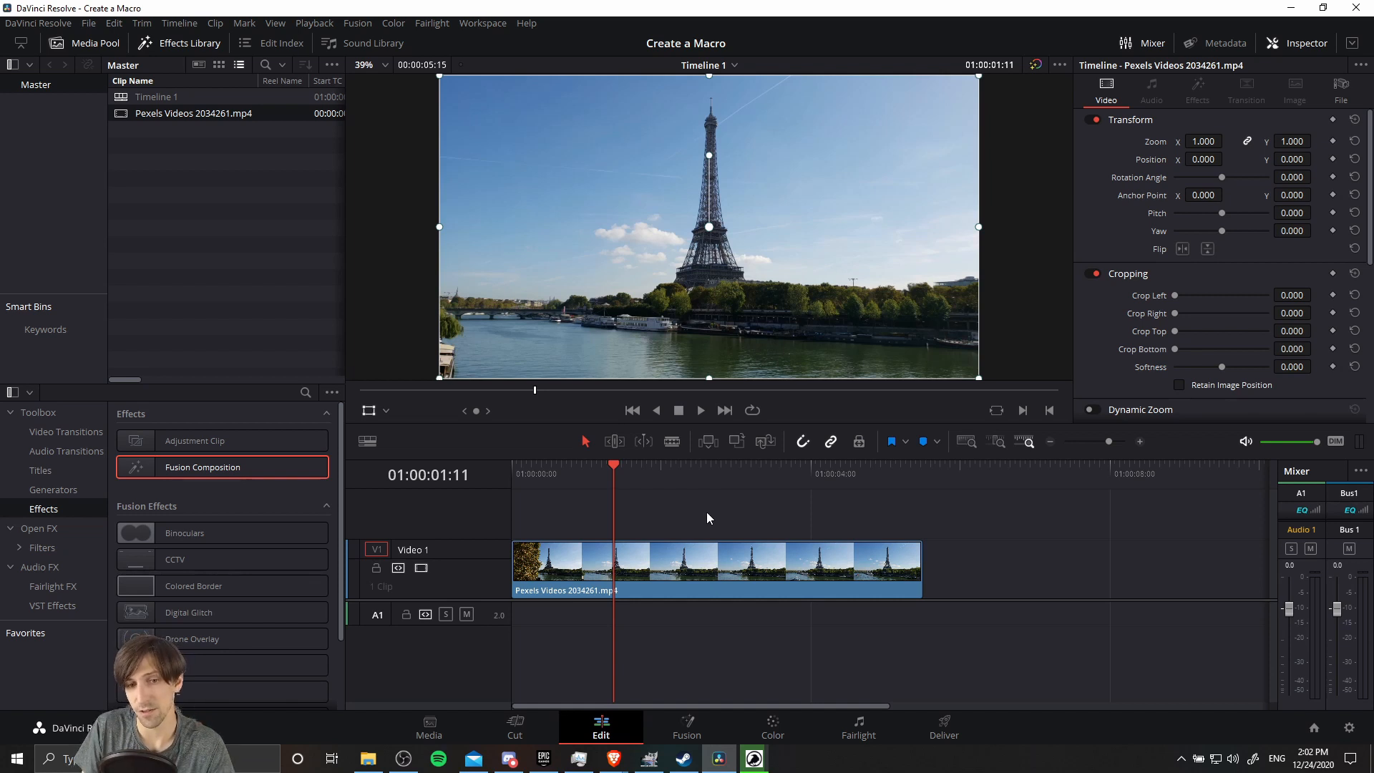
mouse_move(381, 461)
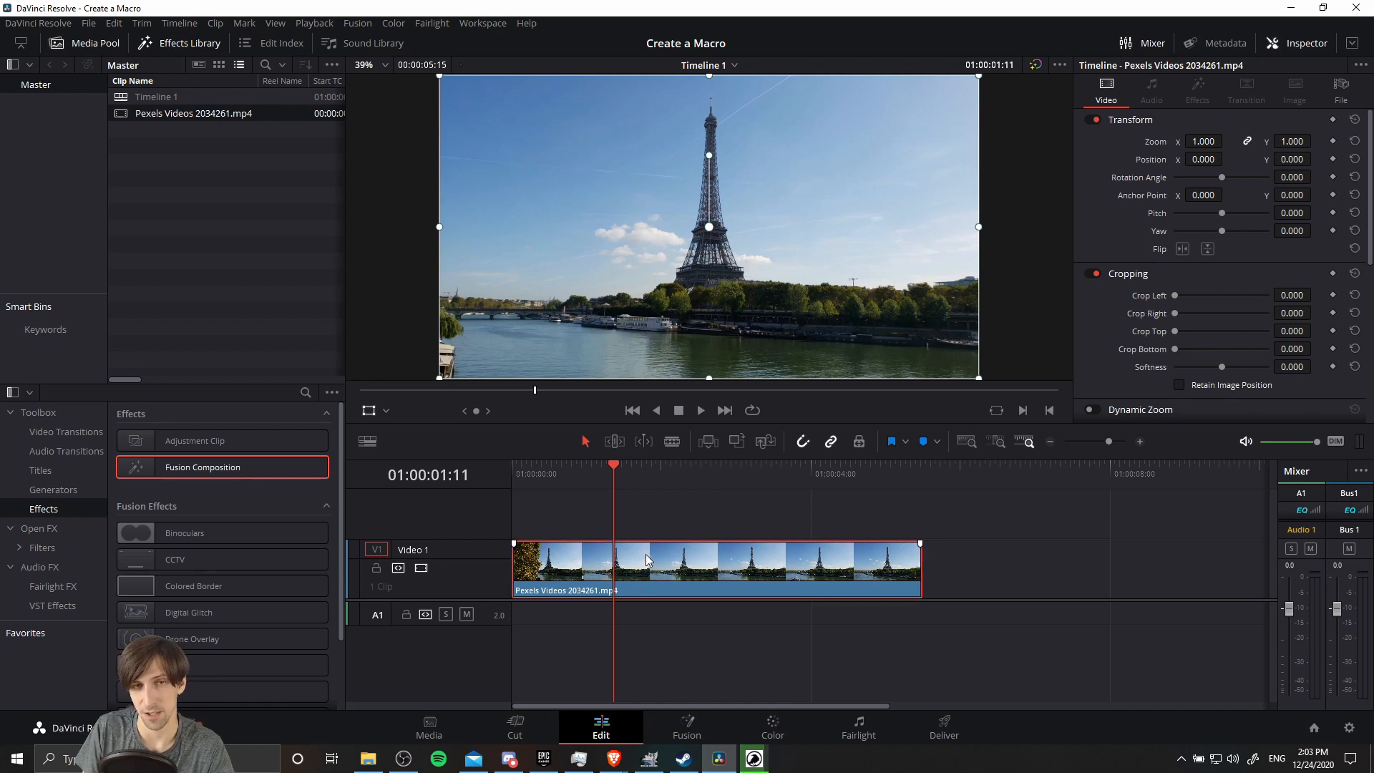
mouse_move(587, 721)
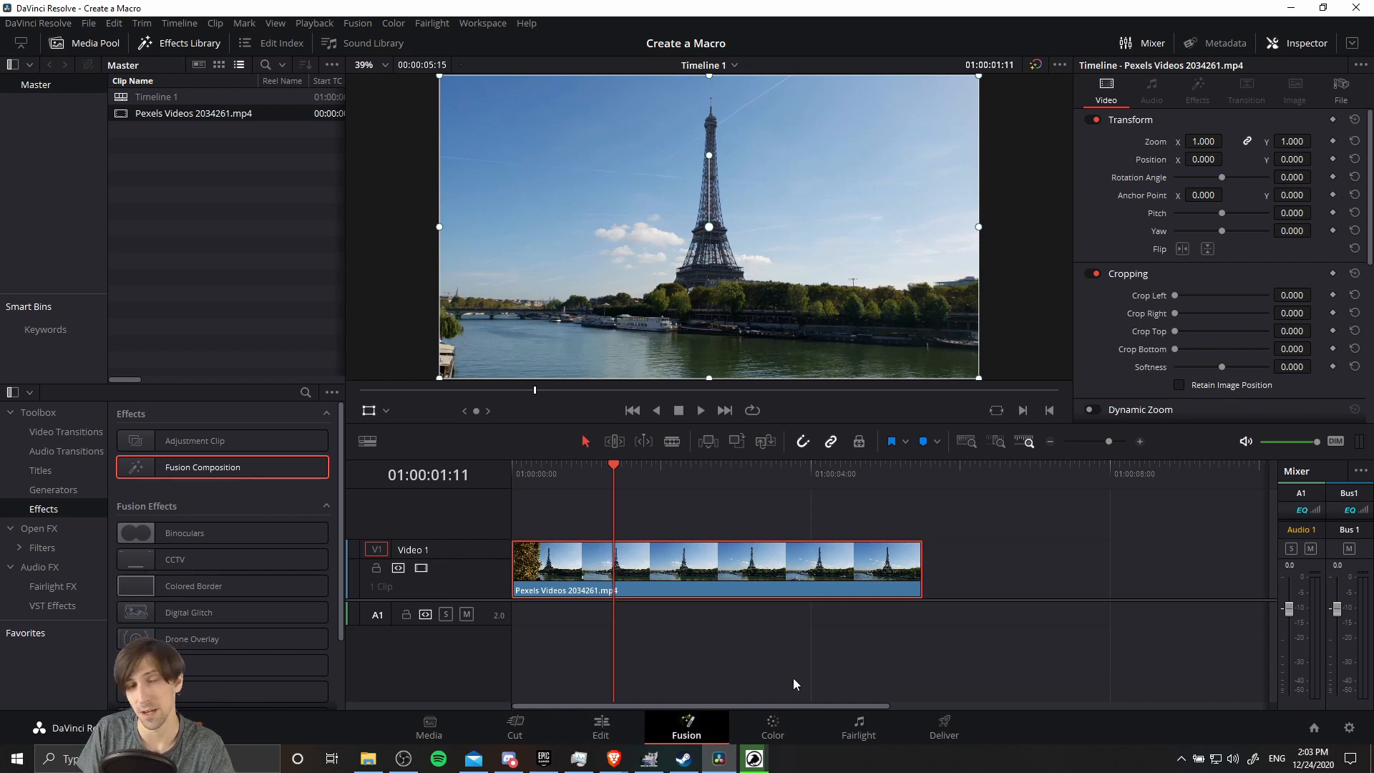
- Switch to the Fusion page and view MediaIn1 wired straight into MediaOut1
click(686, 728)
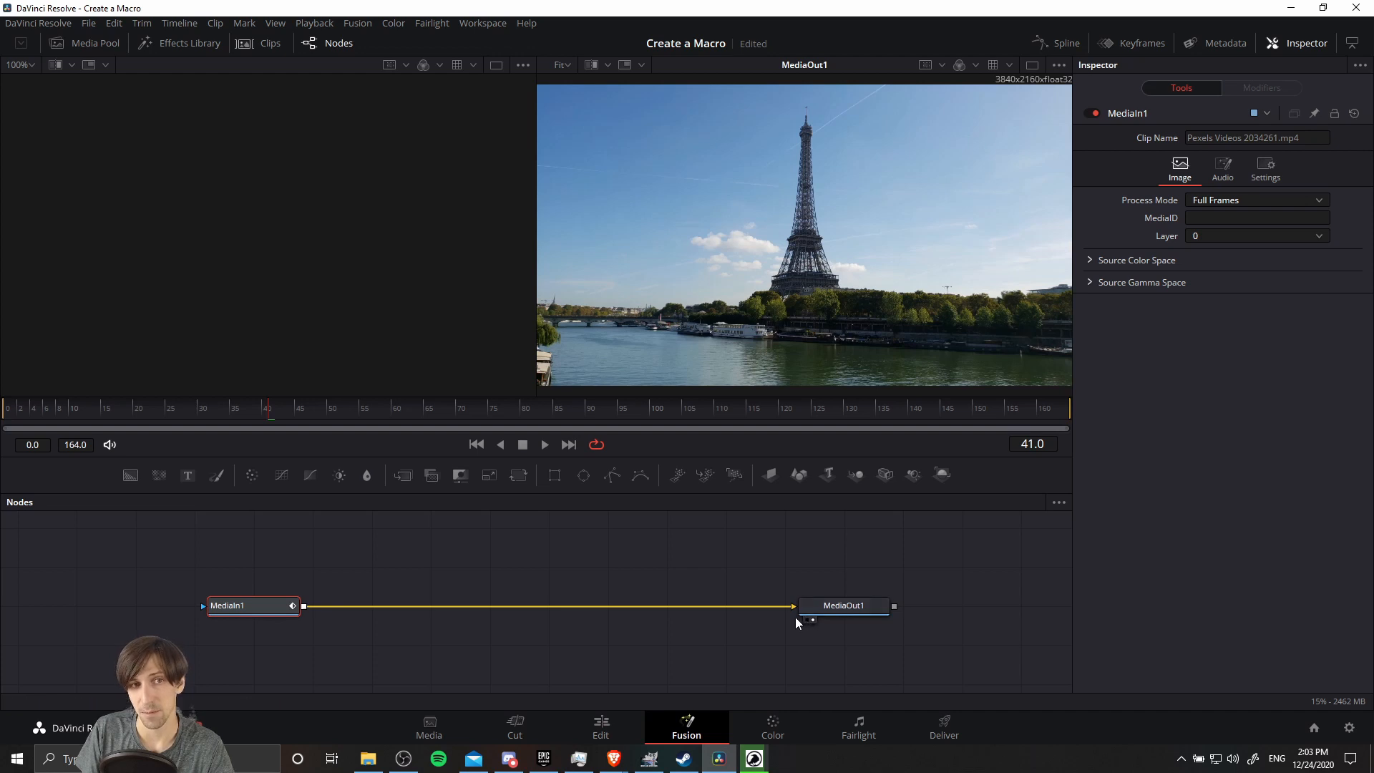
mouse_move(539, 570)
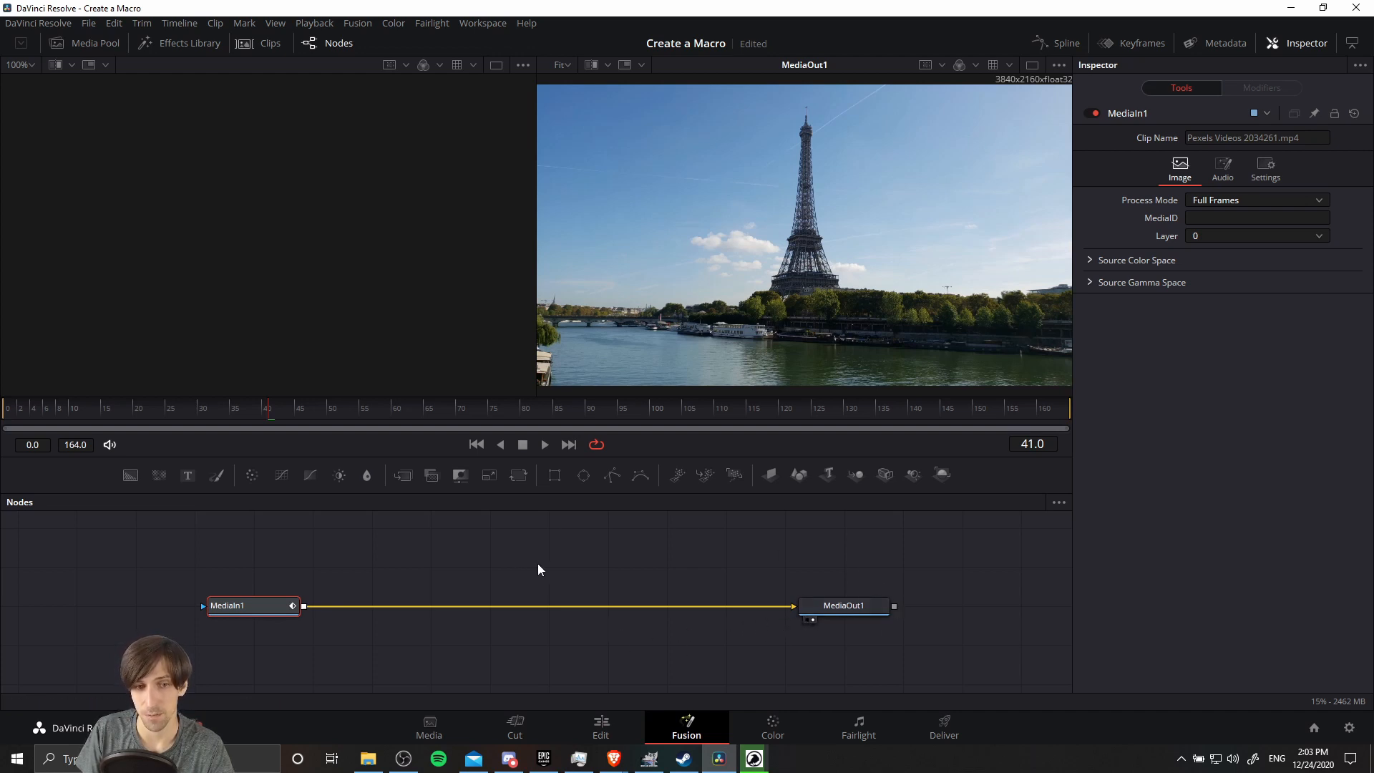
mouse_move(429, 528)
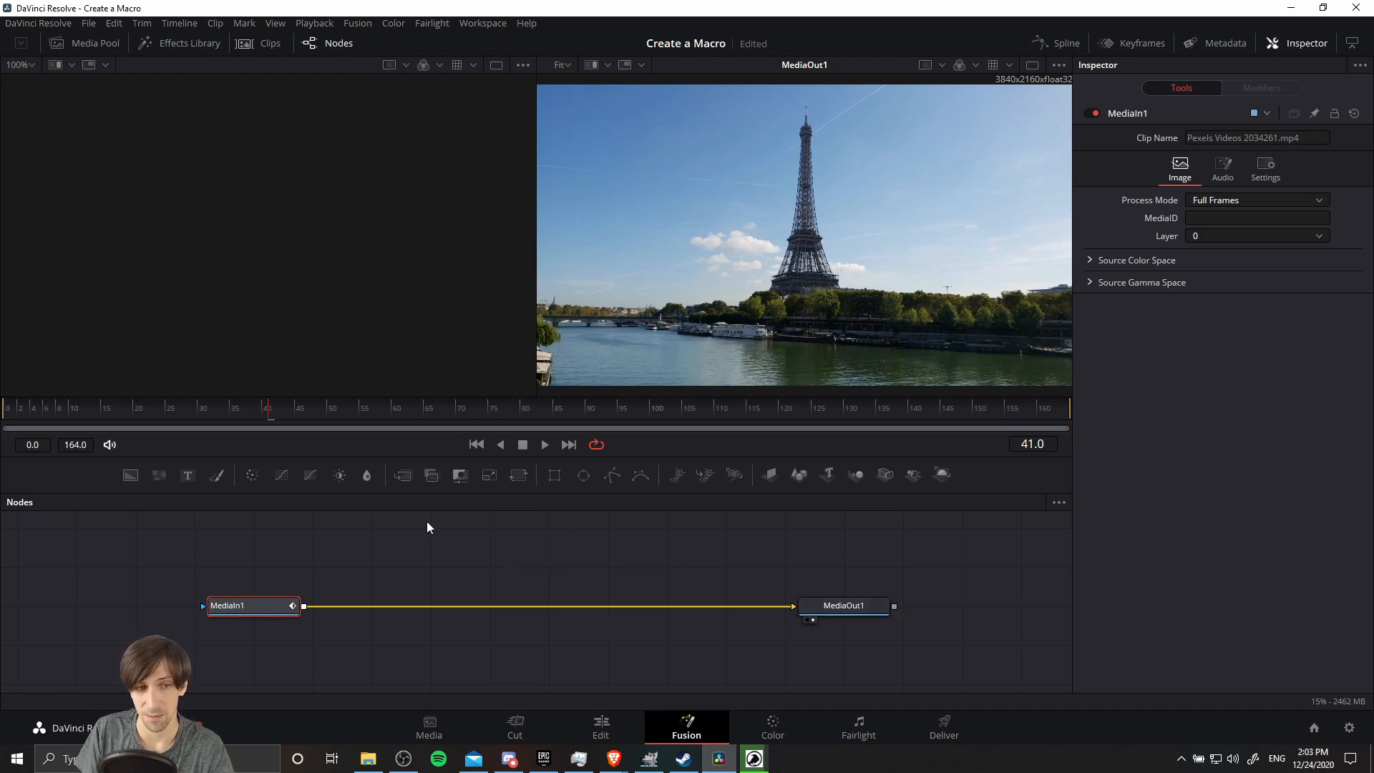
mouse_move(946, 614)
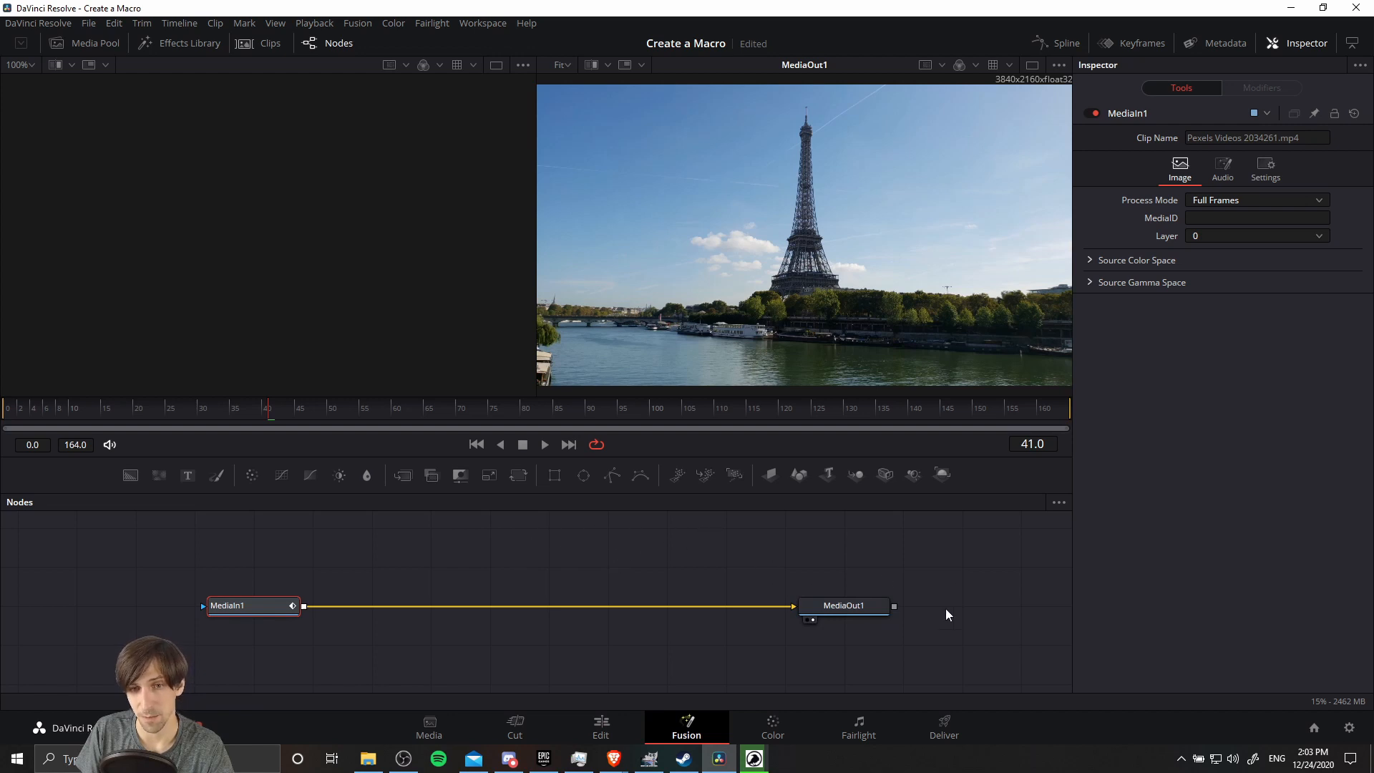
mouse_move(803, 606)
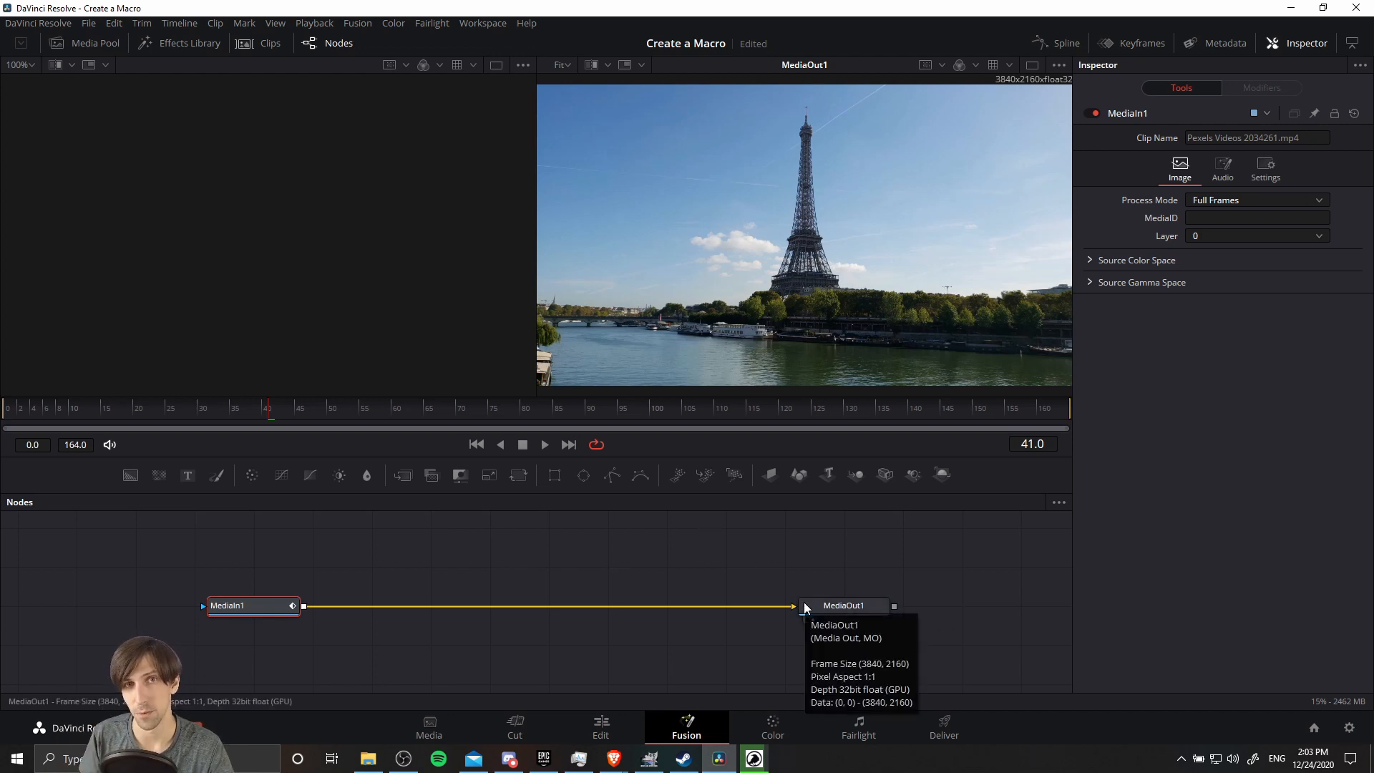
click(252, 606)
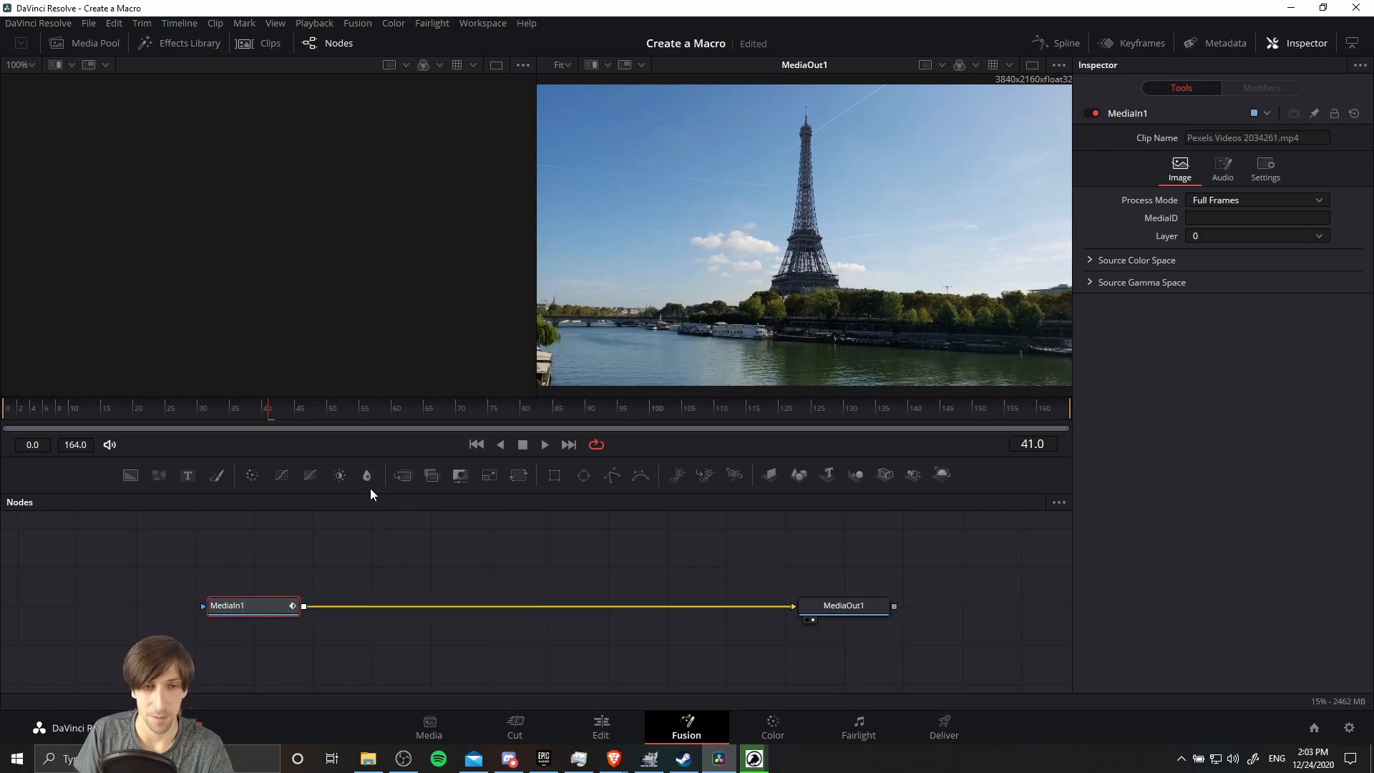
- Insert a Blur (size 10) and a Color Corrector with Saturation 0 after MediaIn1
click(368, 474)
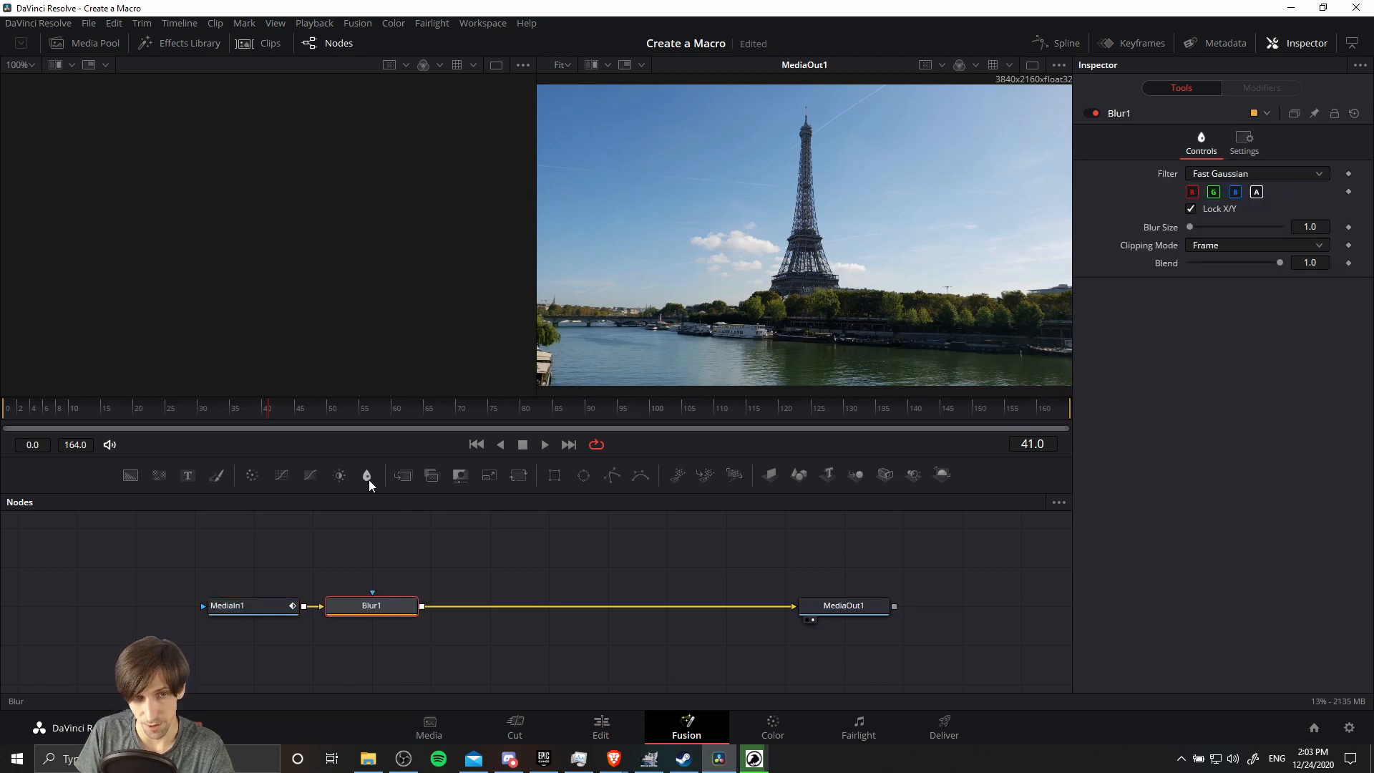
mouse_move(252, 476)
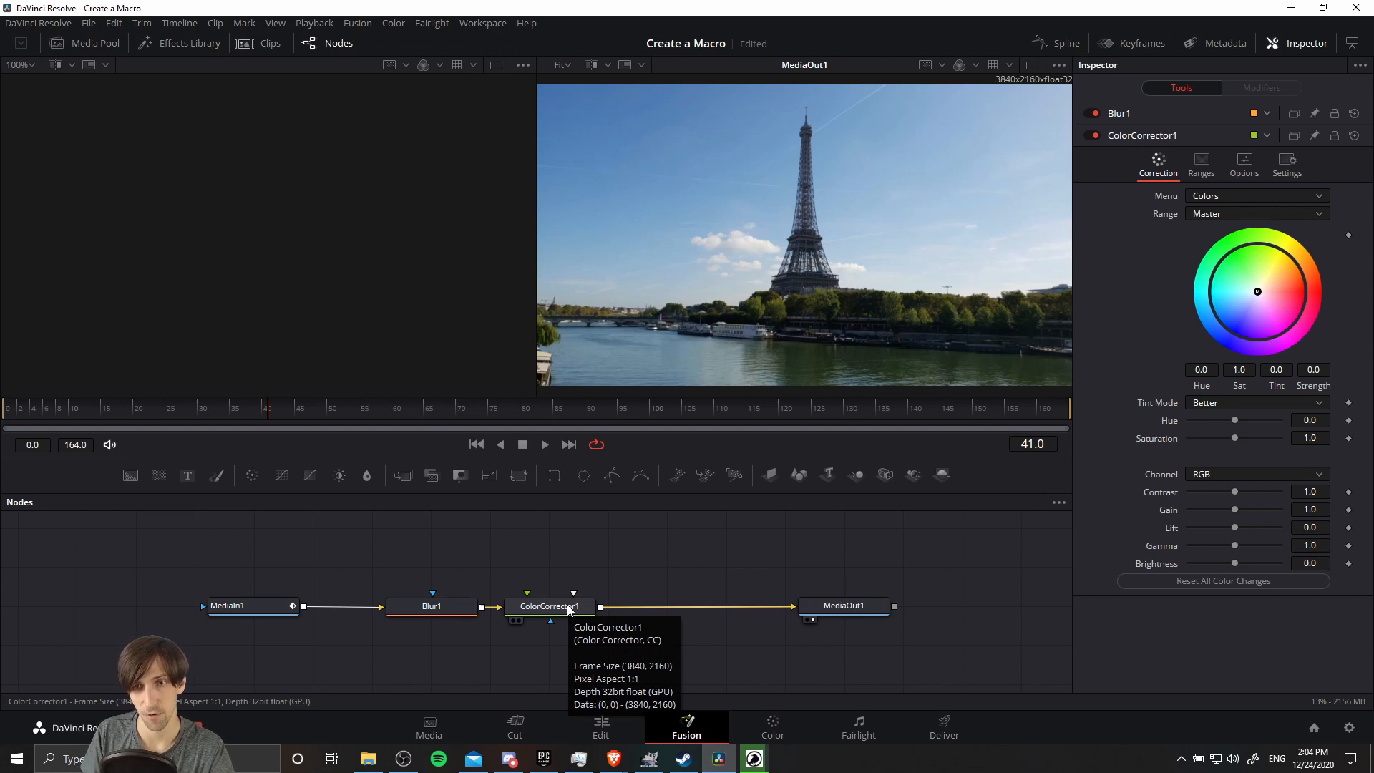
click(549, 605)
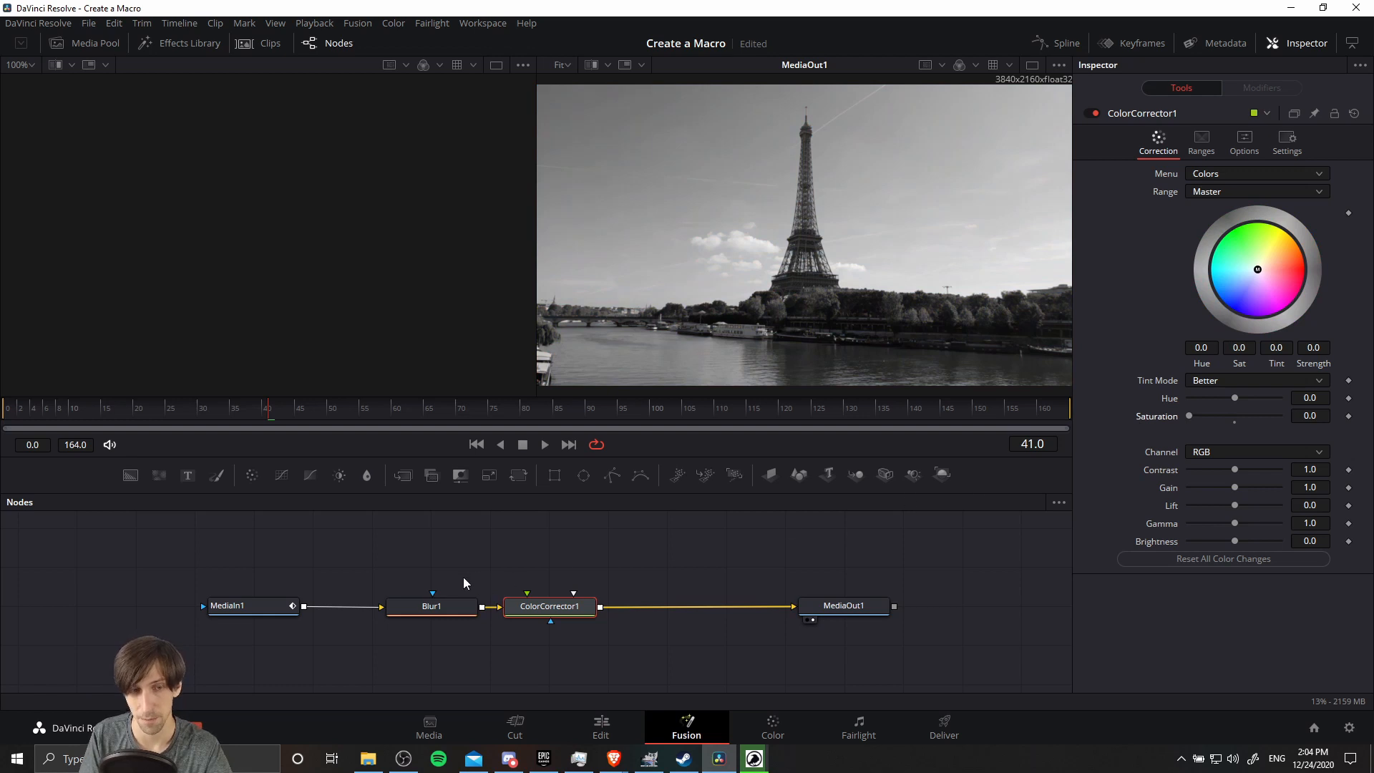
click(415, 607)
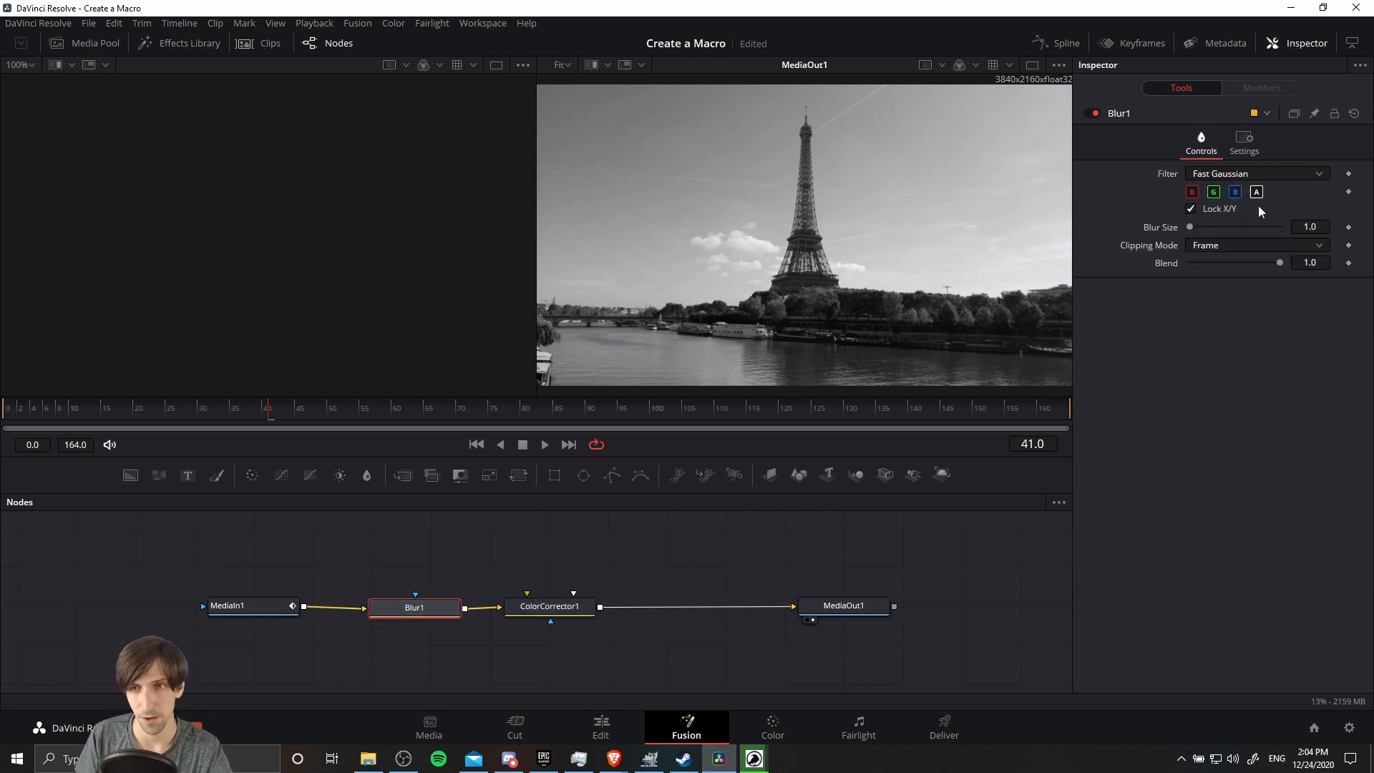
mouse_move(1201, 230)
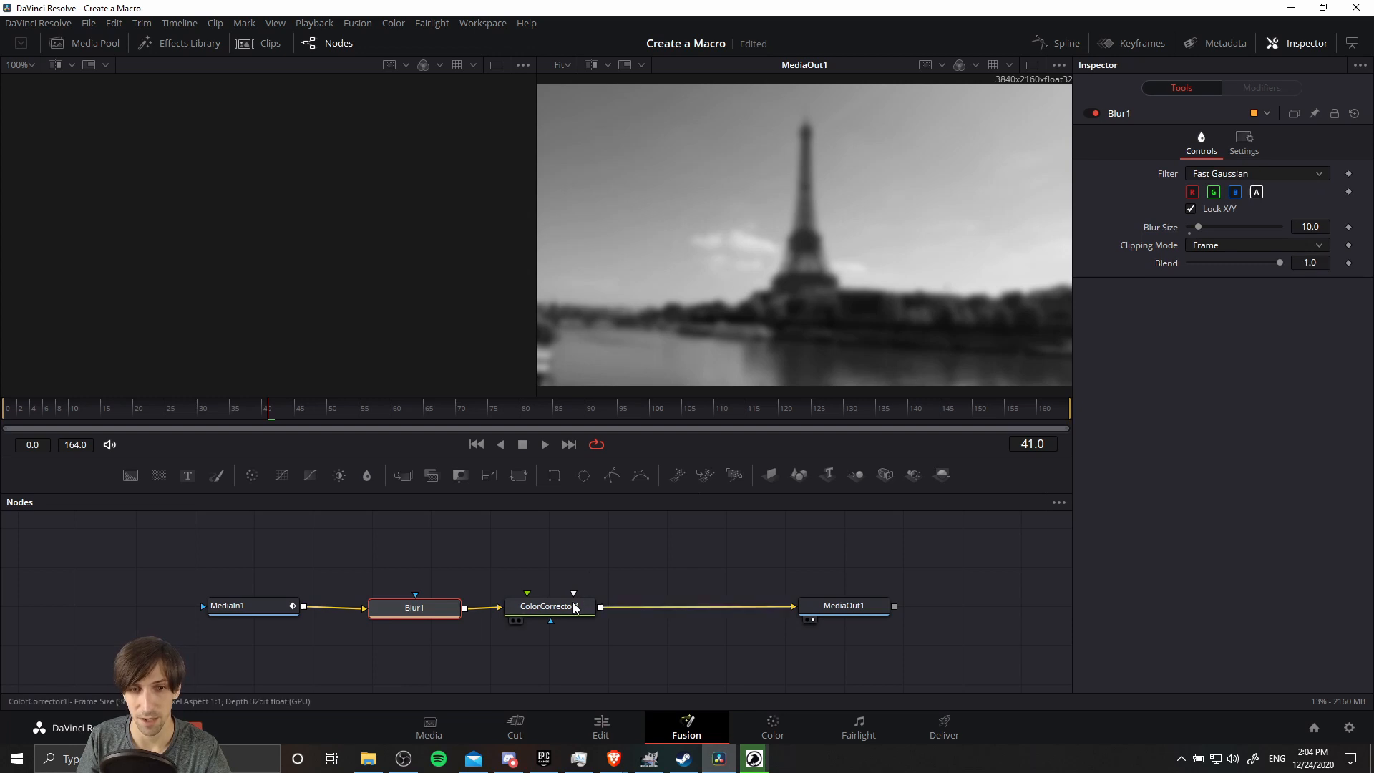
click(548, 605)
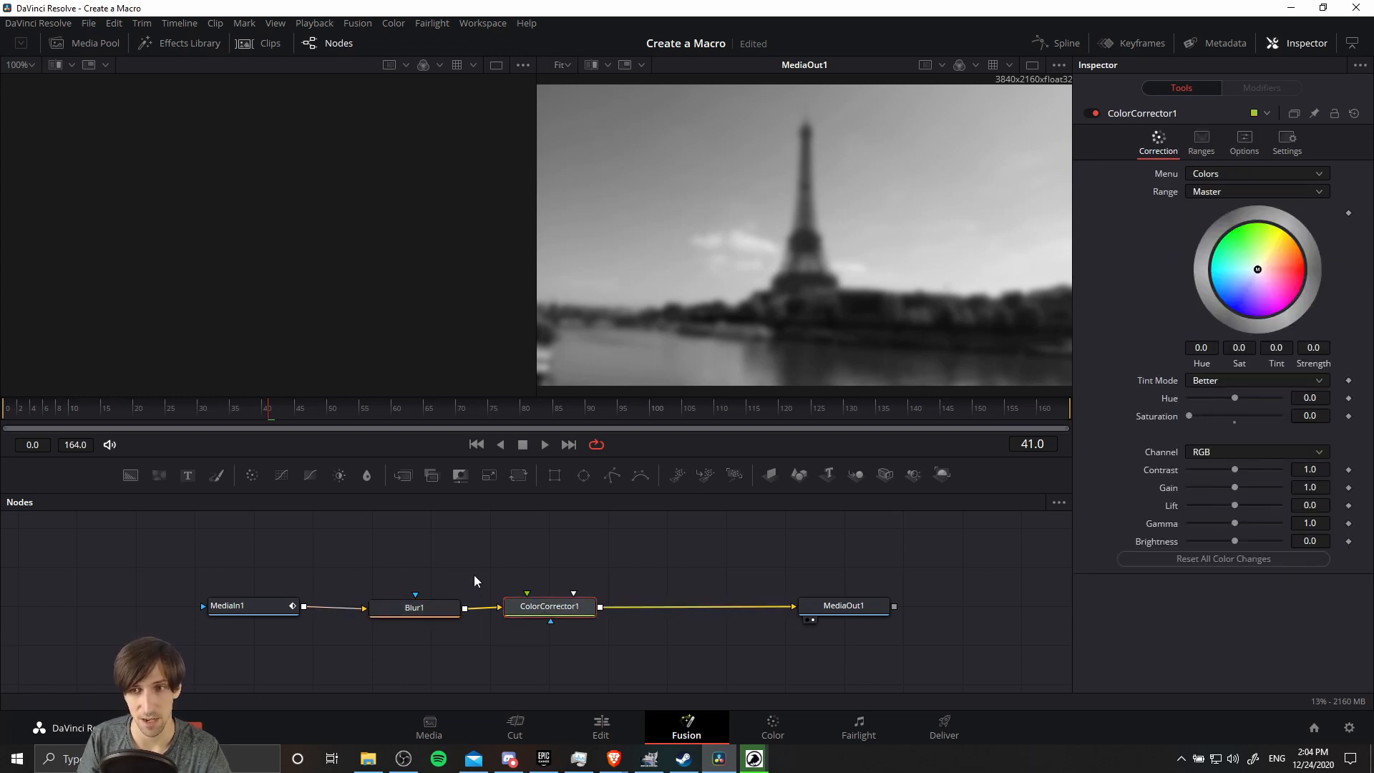
click(415, 607)
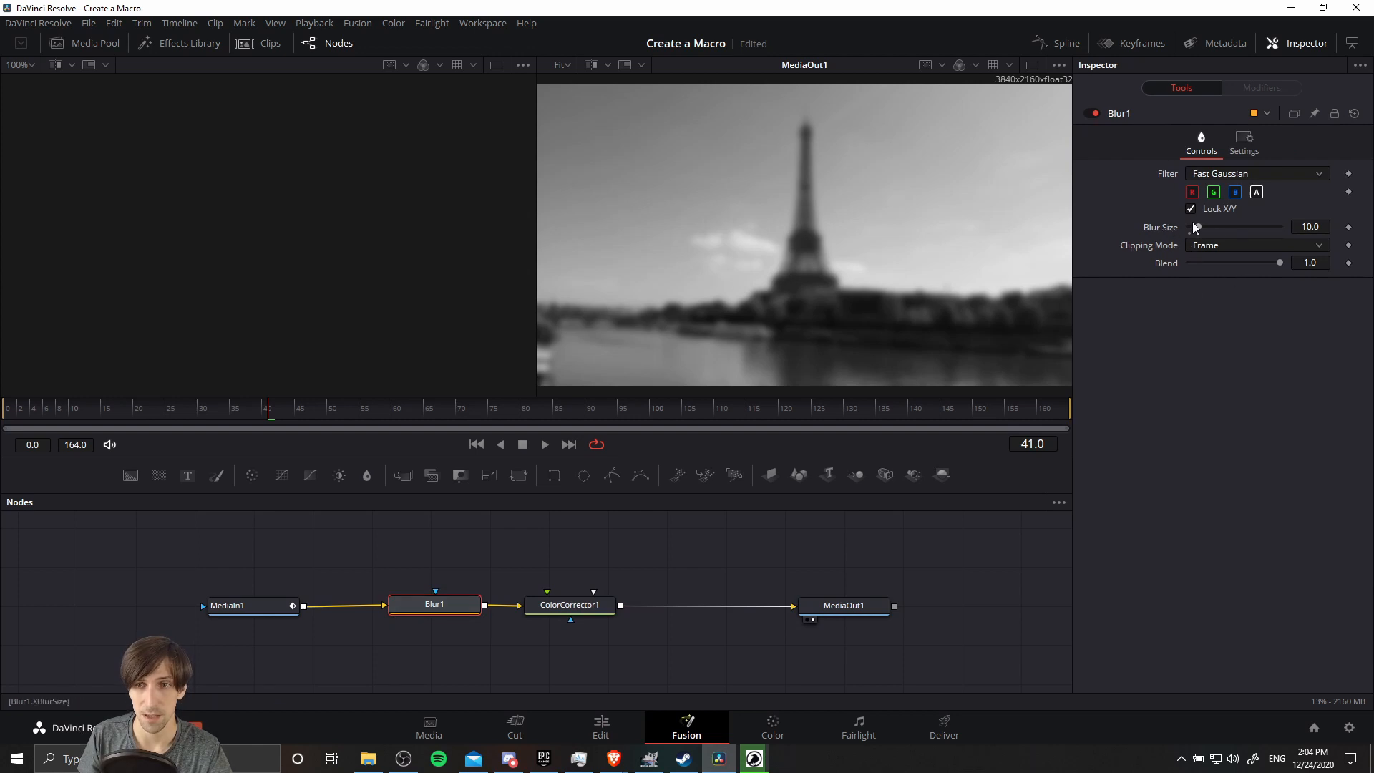
mouse_move(1213, 232)
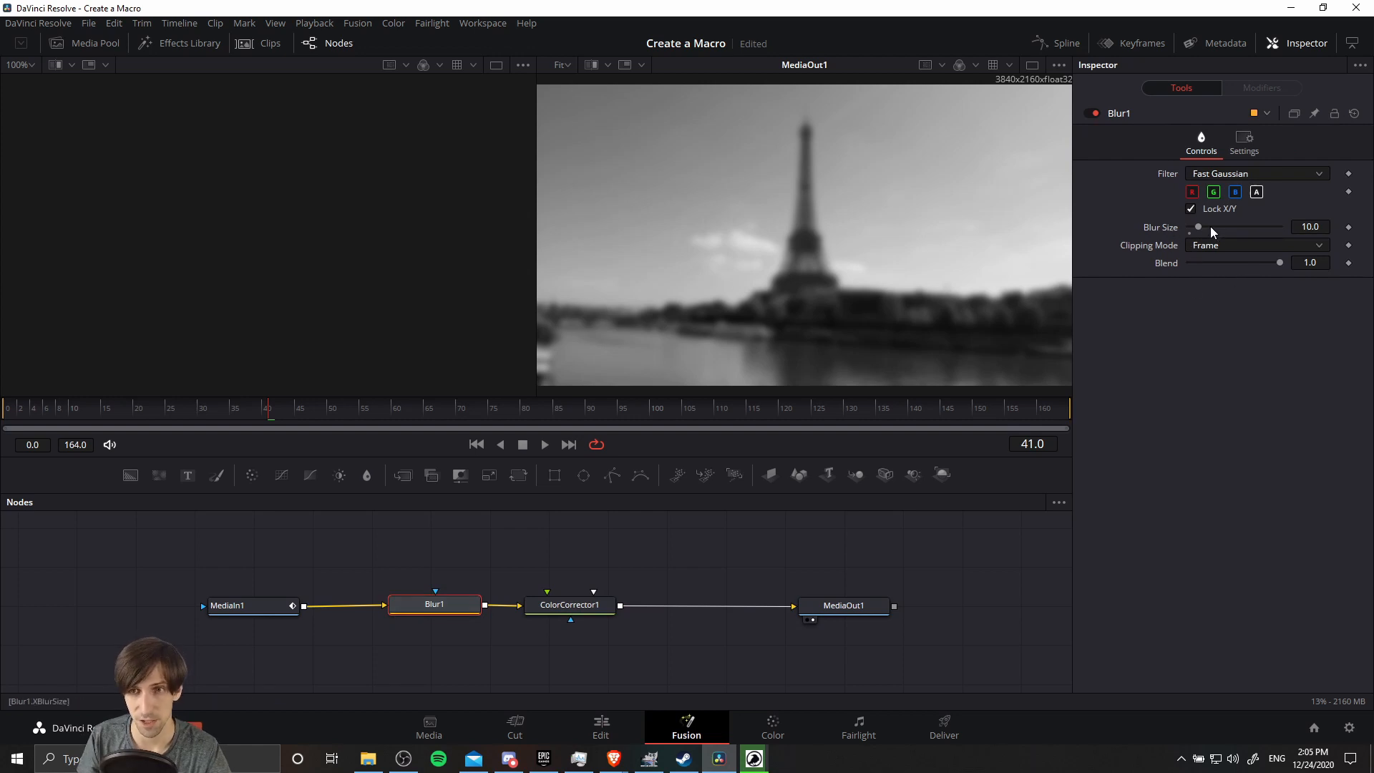
mouse_move(1210, 173)
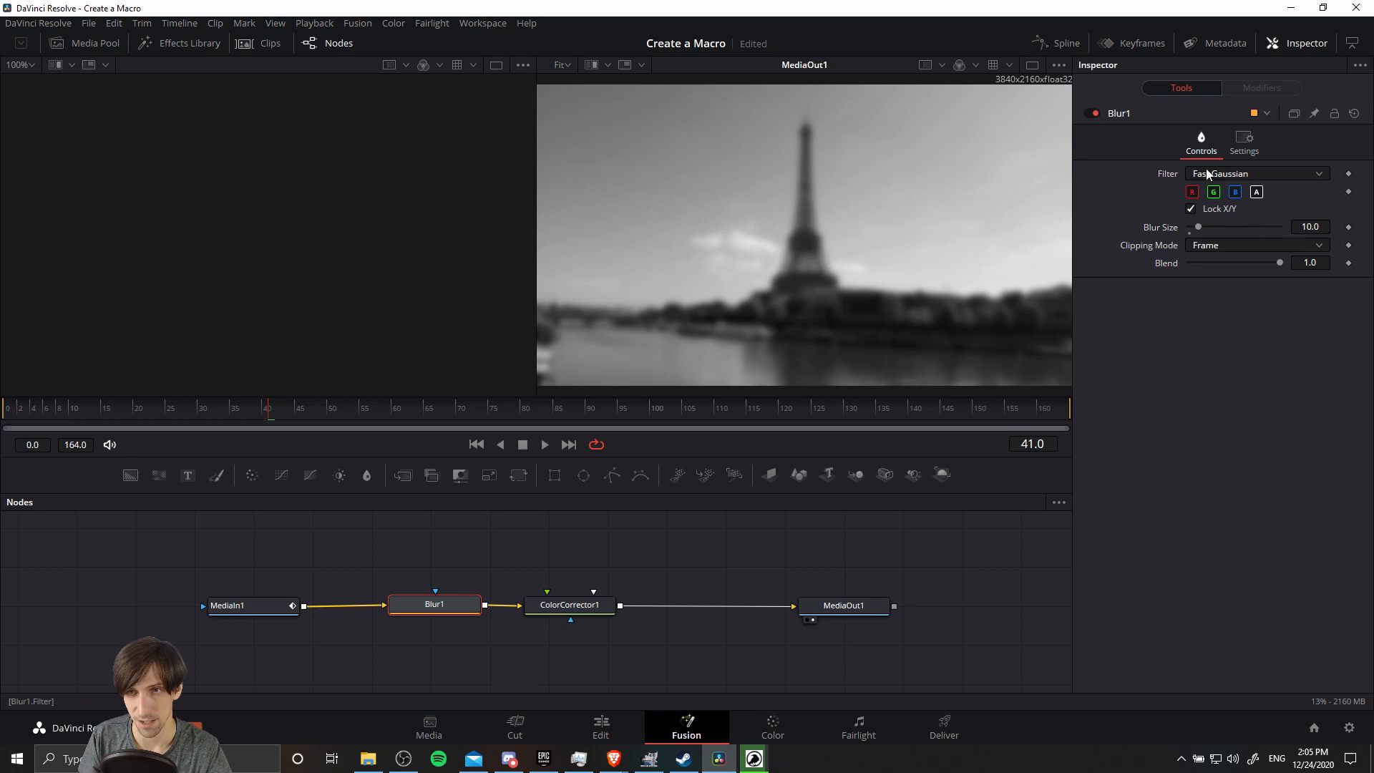
mouse_move(1209, 173)
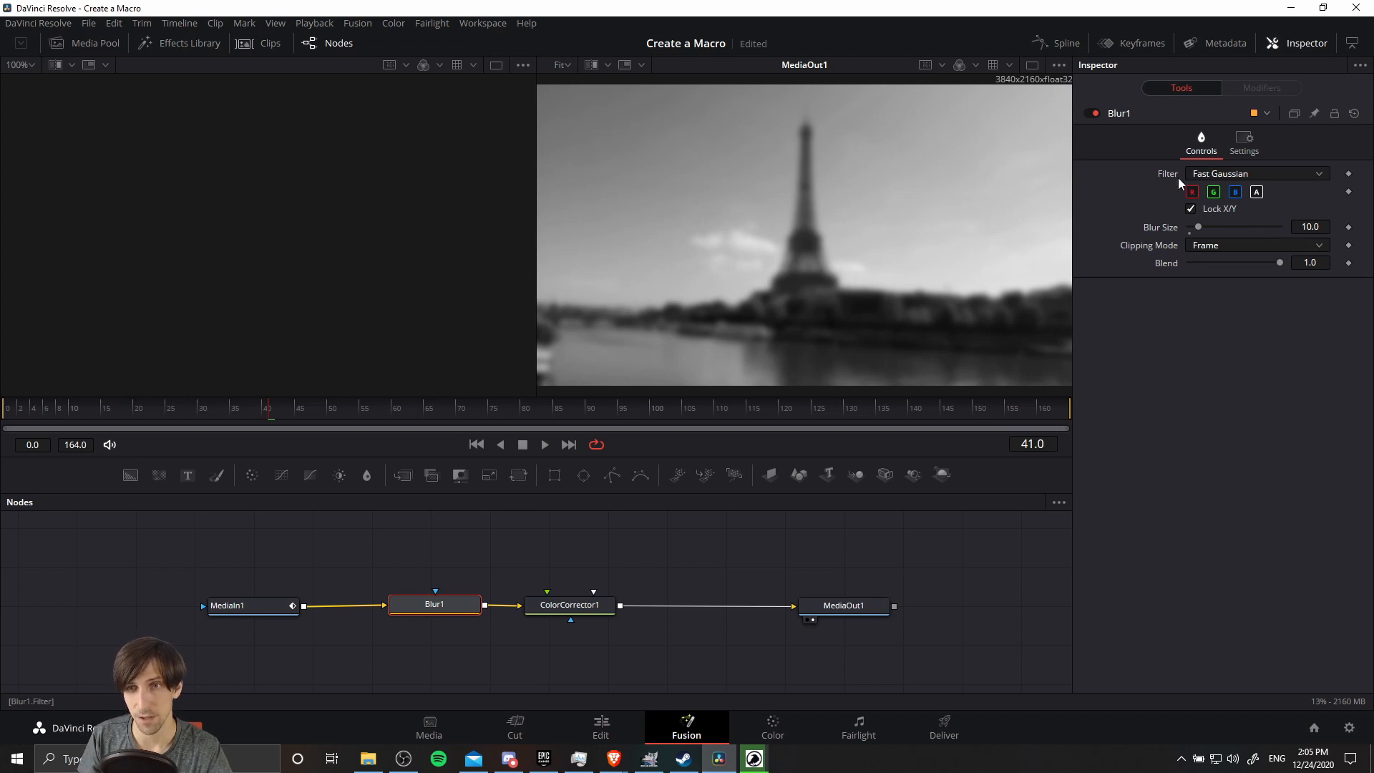
- Select Blur1 and ColorCorrector1 together and choose Macro > Create Macro for them
click(569, 604)
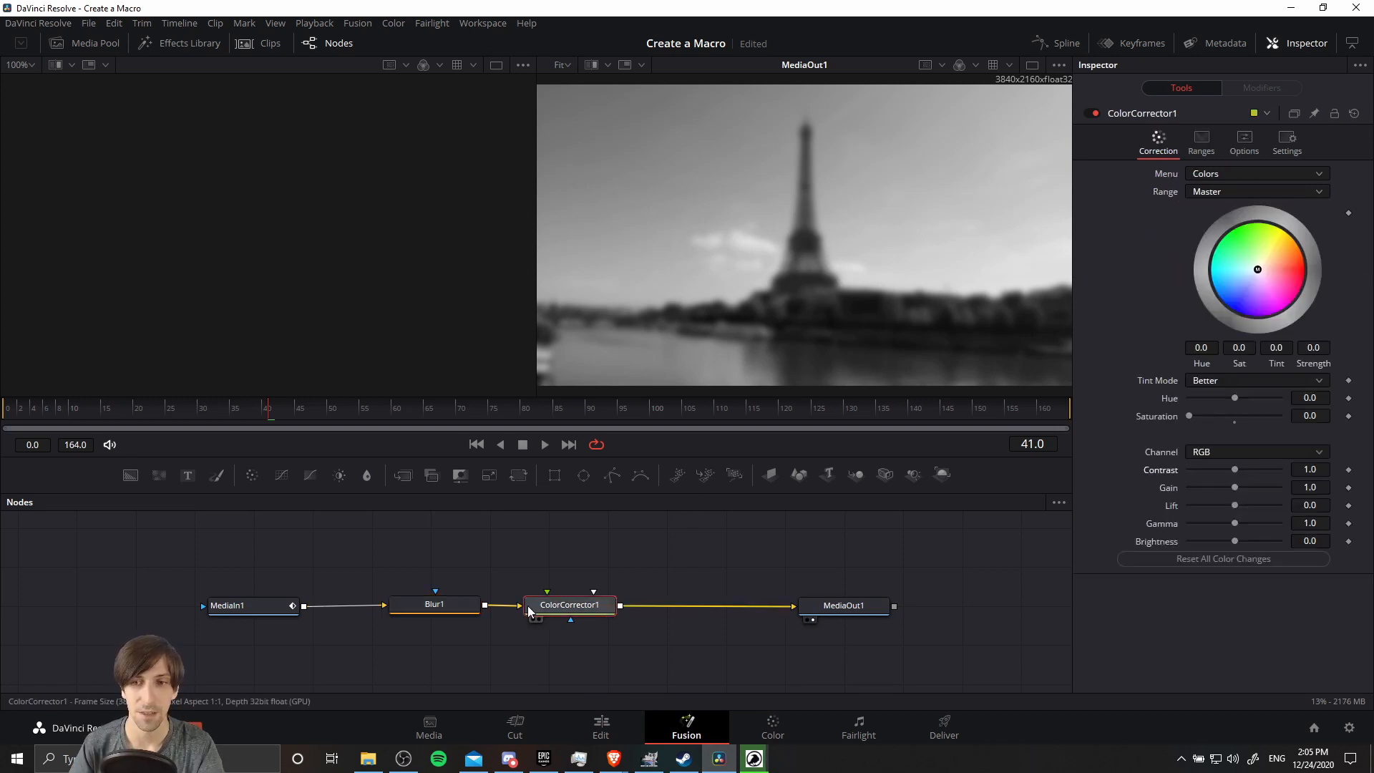
click(568, 604)
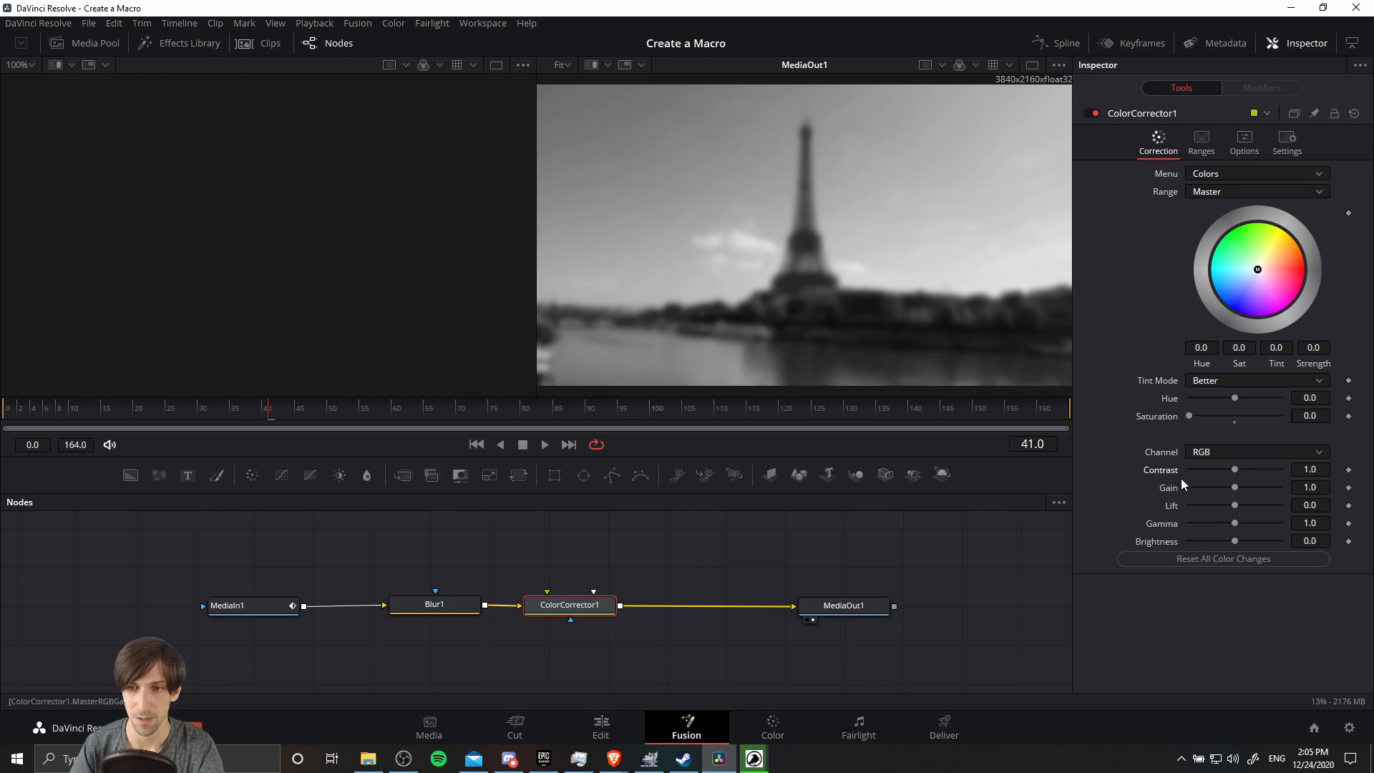
mouse_move(1158, 475)
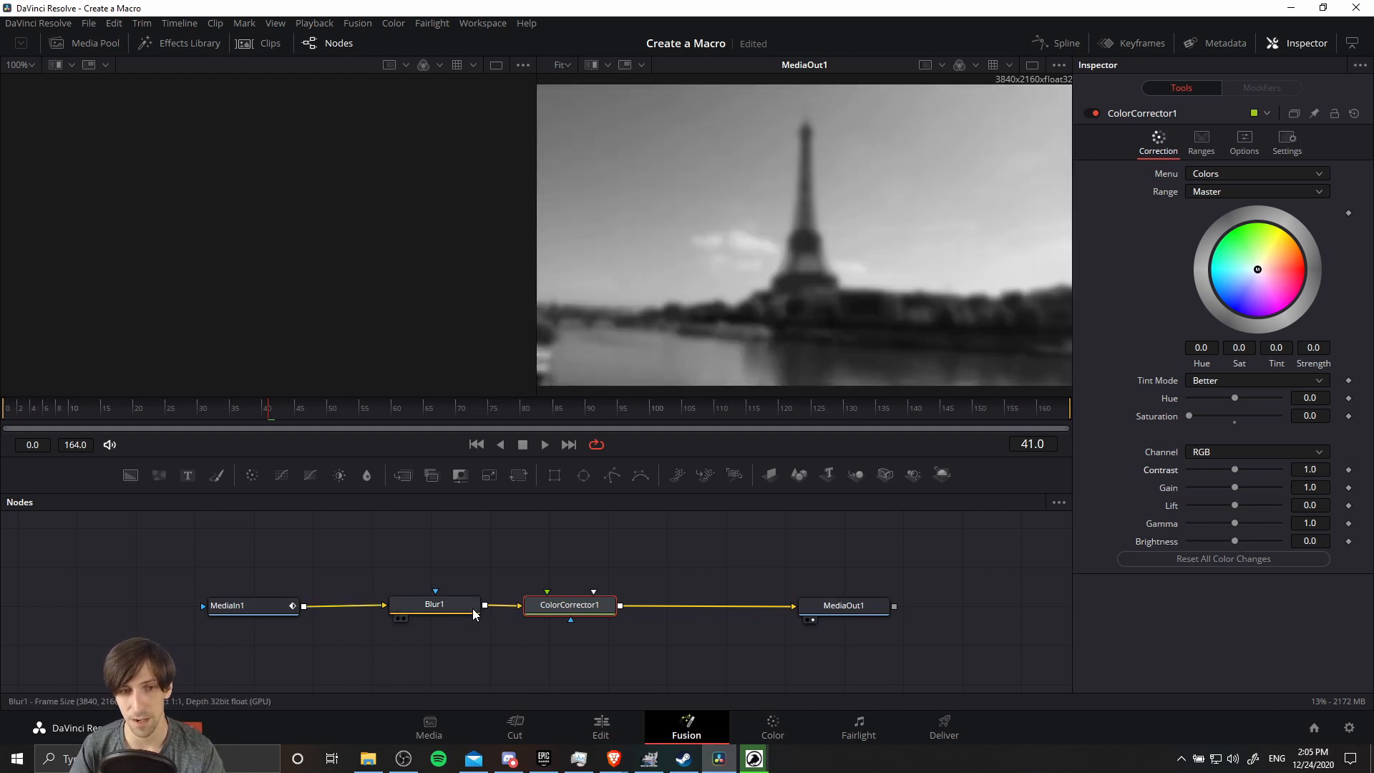
click(434, 604)
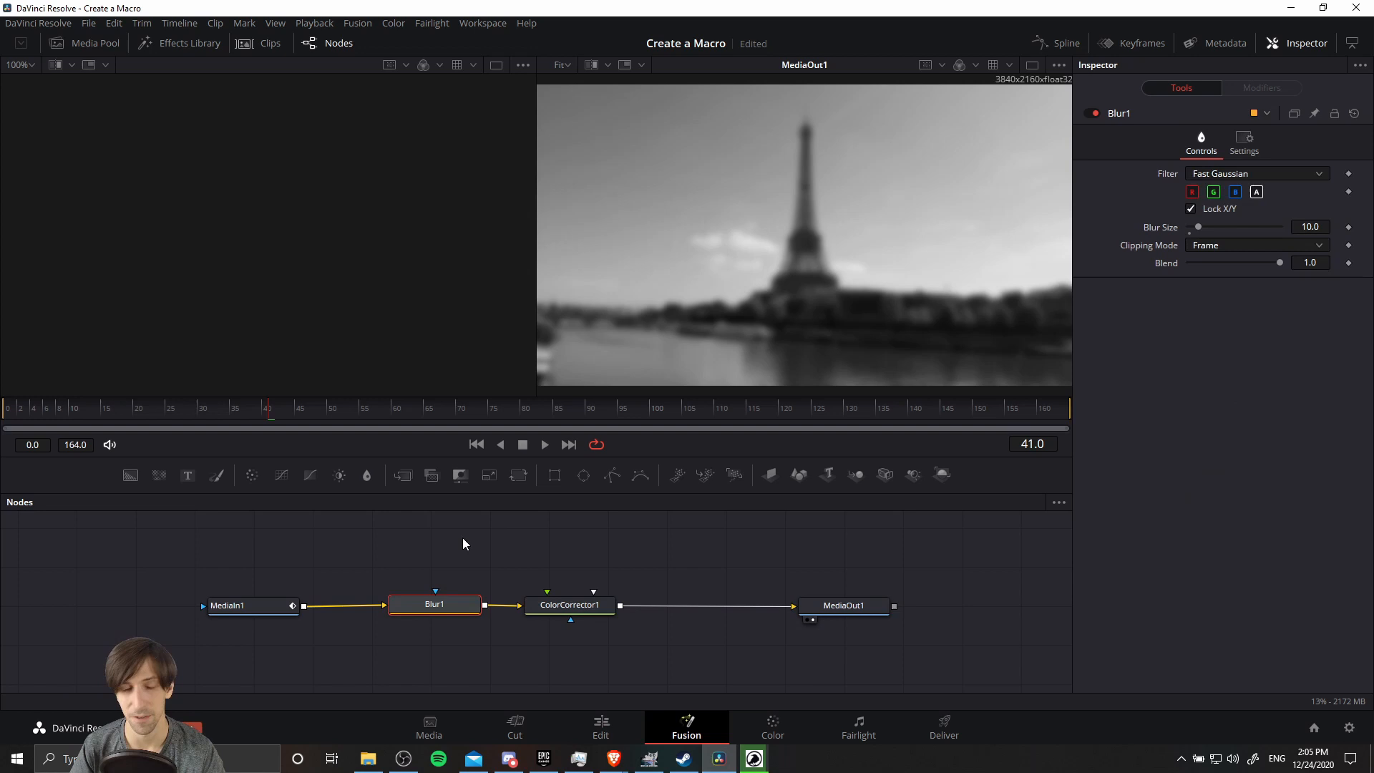
click(569, 605)
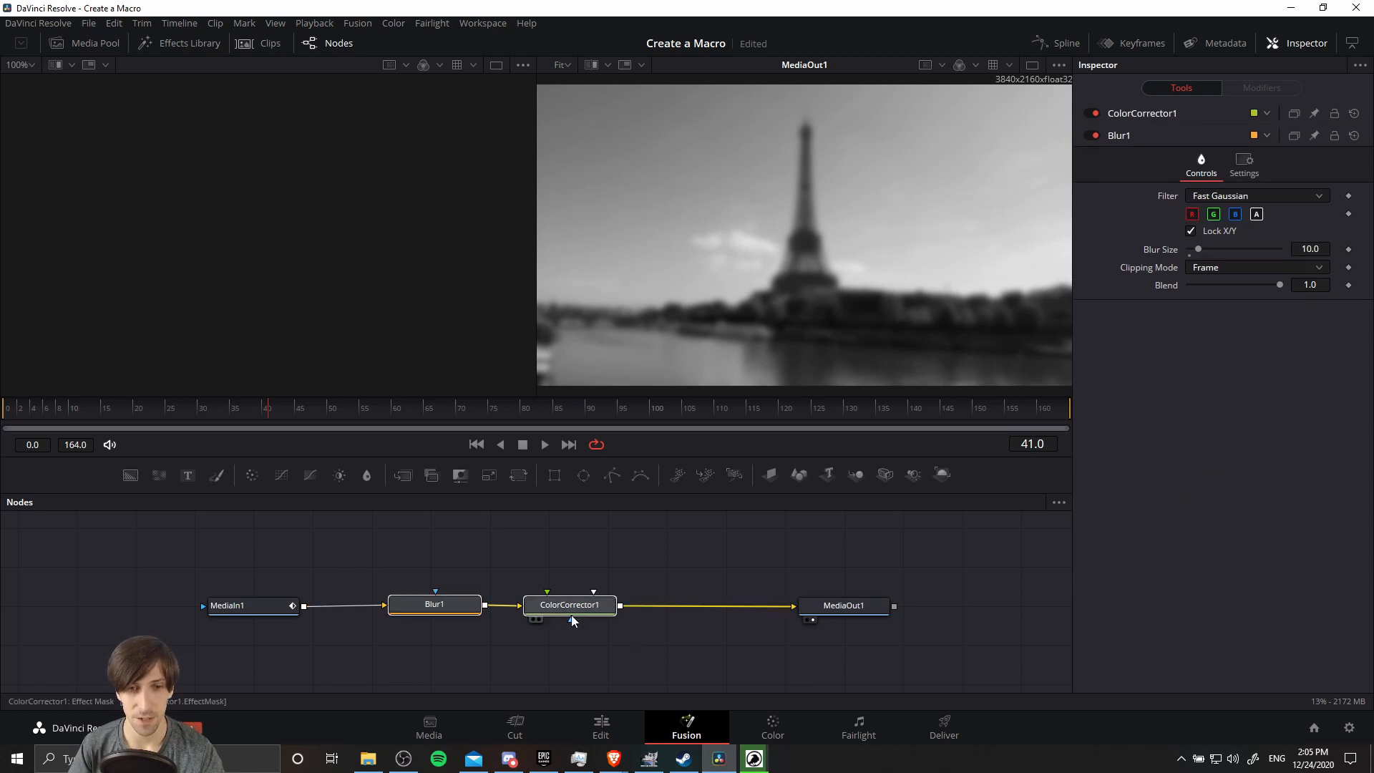
click(570, 605)
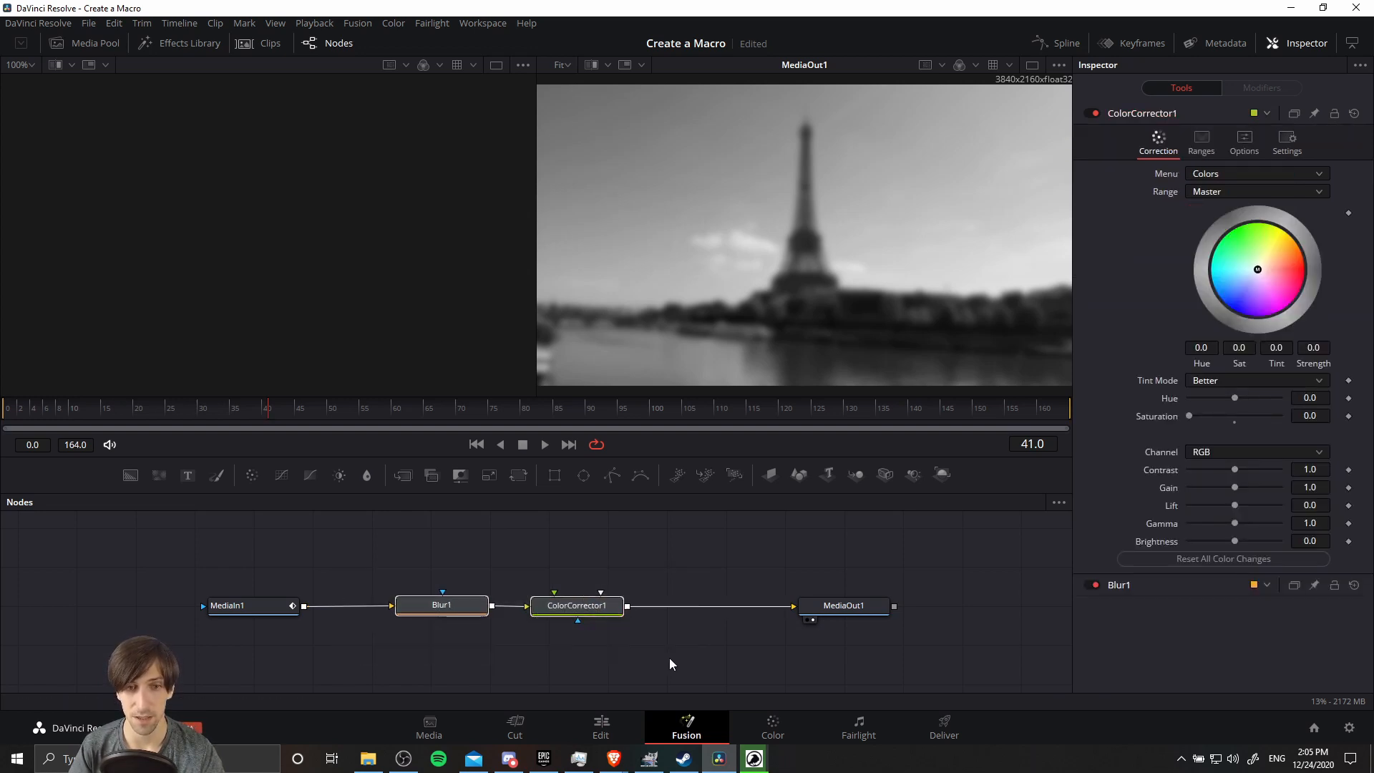
mouse_move(397, 626)
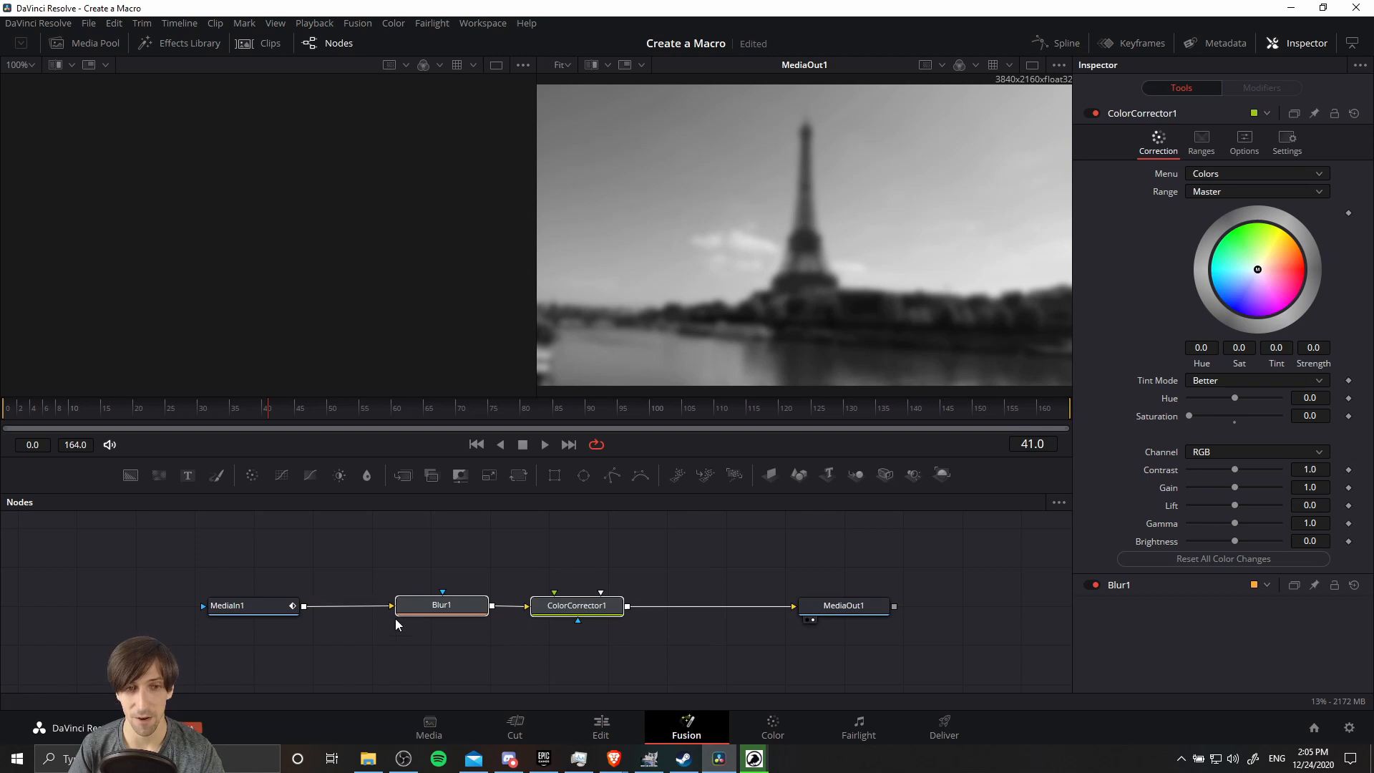
click(442, 605)
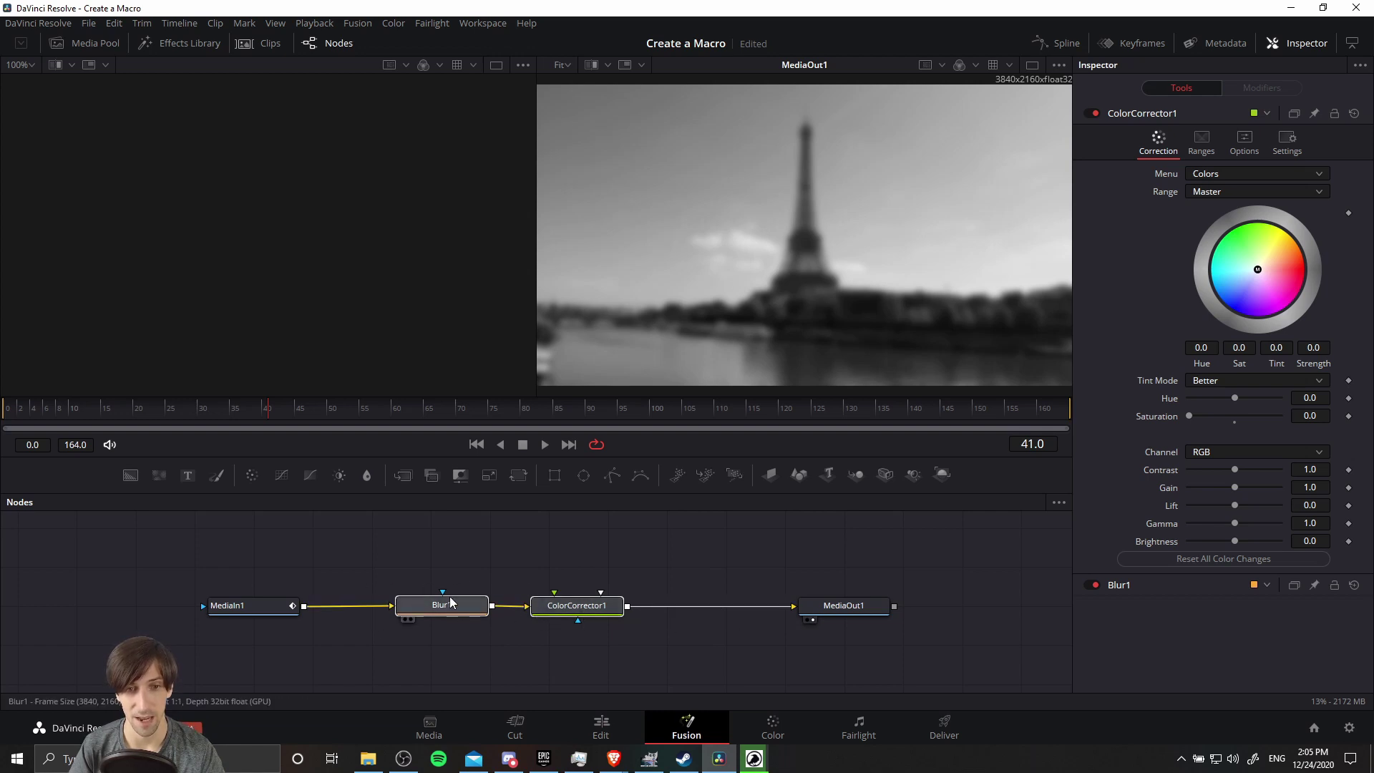
click(575, 605)
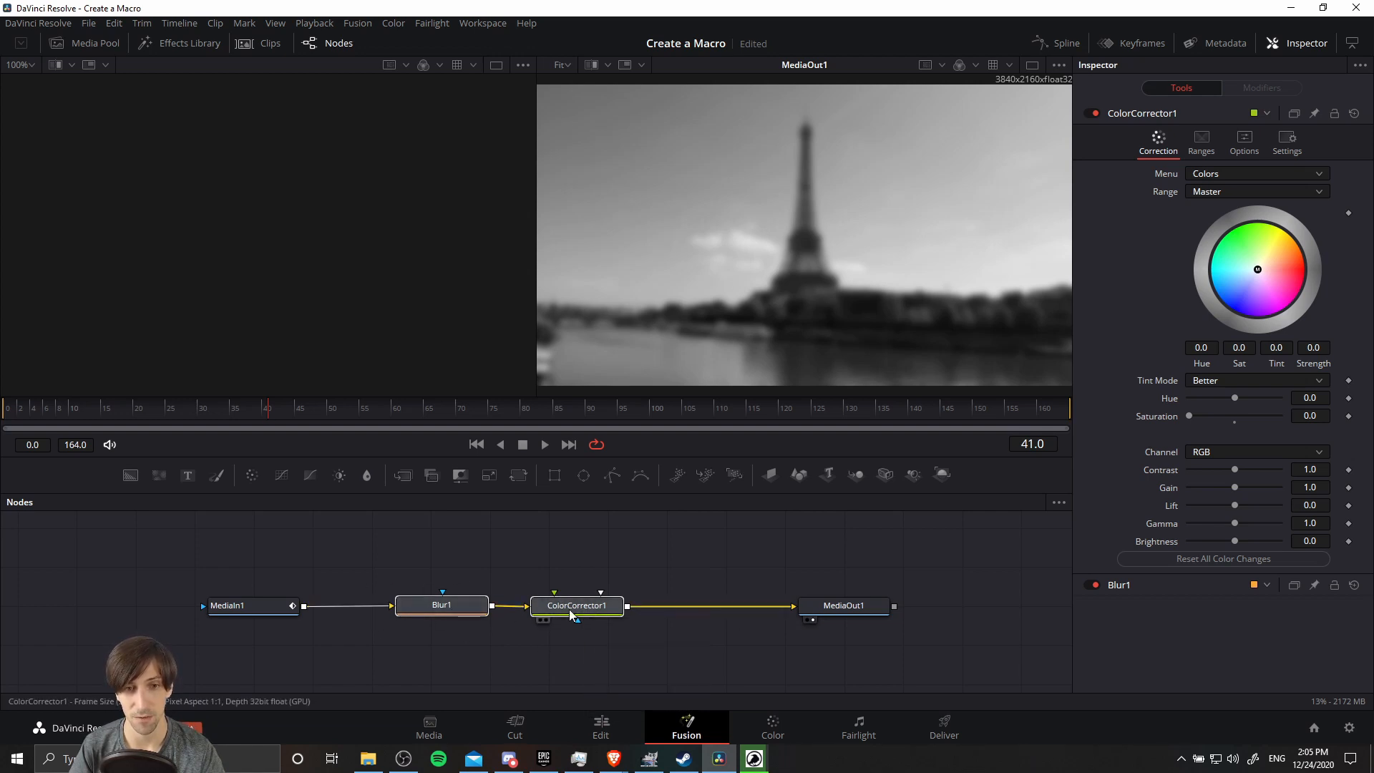
right_click(575, 604)
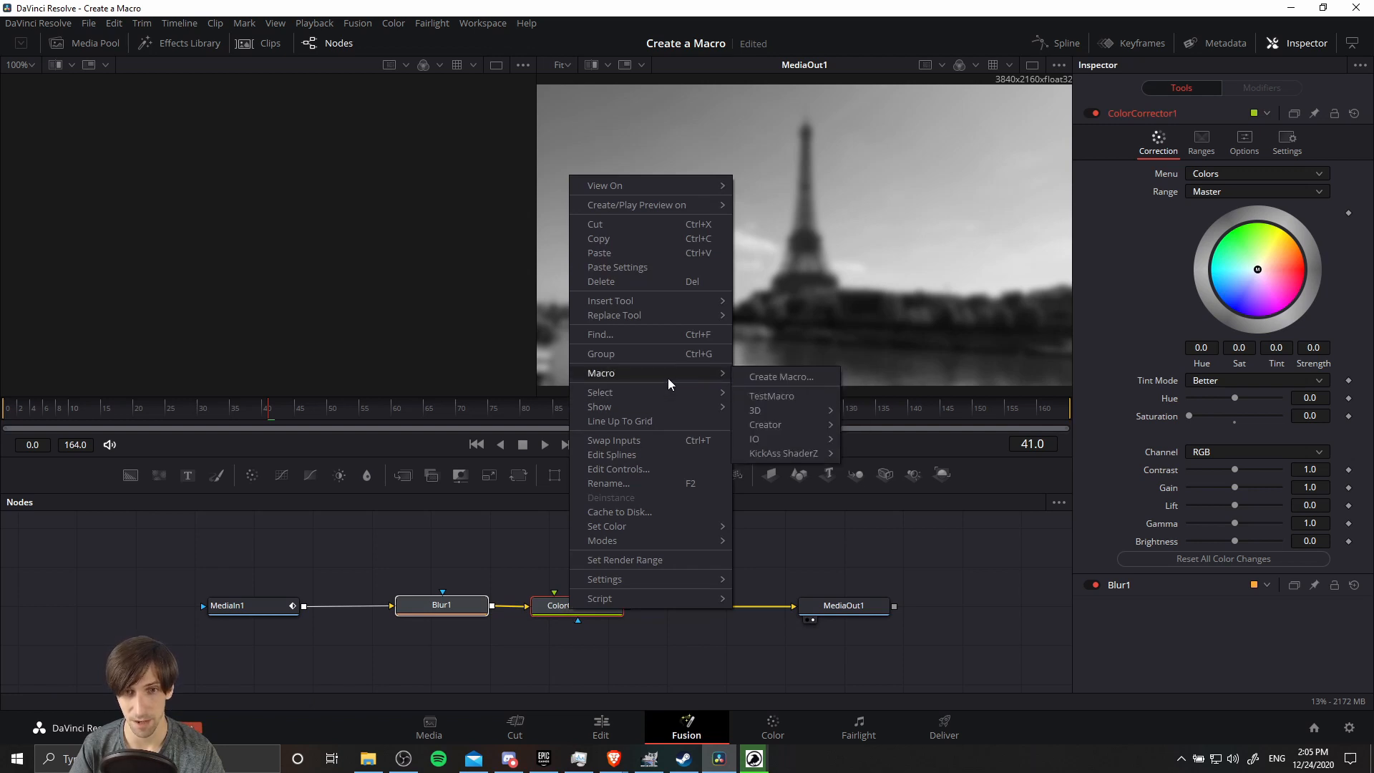
click(780, 377)
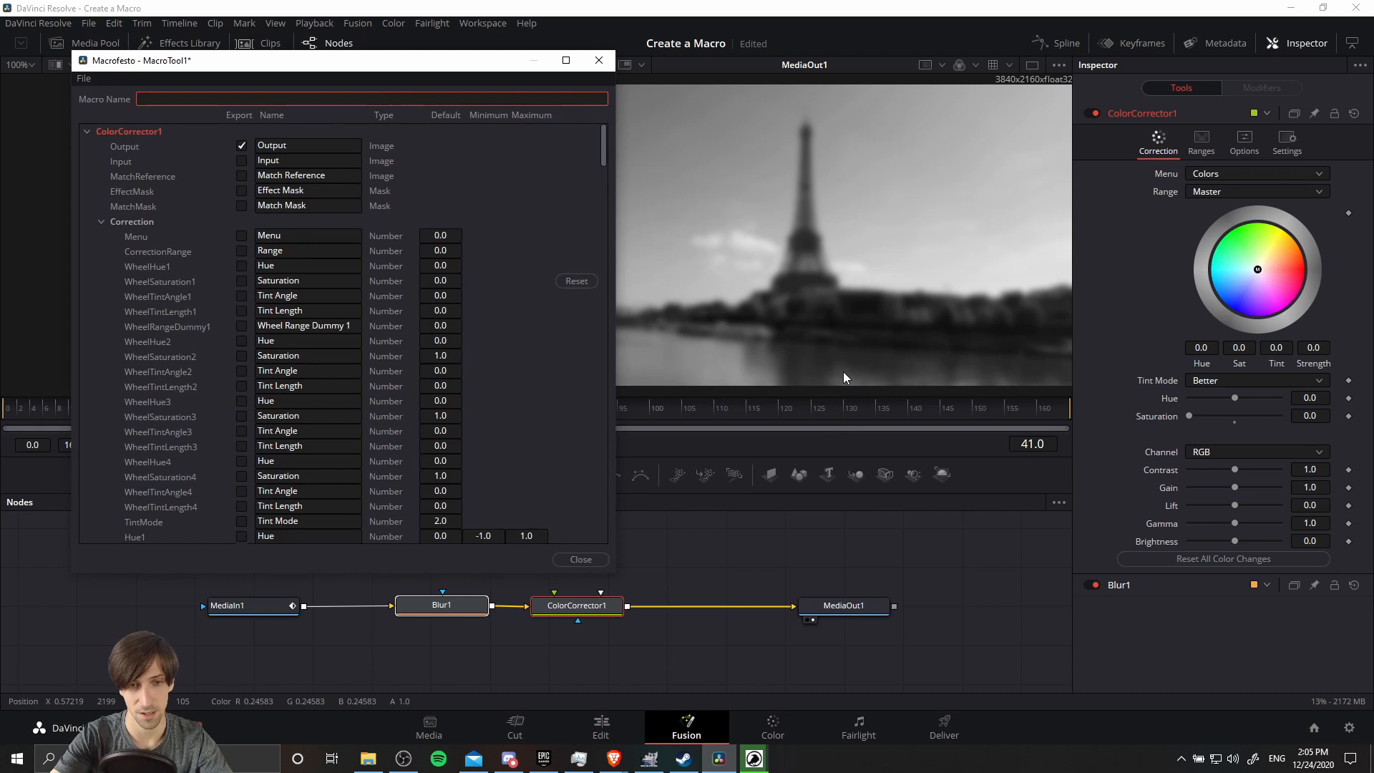
- Name the macro BlurDesaturationTutorialMacro and export the MasterRGBContrast control
text(BlurDesaturationTutorialMacro)
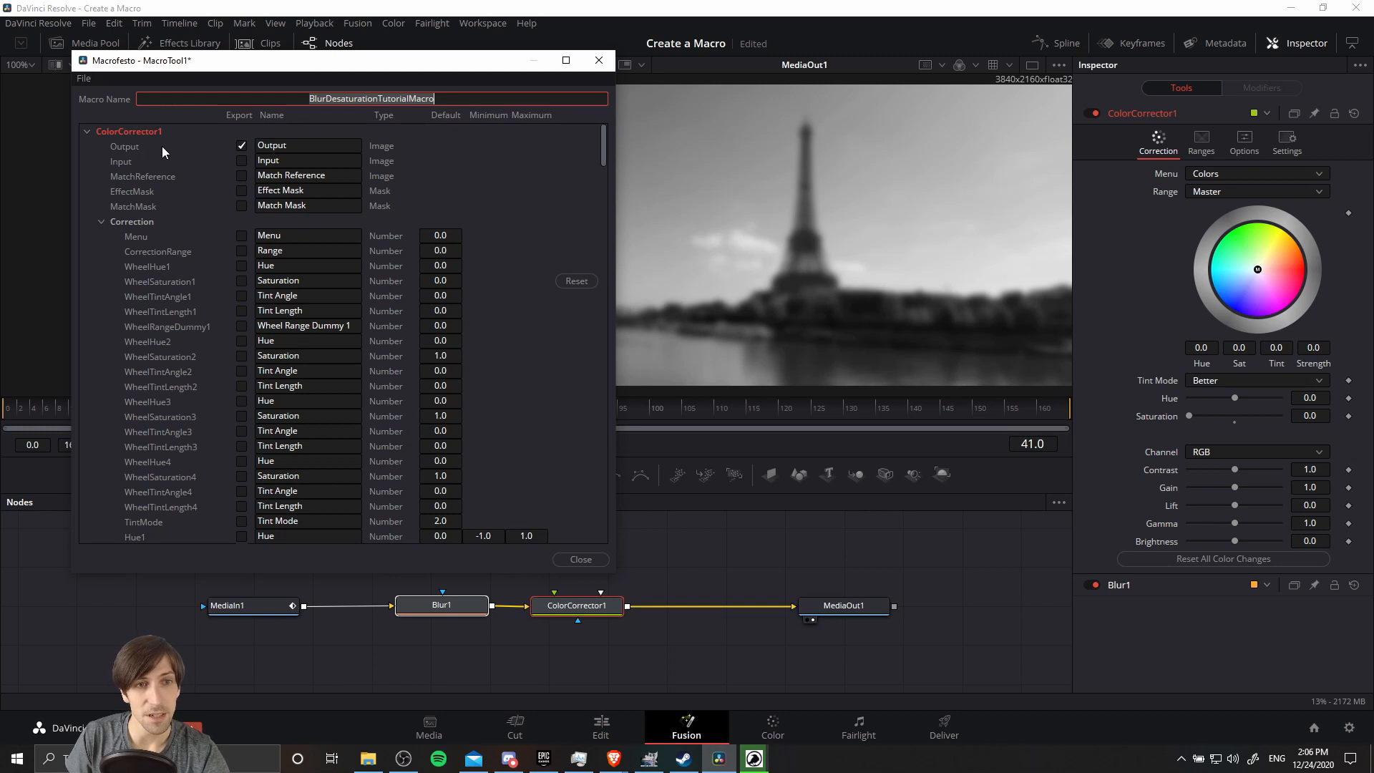
mouse_move(626, 606)
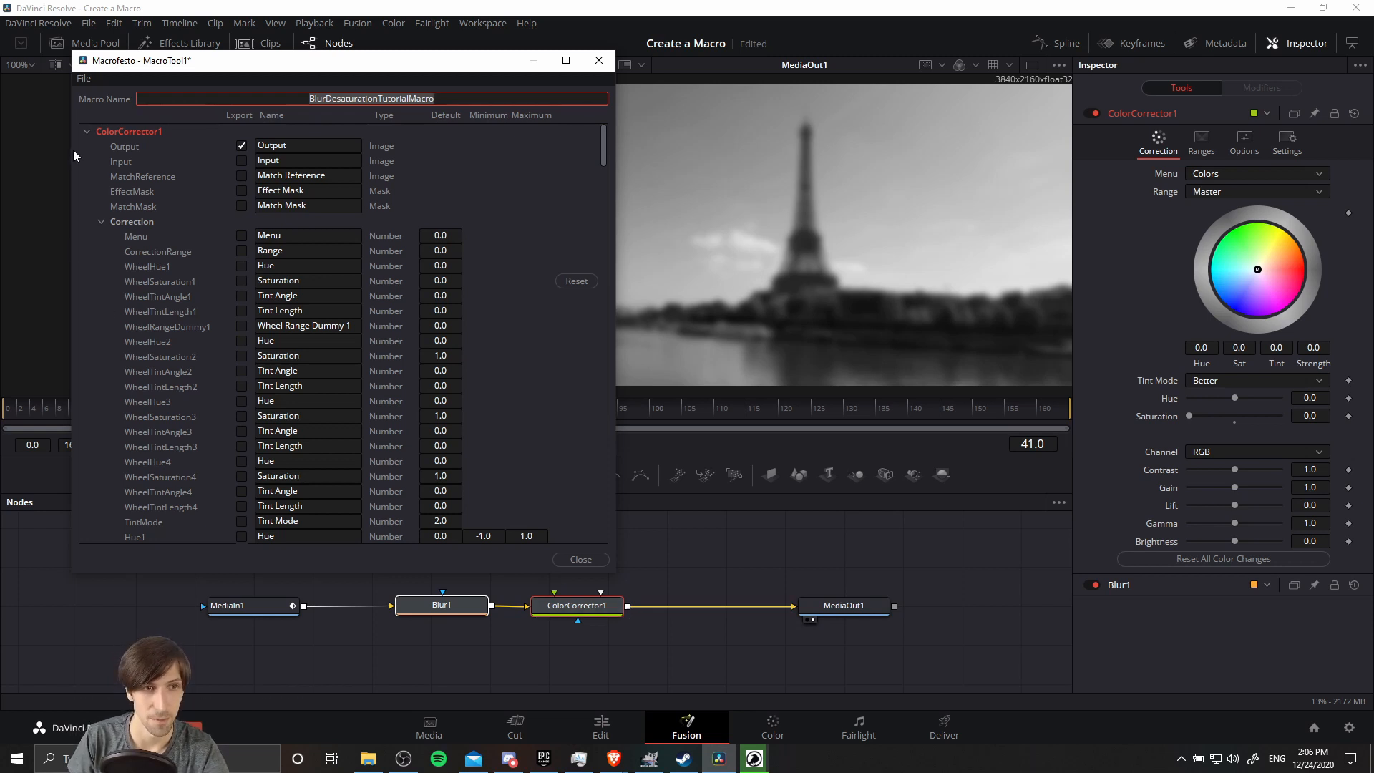
mouse_move(149, 176)
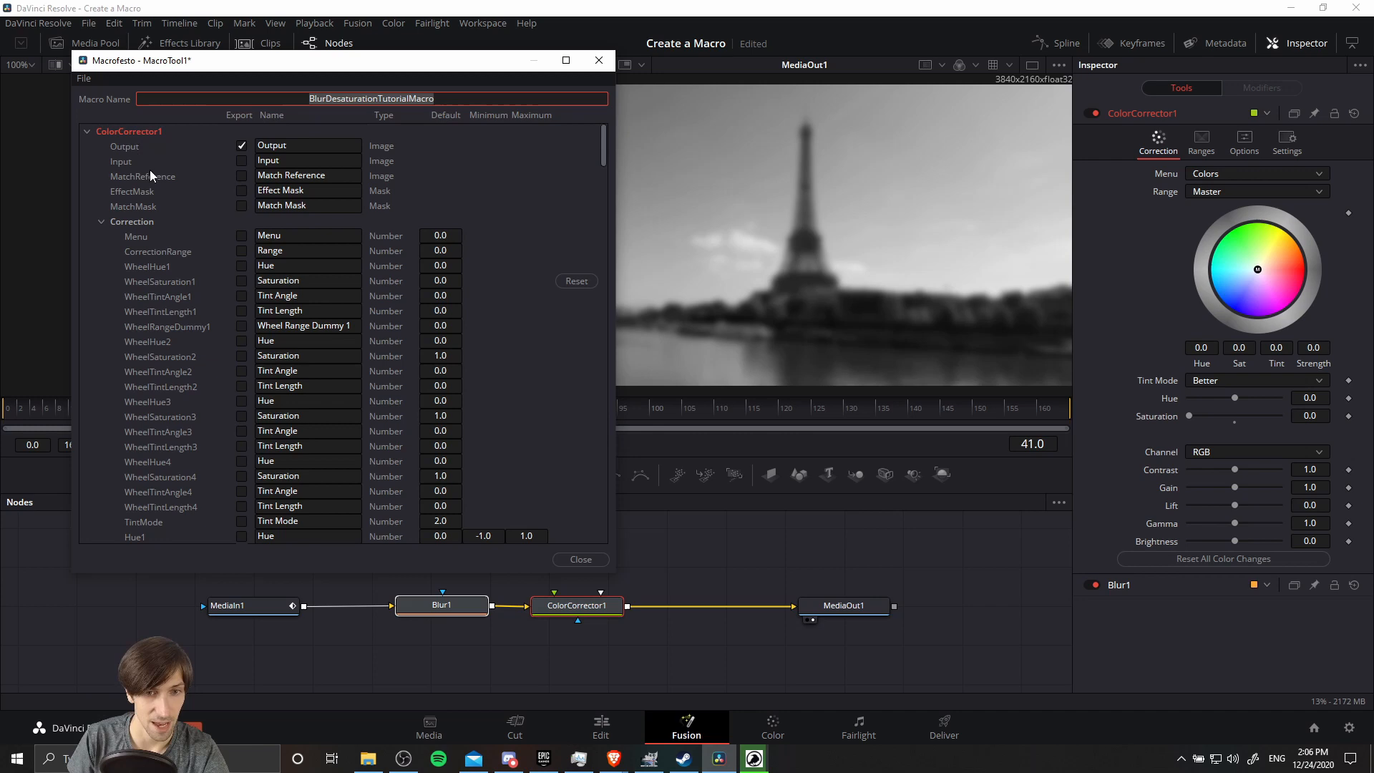
scroll(down, 3)
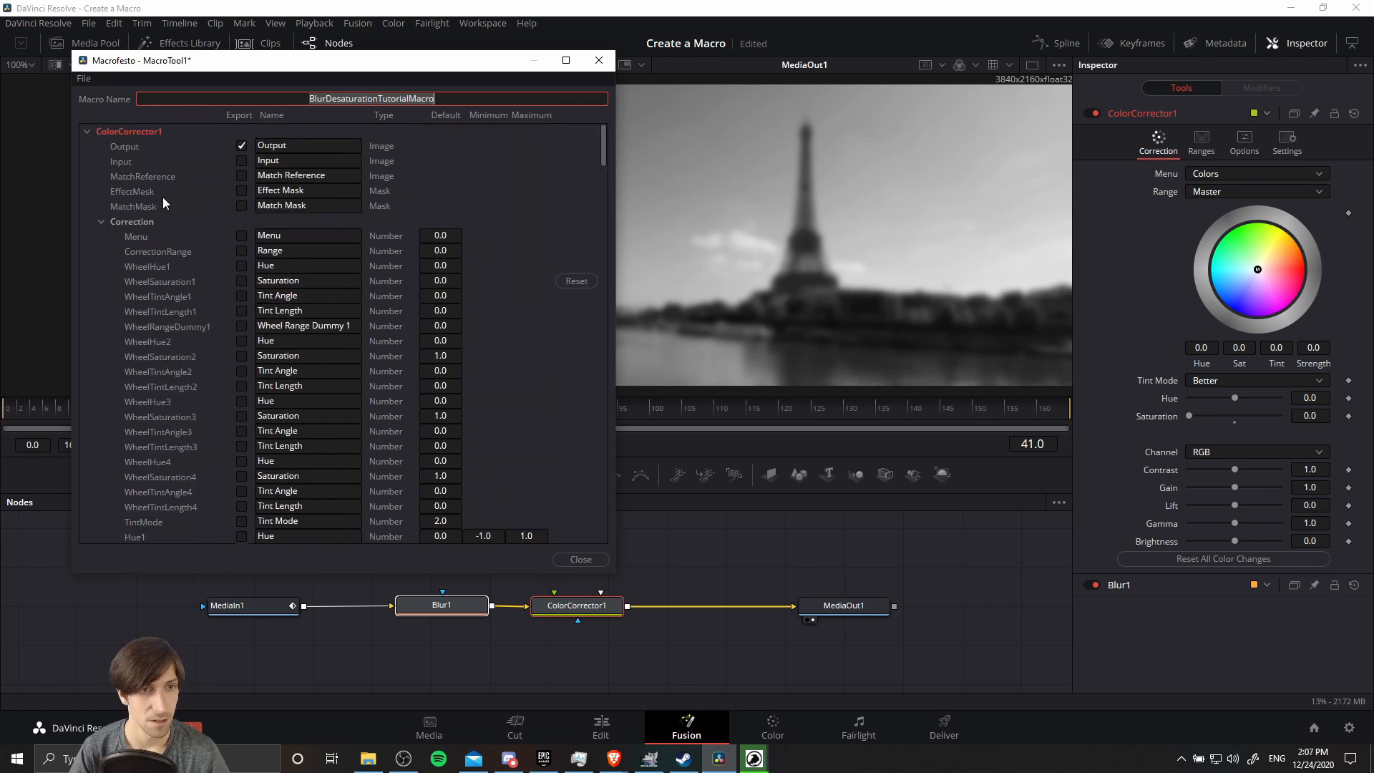
scroll(down, 3)
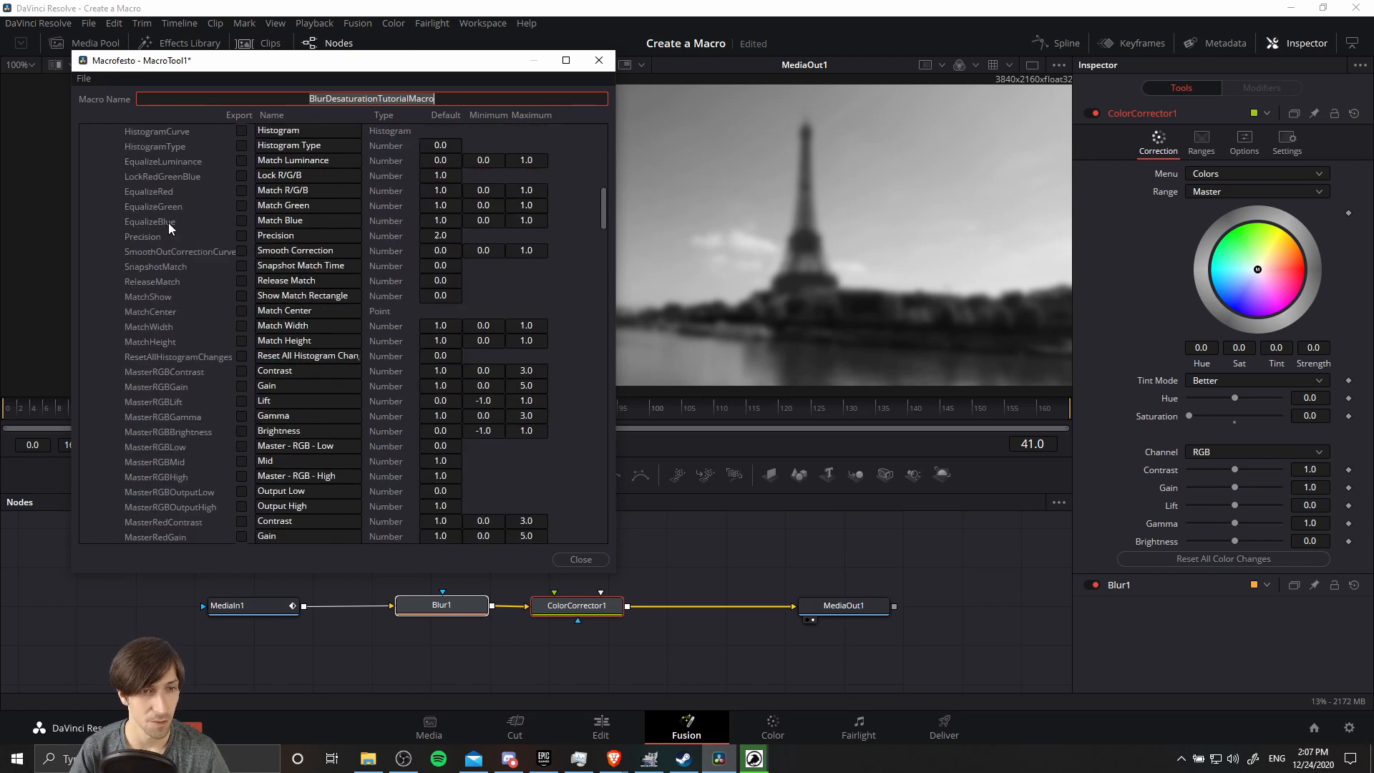
scroll(down, 3)
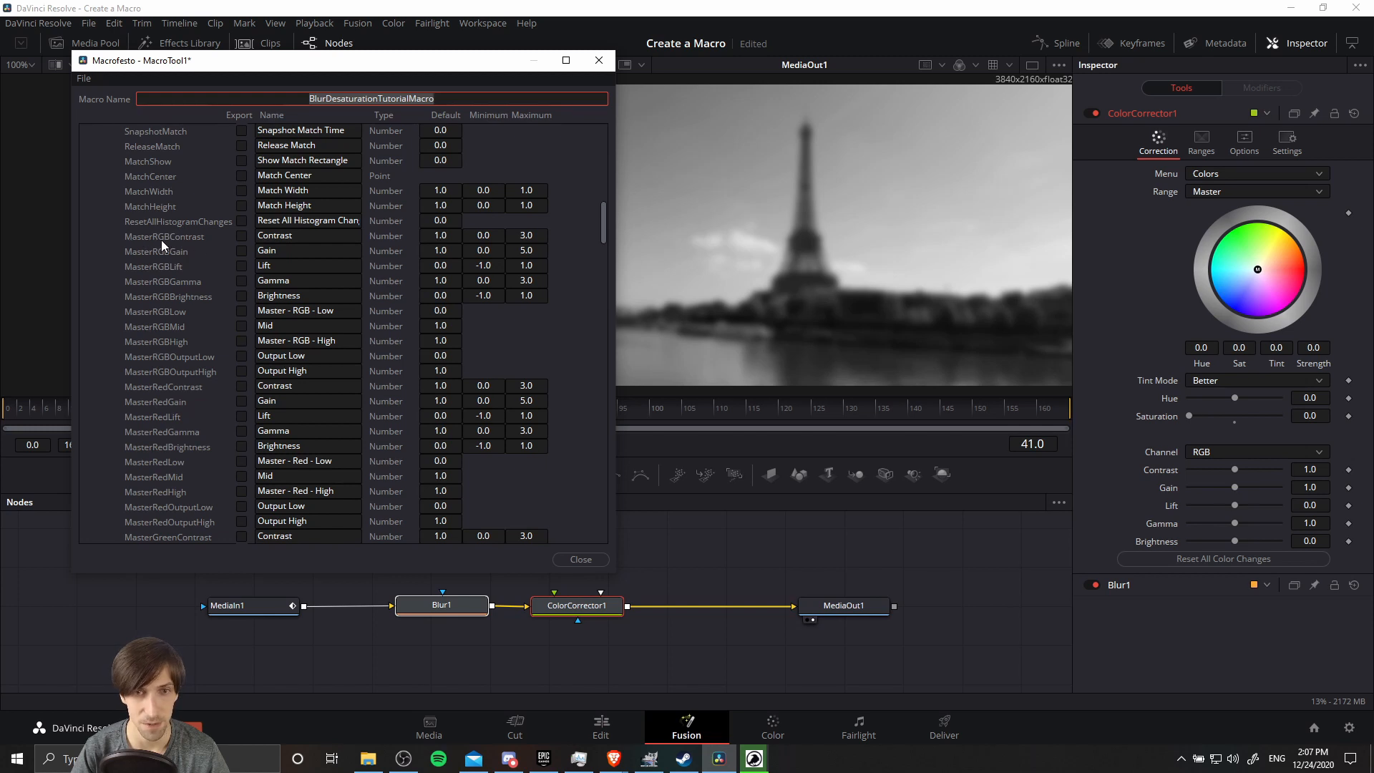
click(243, 237)
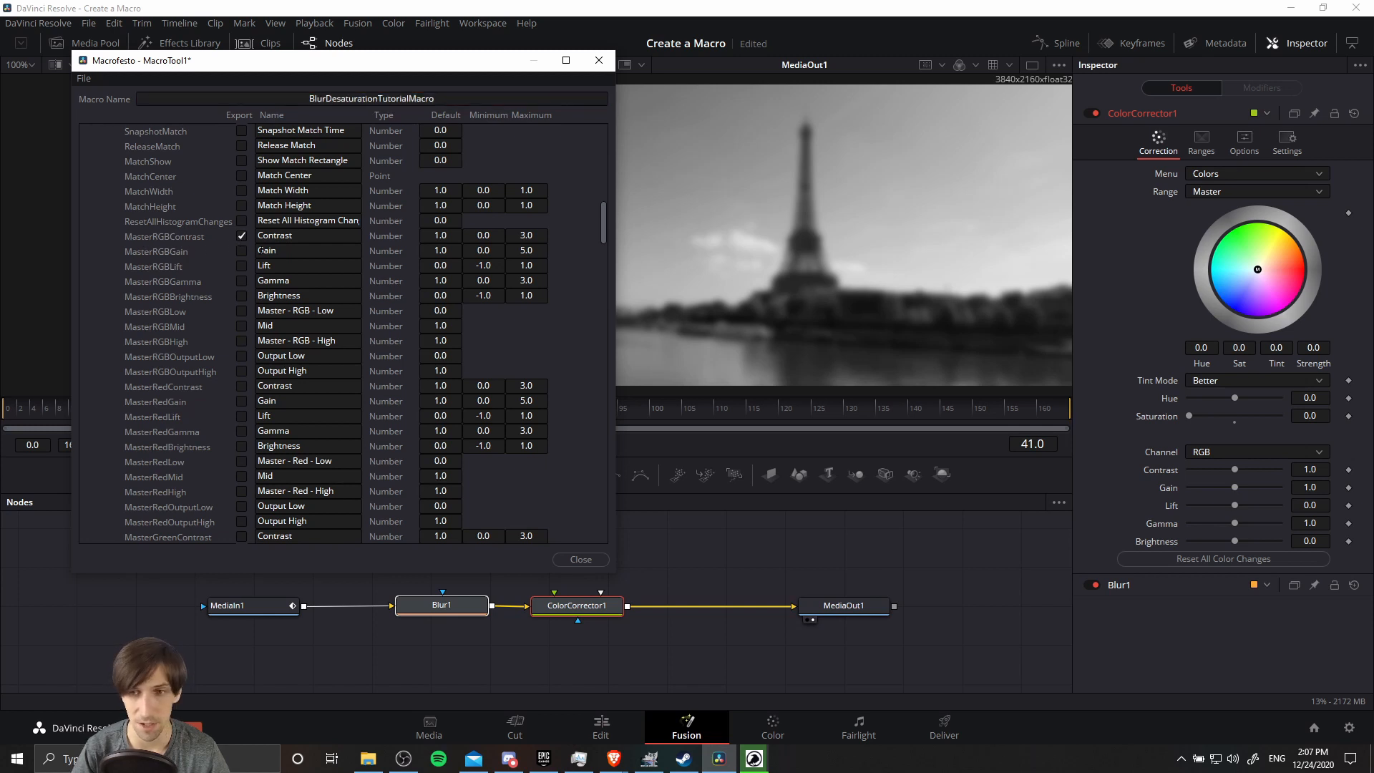
- Review the colour channel choices without changing them and mark the Color Corrector output for export
click(1256, 451)
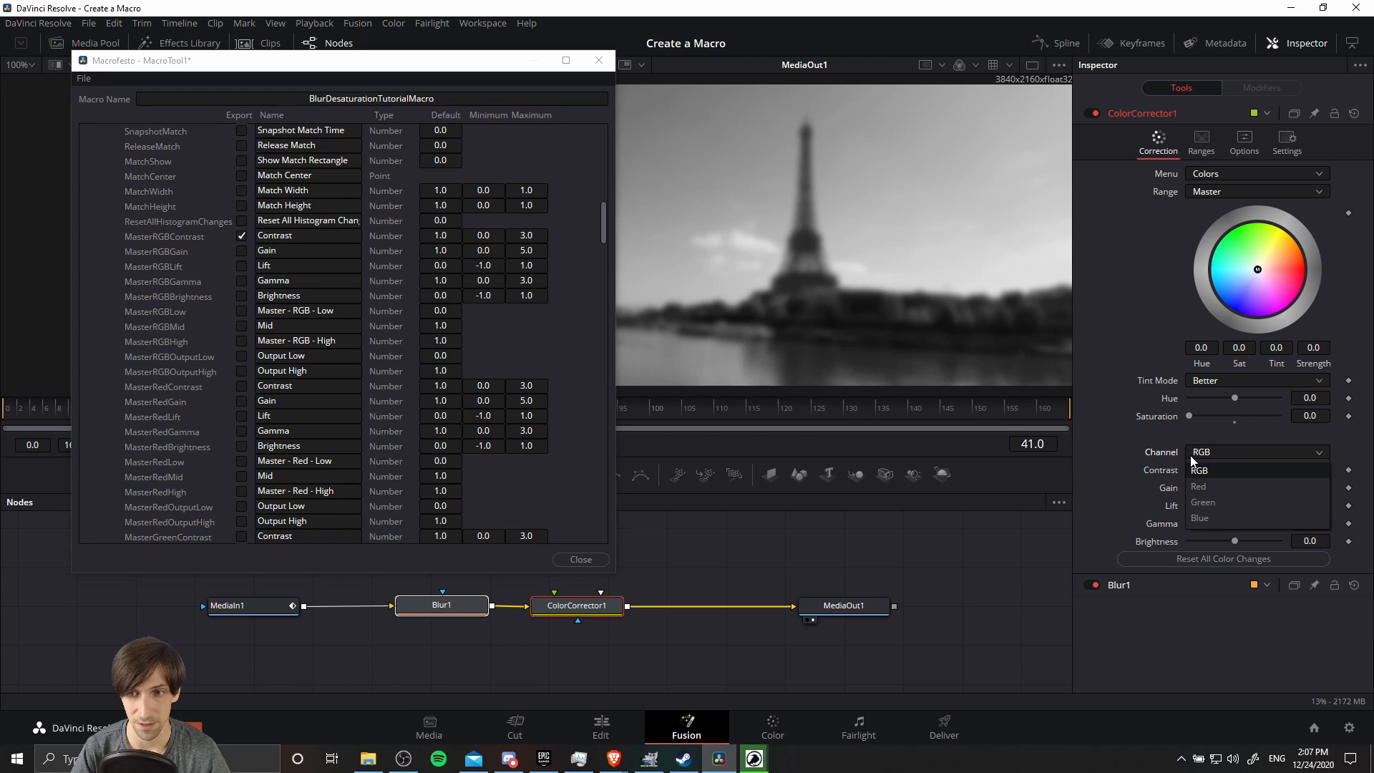
mouse_move(1244, 462)
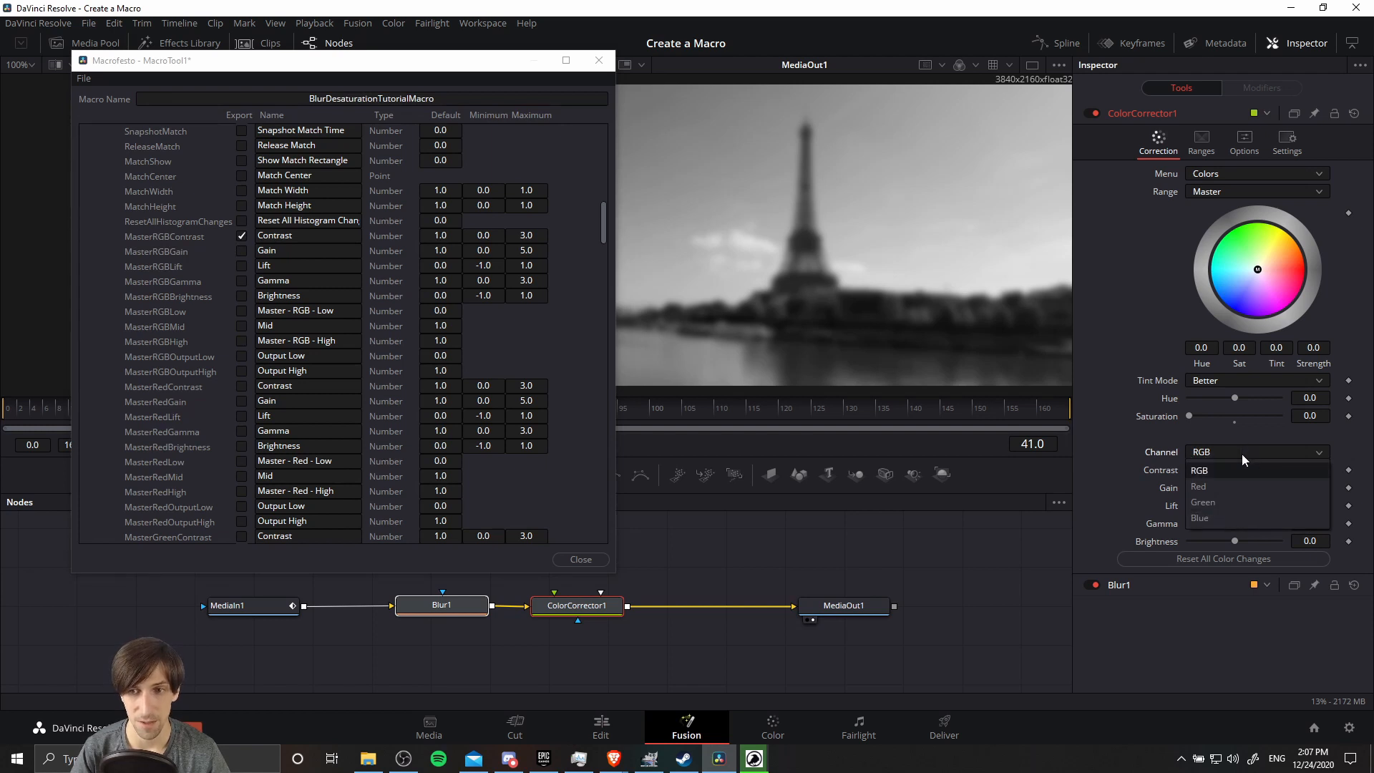
click(1201, 469)
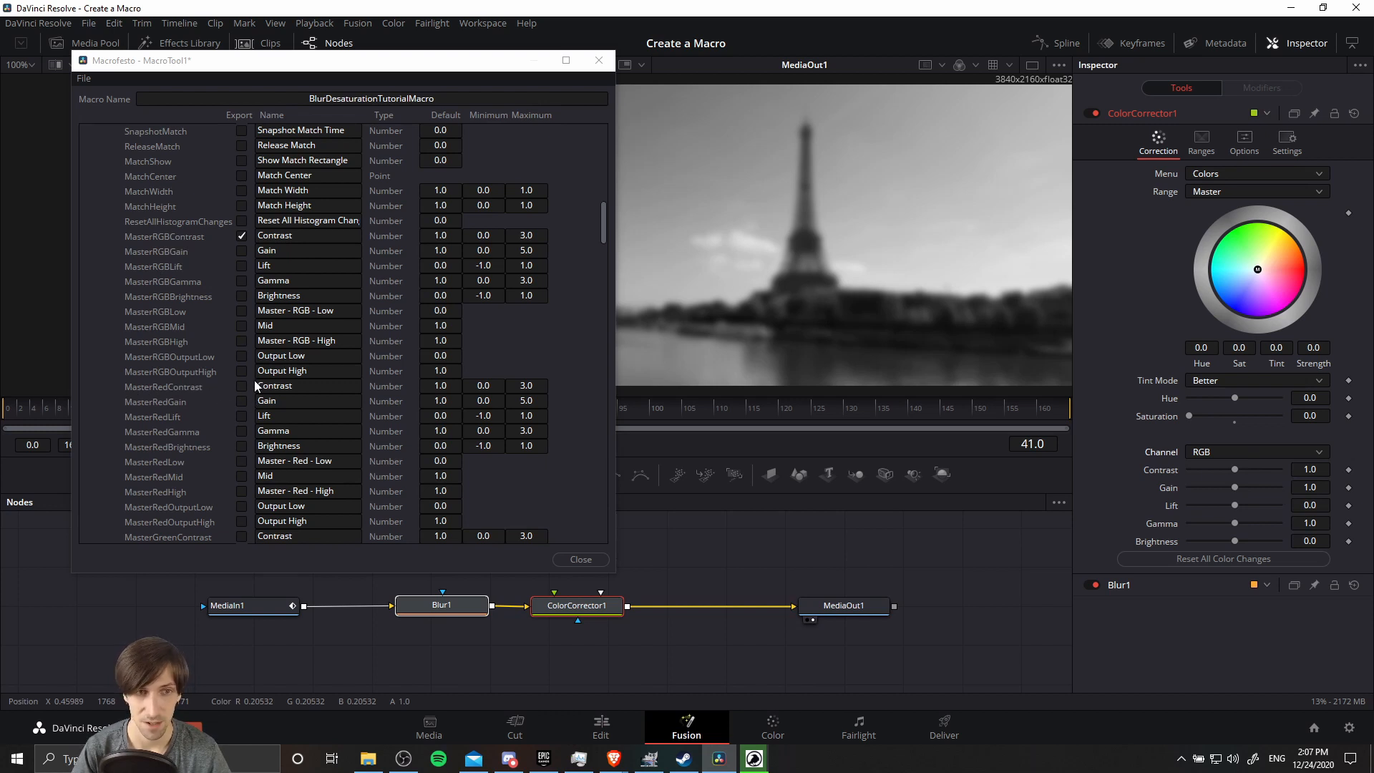
click(1255, 451)
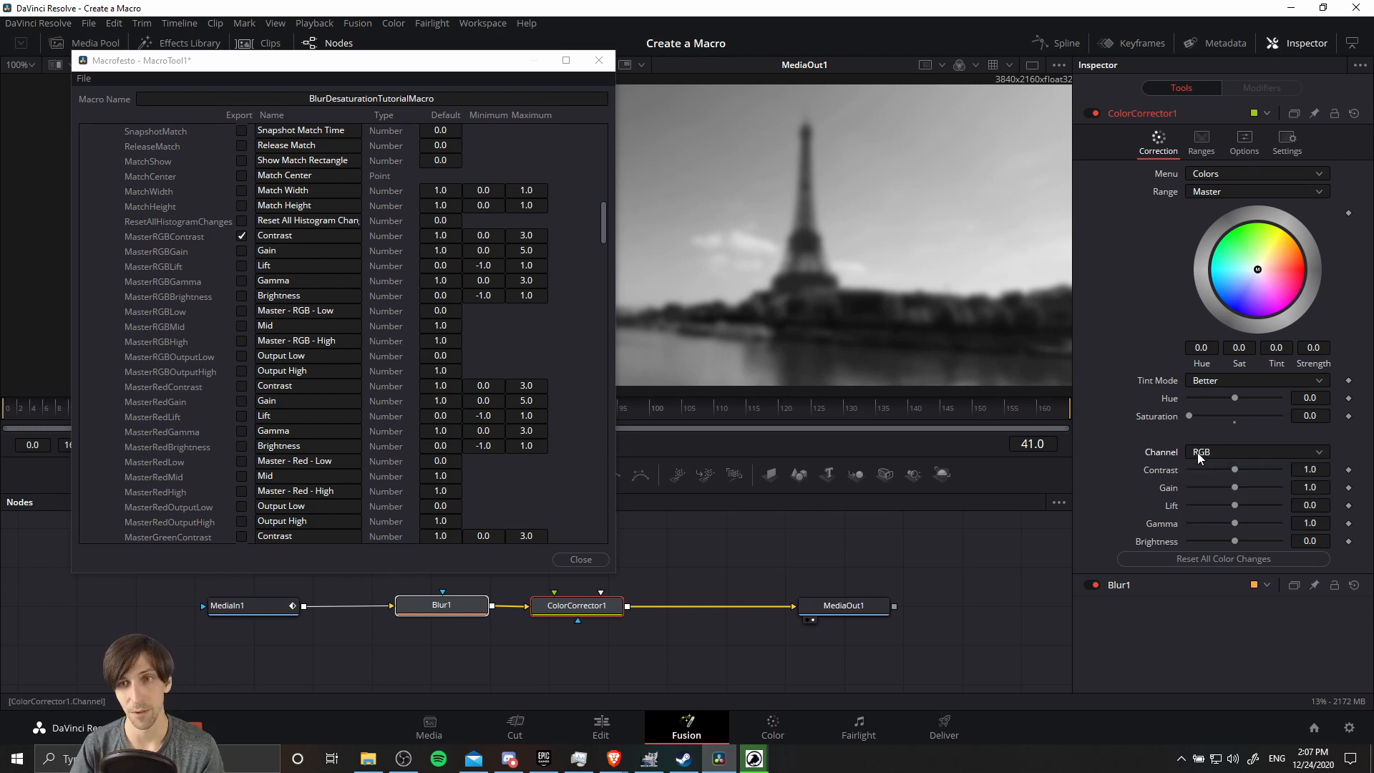
mouse_move(795, 376)
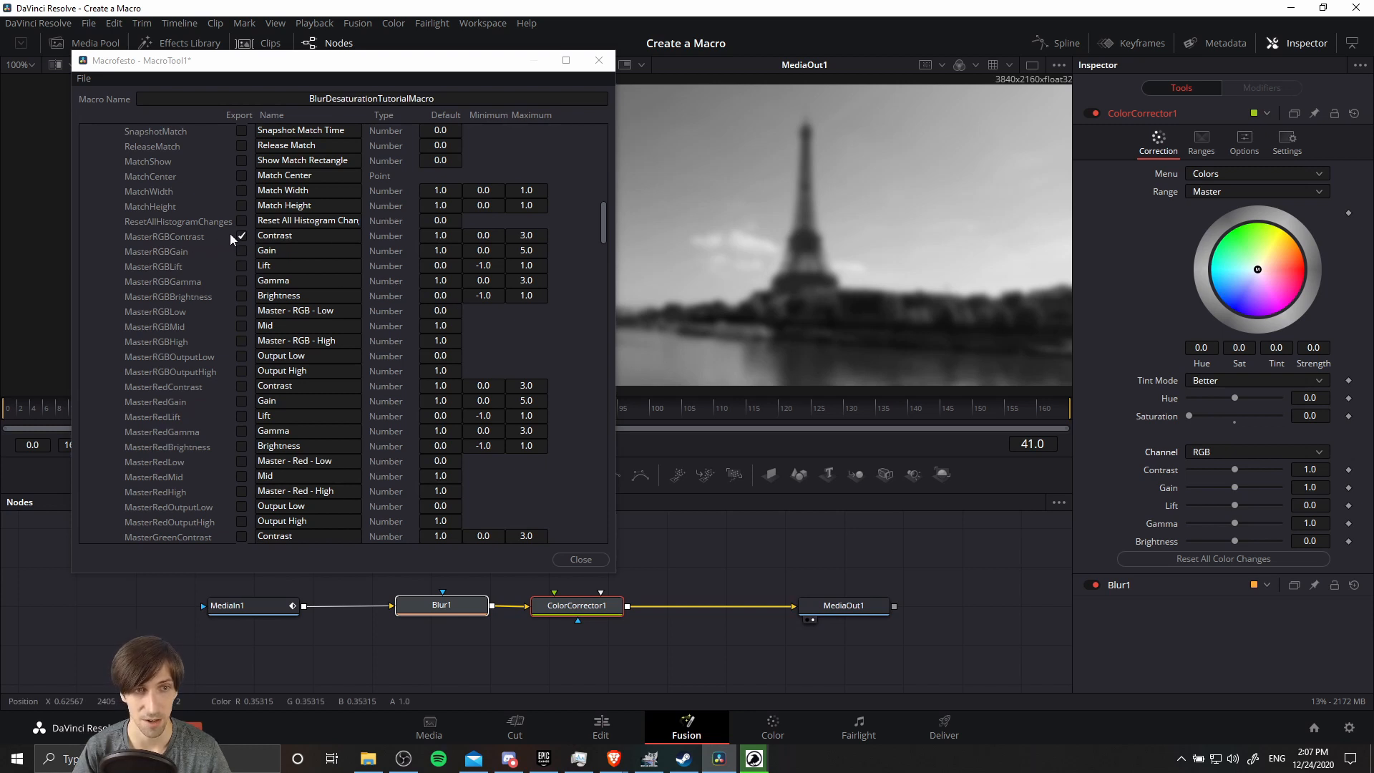
scroll(down, 3)
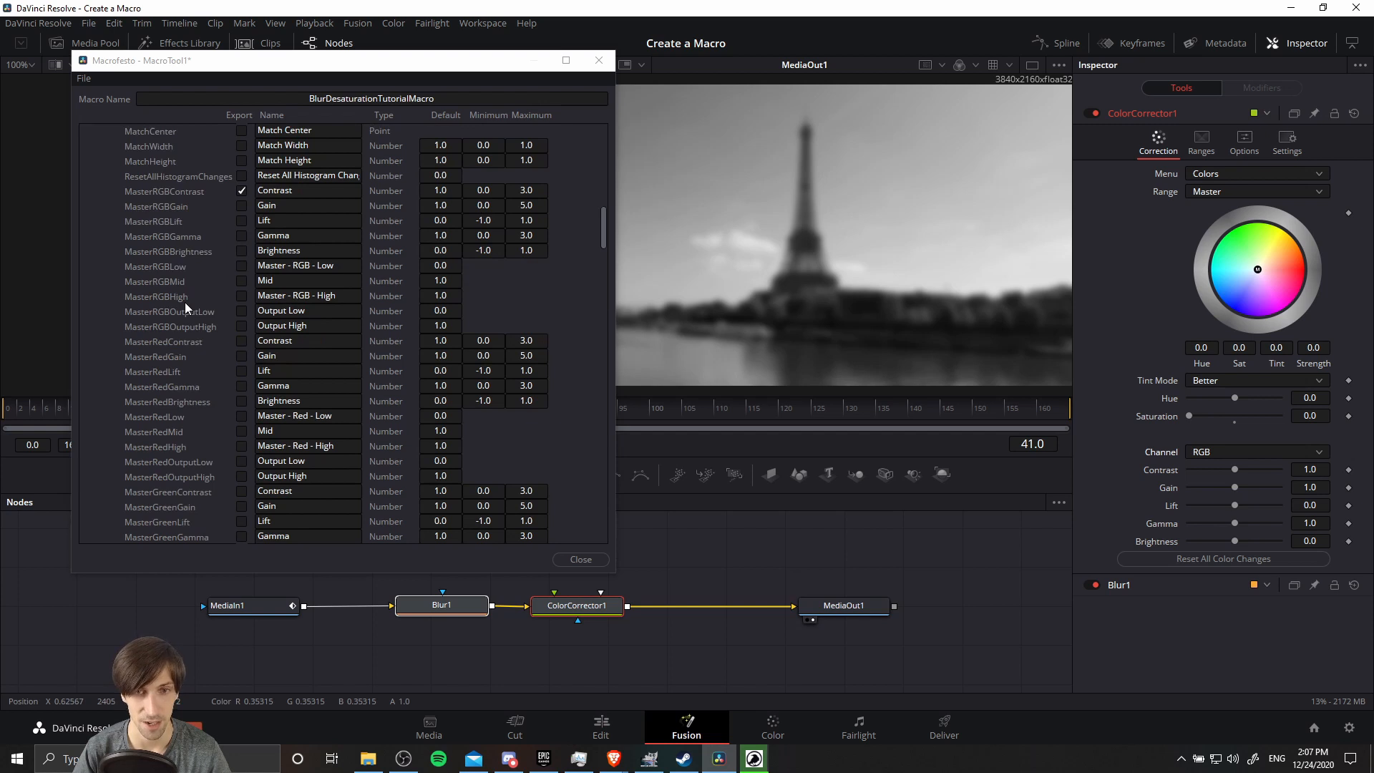
scroll(up, 3)
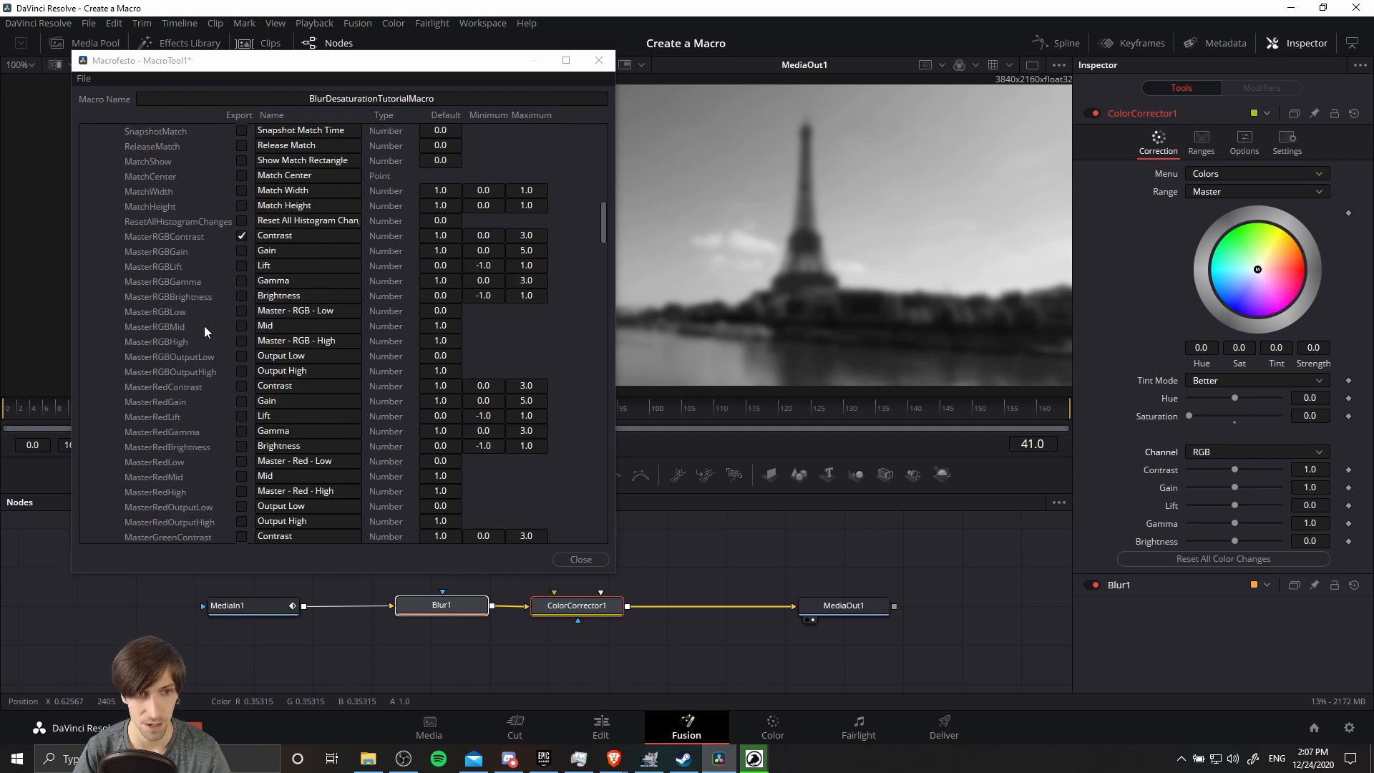
mouse_move(200, 322)
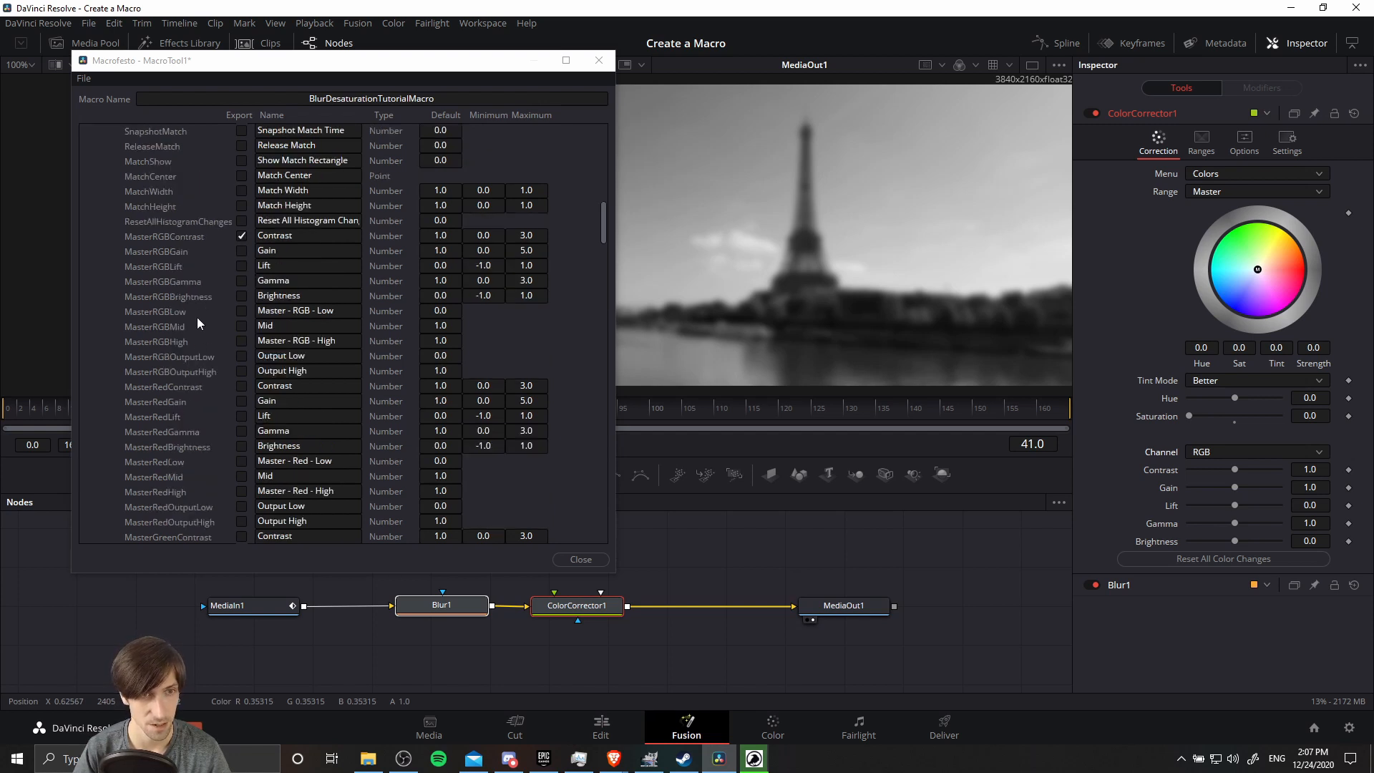
click(242, 295)
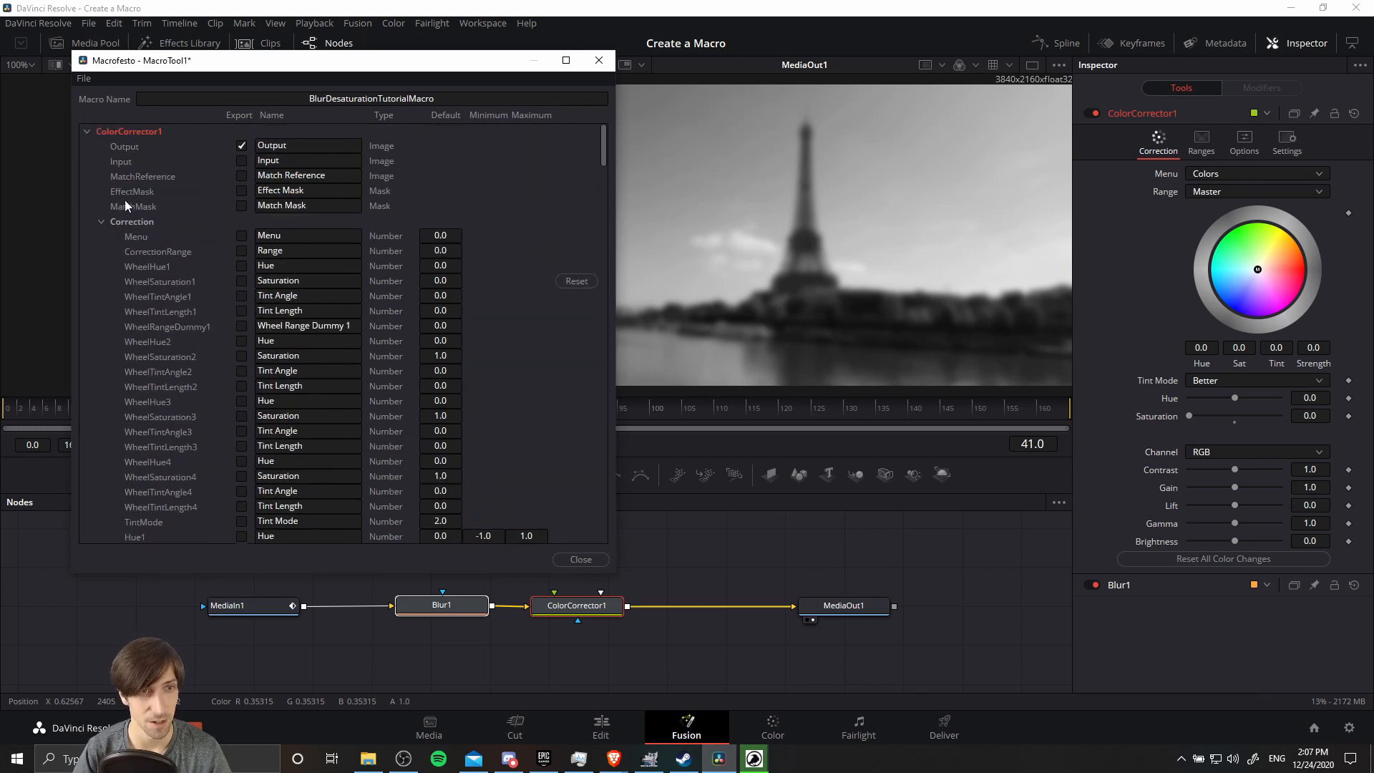
- Expand the Blur1 section in the Macro Editor and tick its input for export
scroll(down, 3)
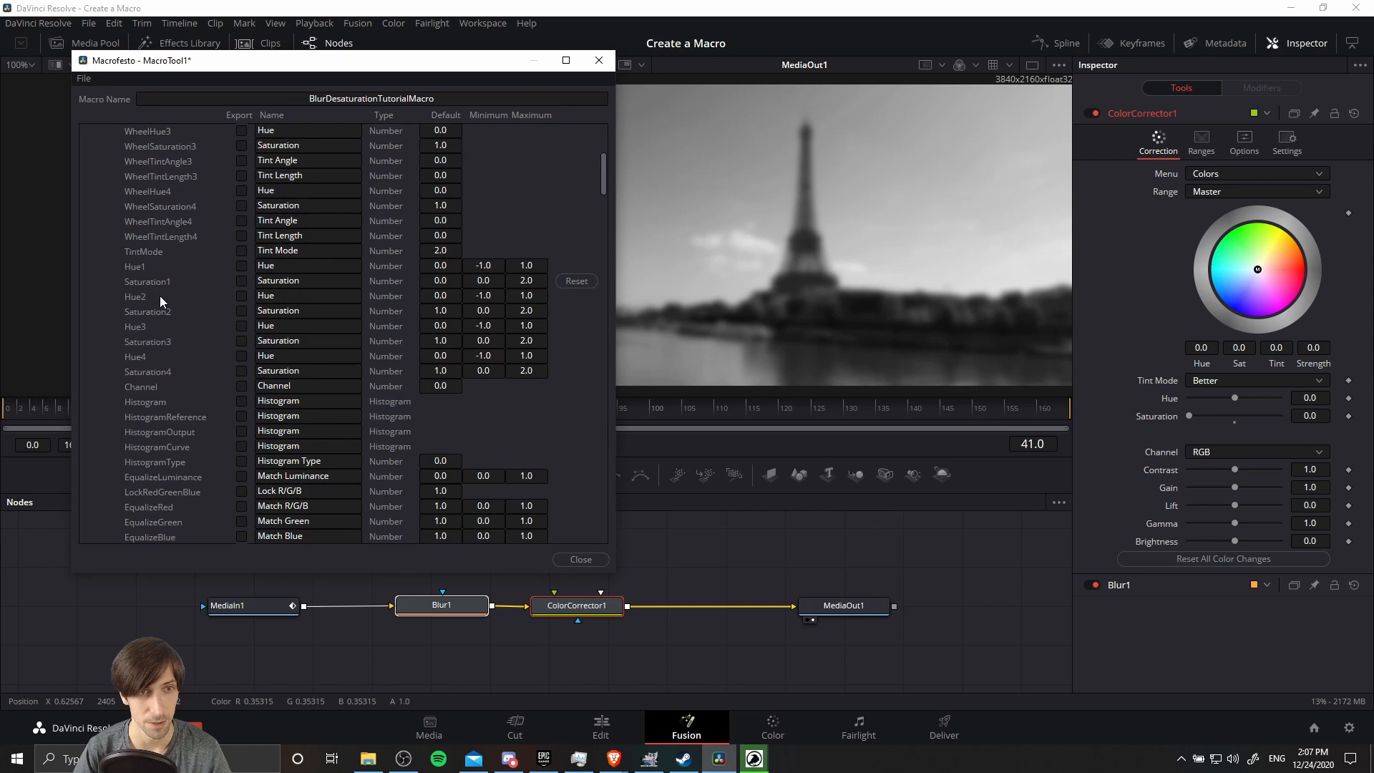
scroll(down, 3)
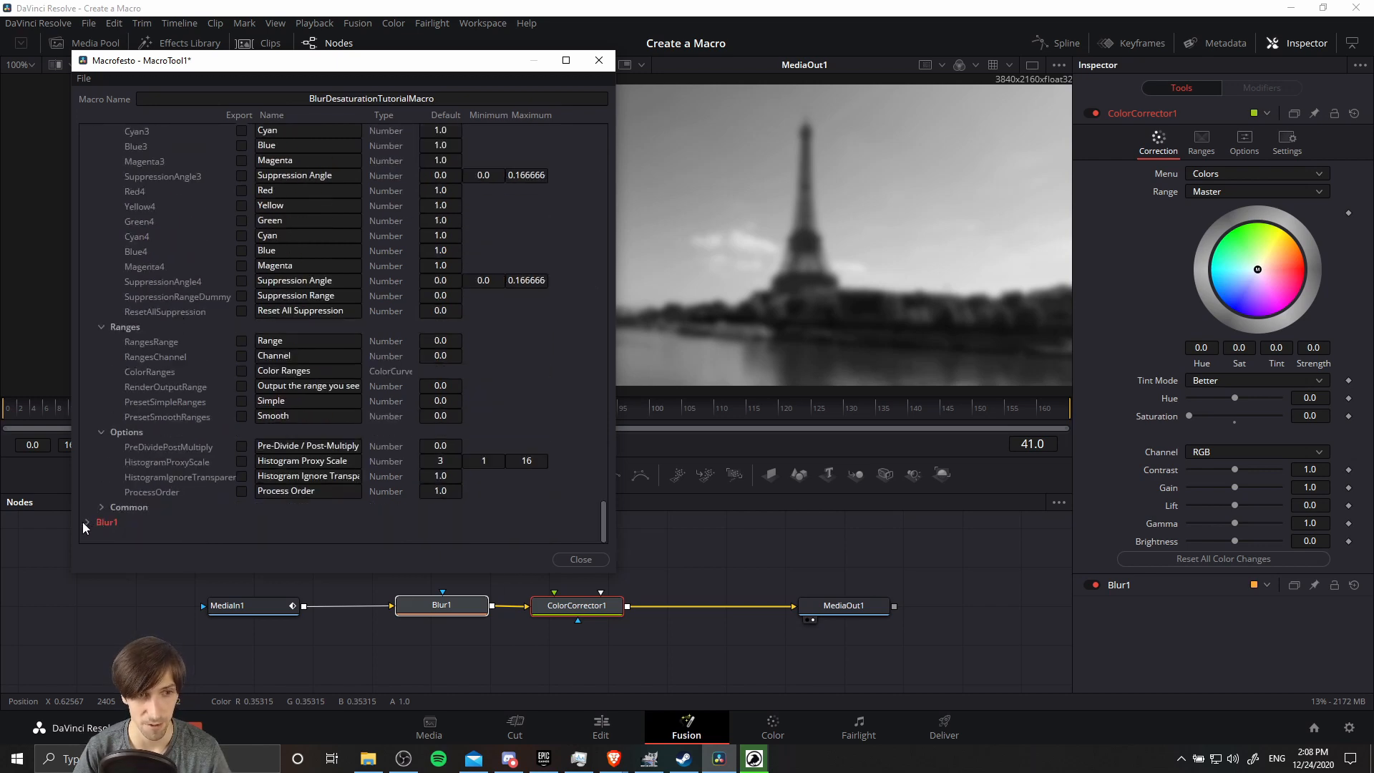
click(84, 522)
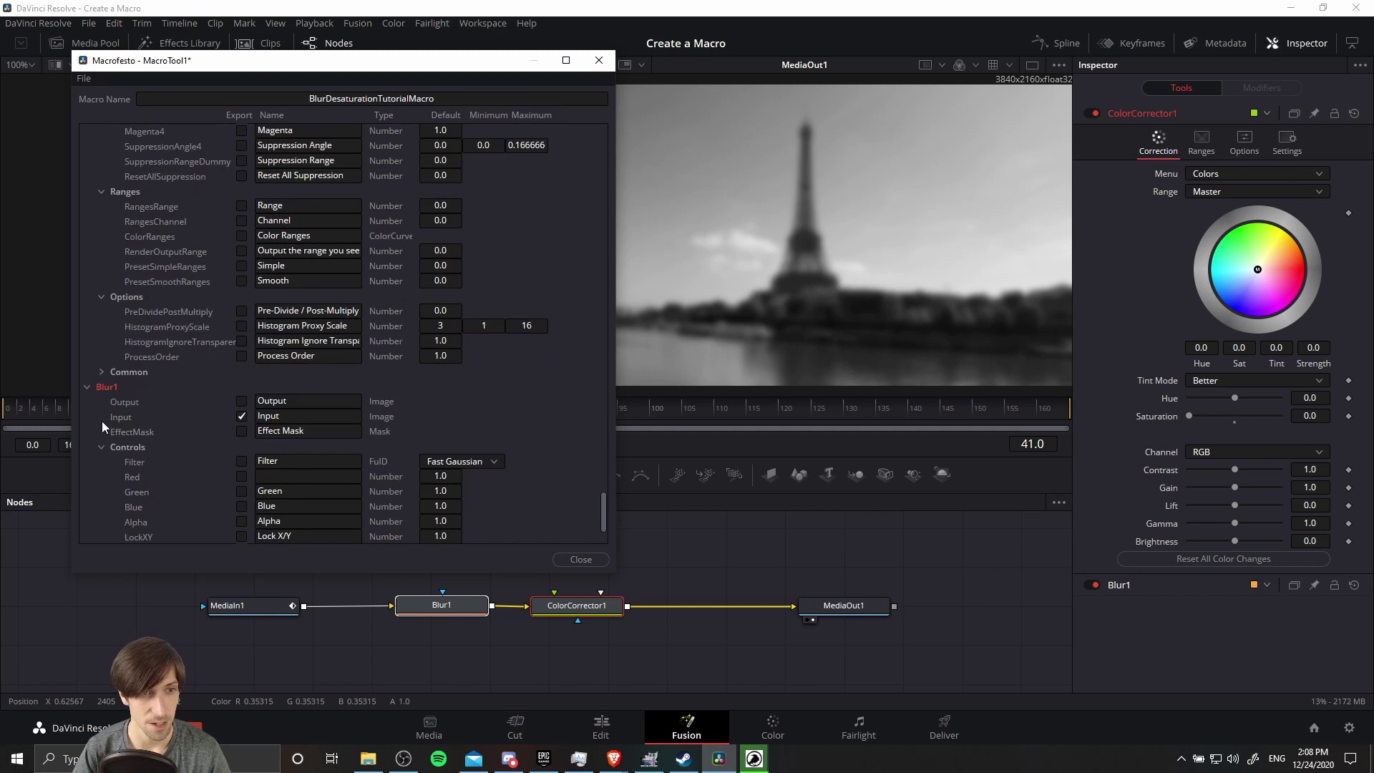
click(244, 415)
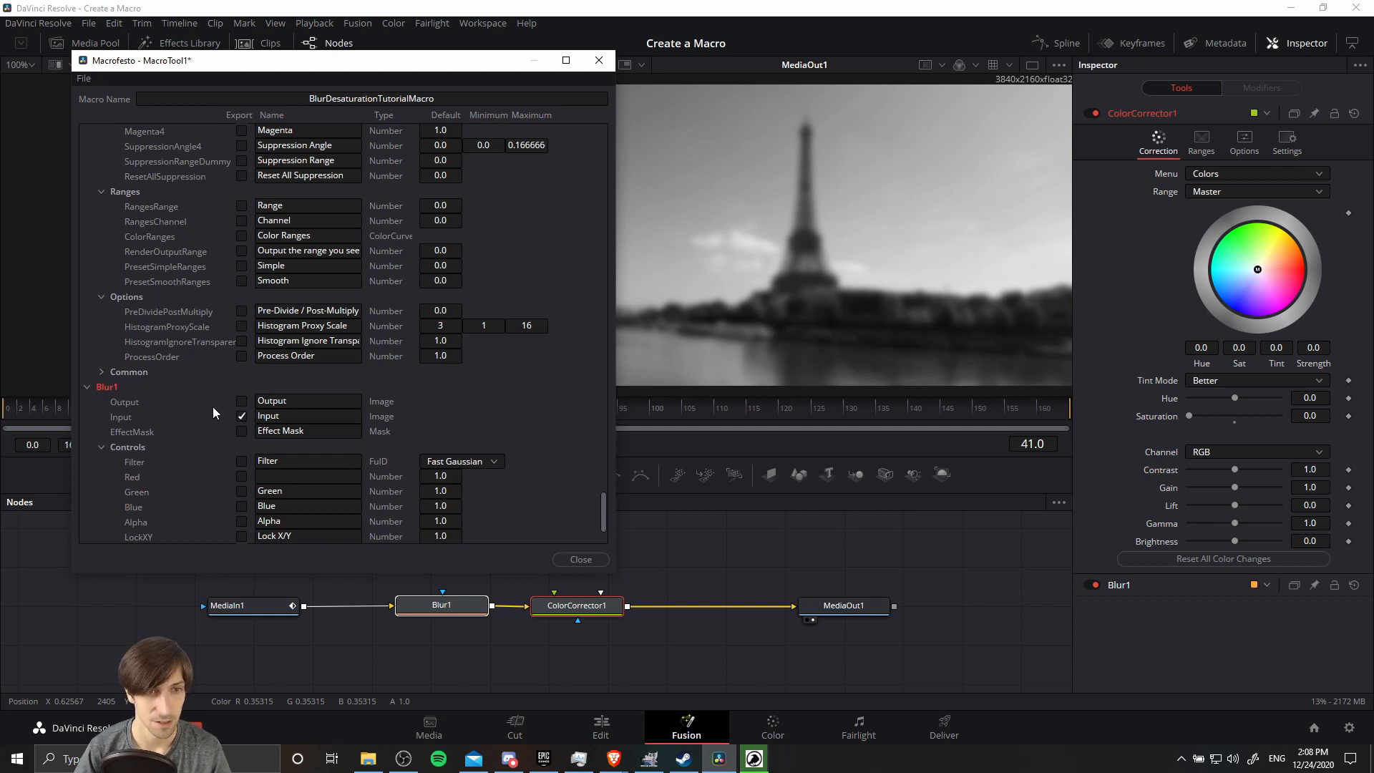
scroll(down, 3)
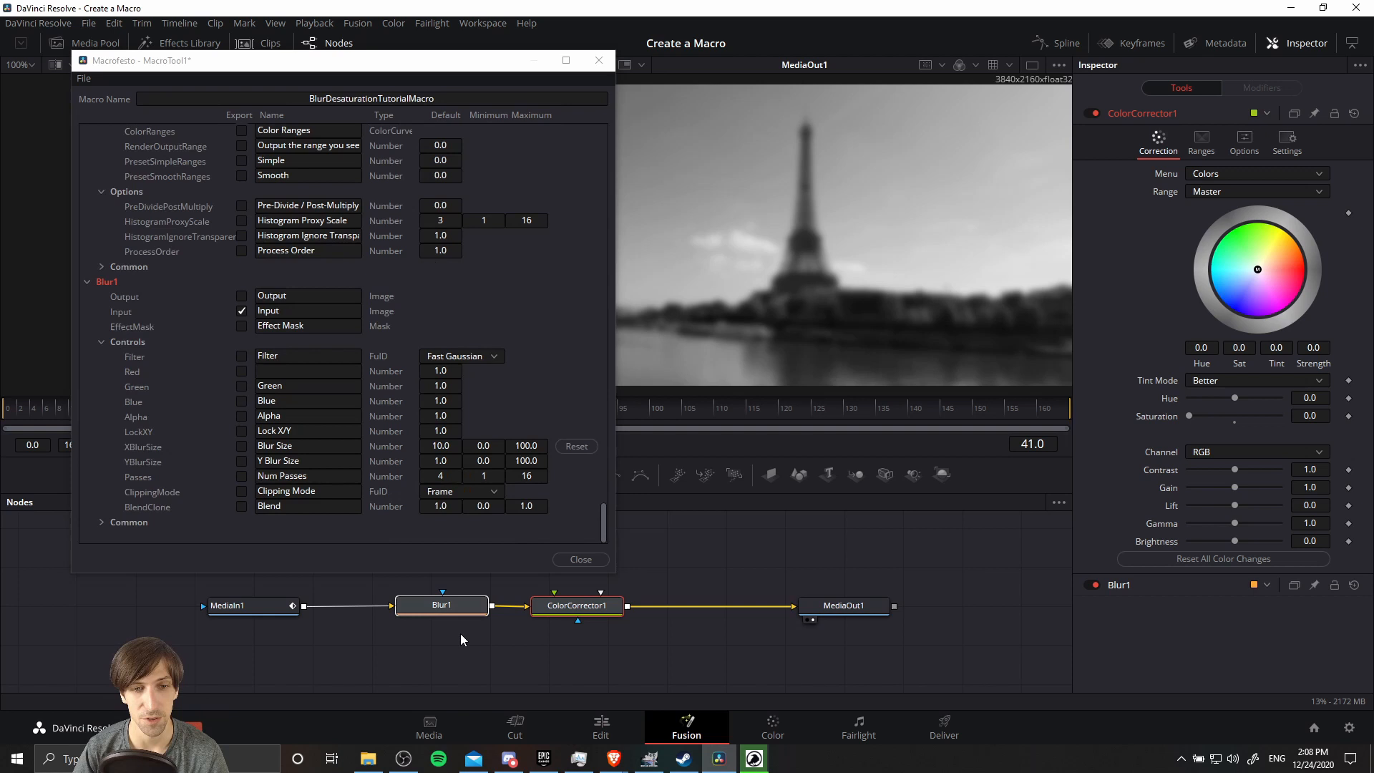
- Export the blur's Filter, Lock X/Y, Blur Size and Y Blur Size, sizes defaulting to 10
click(442, 605)
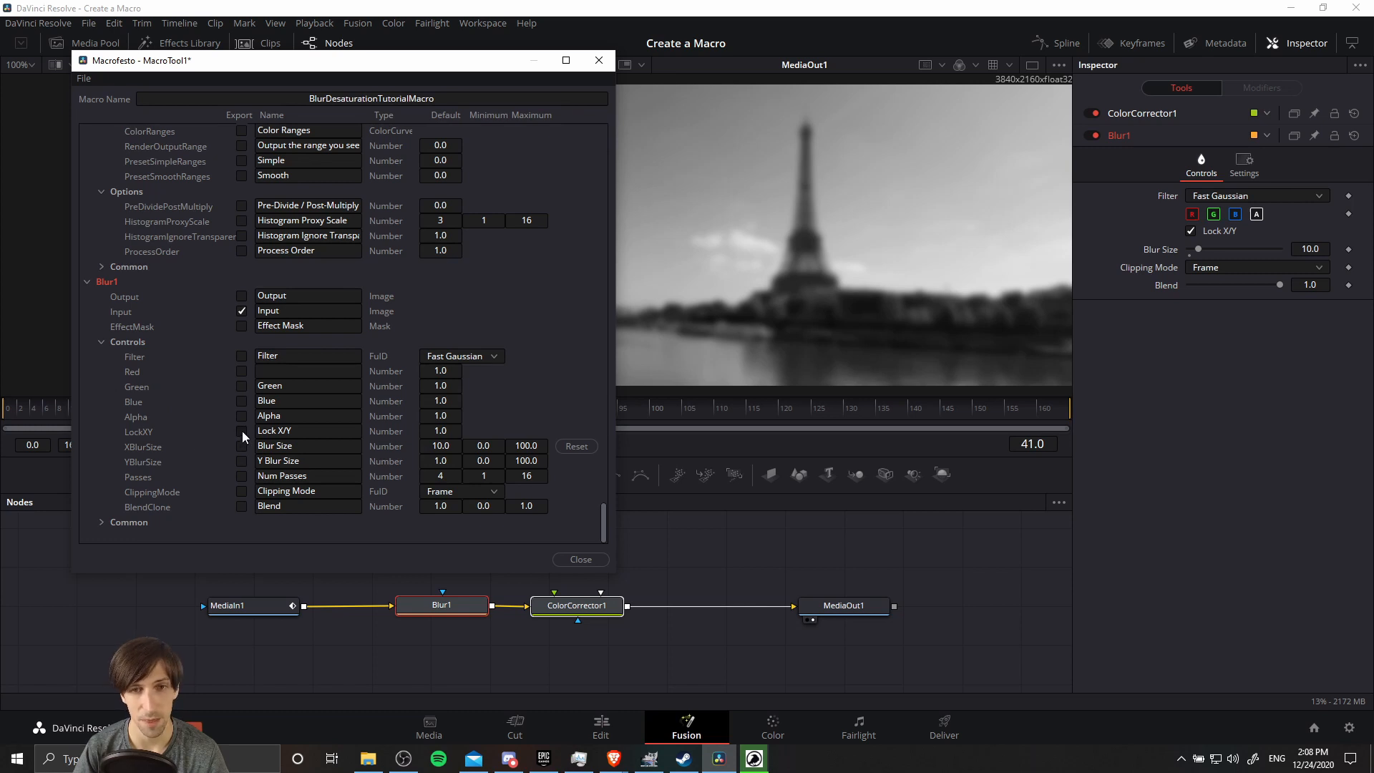
click(243, 431)
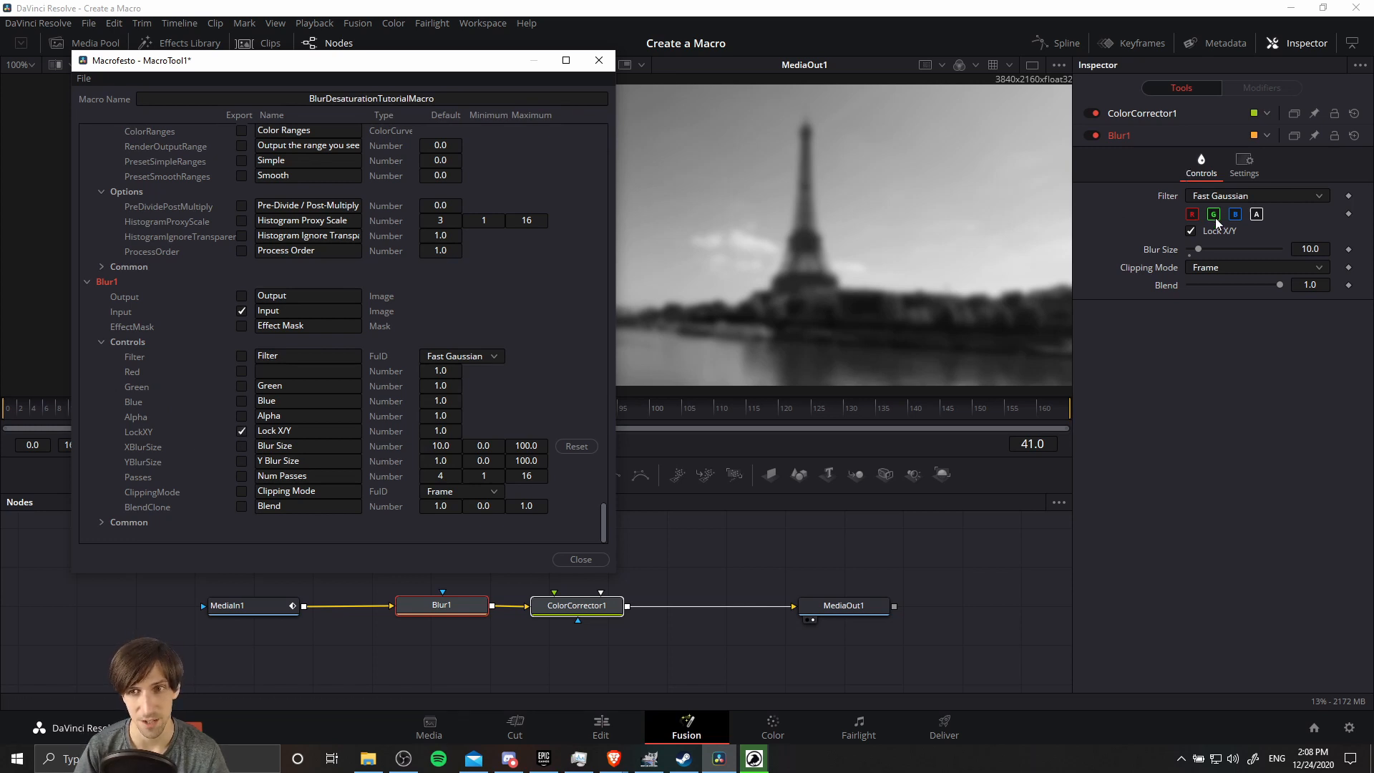
click(243, 447)
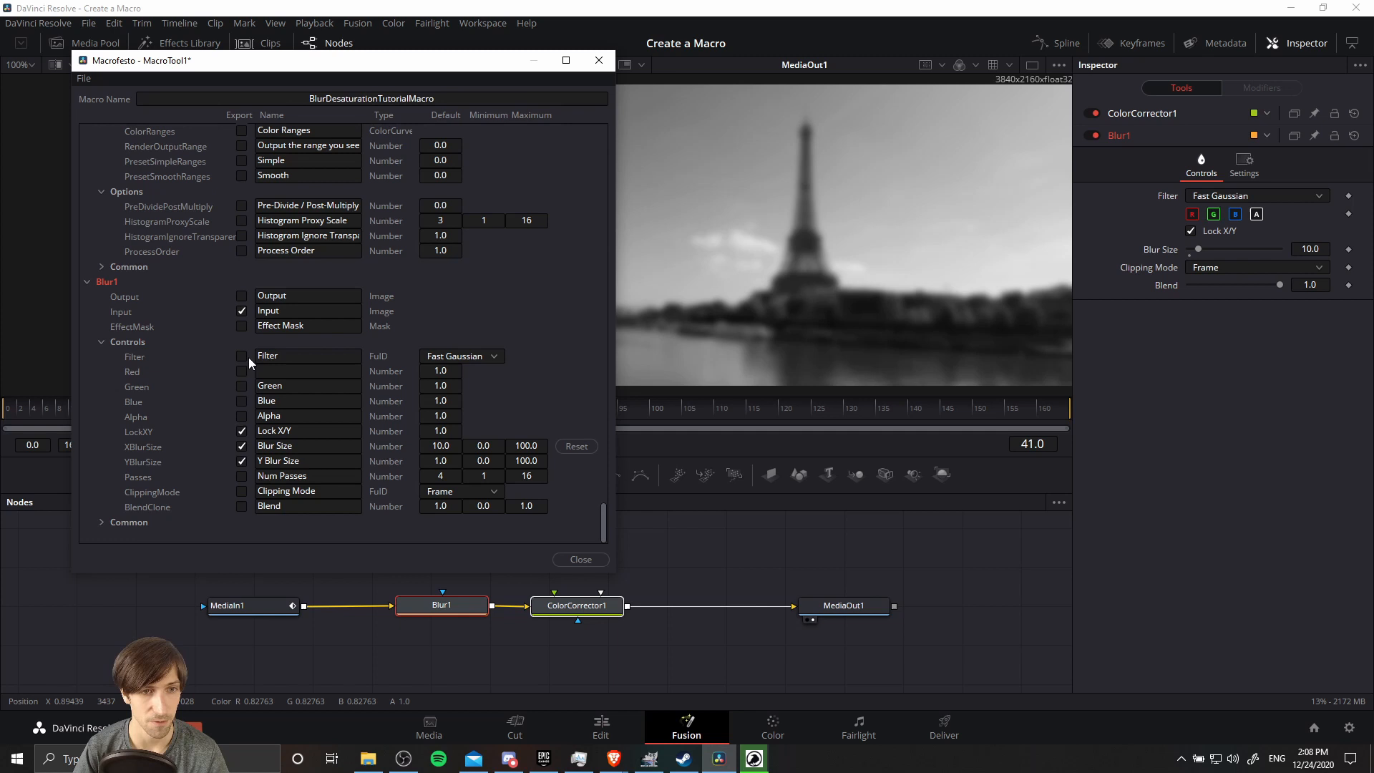
click(463, 357)
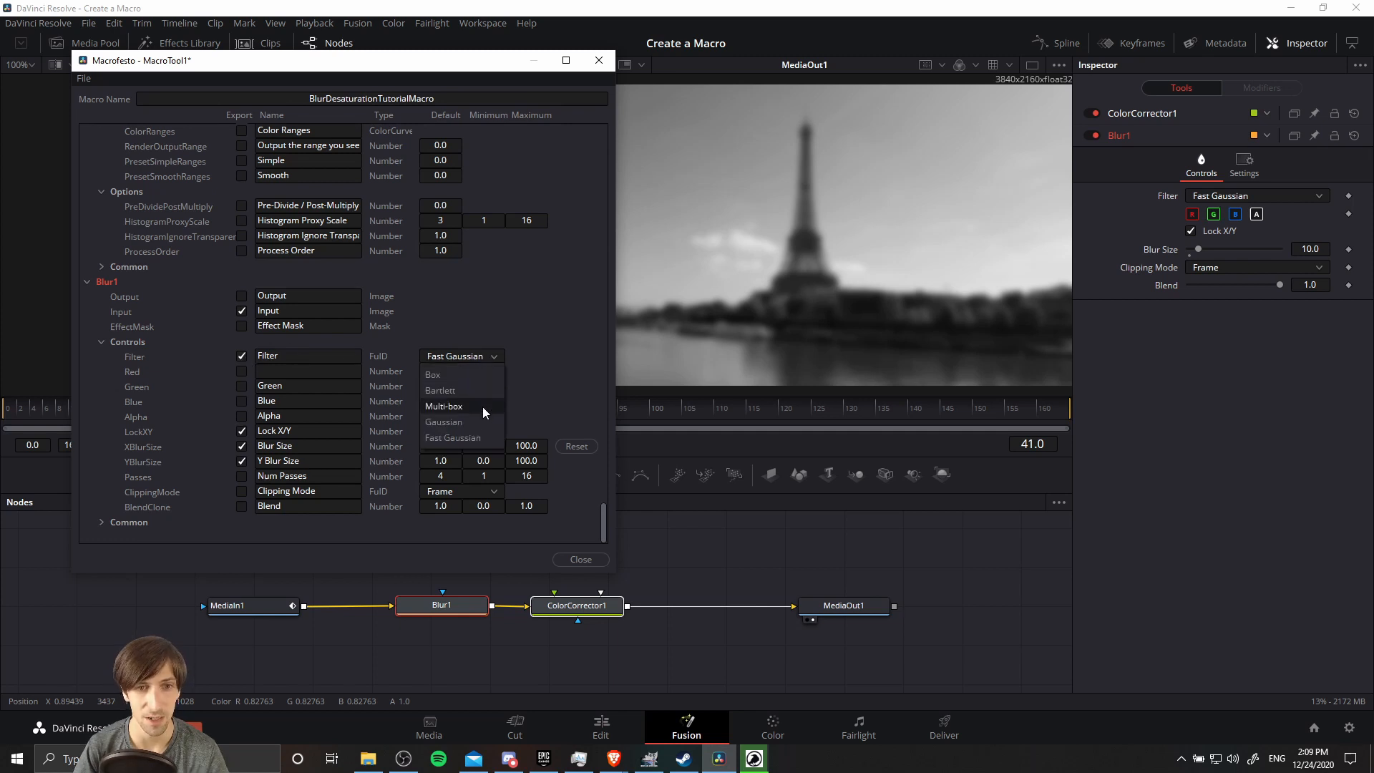
click(454, 438)
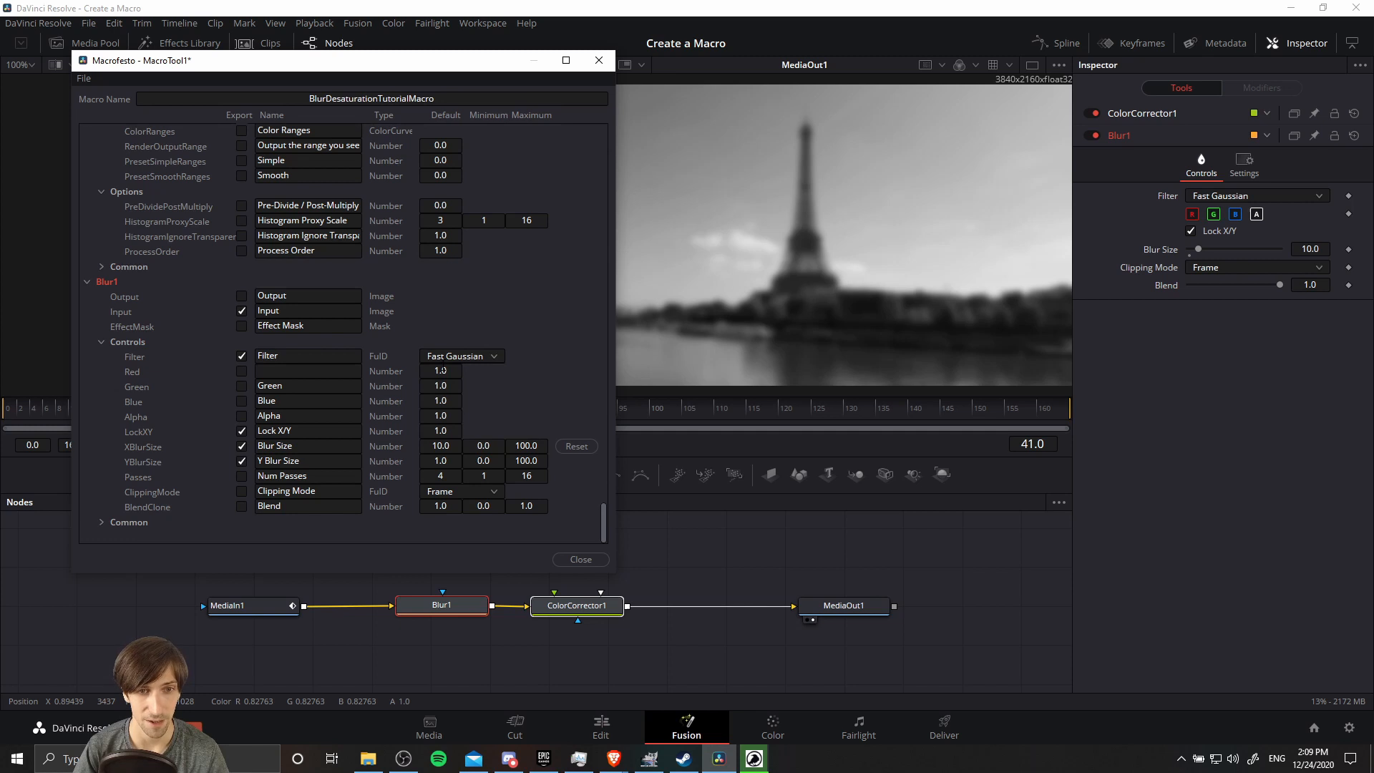
mouse_move(521, 602)
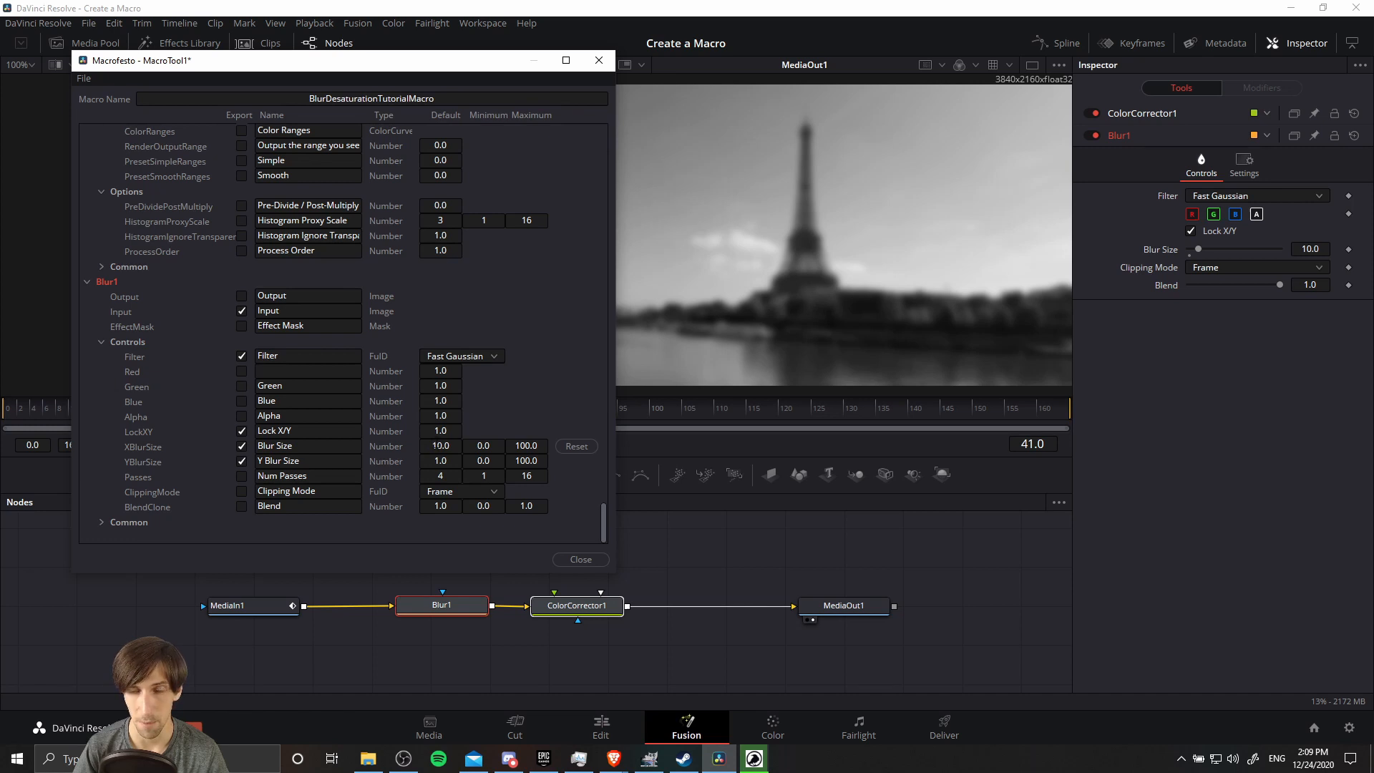
mouse_move(416, 458)
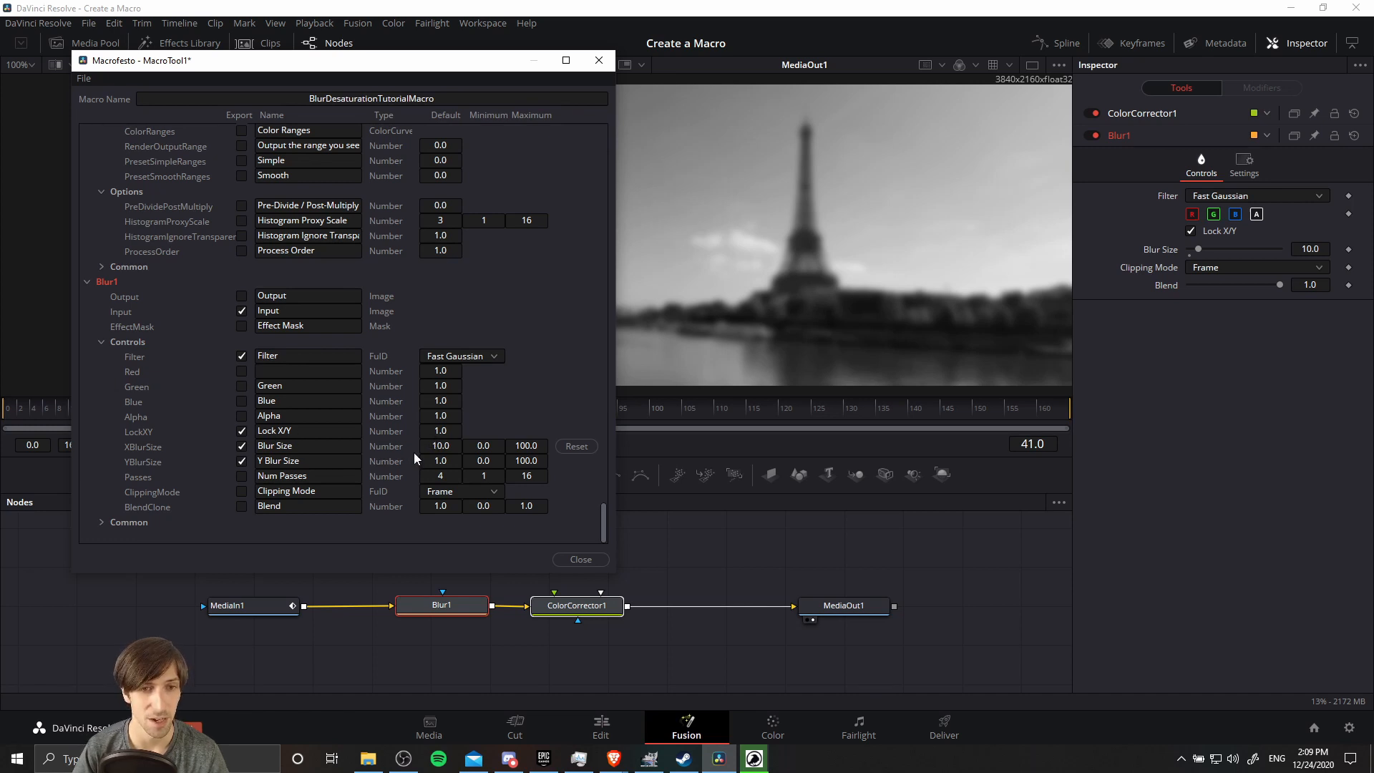
mouse_move(174, 471)
text(10)
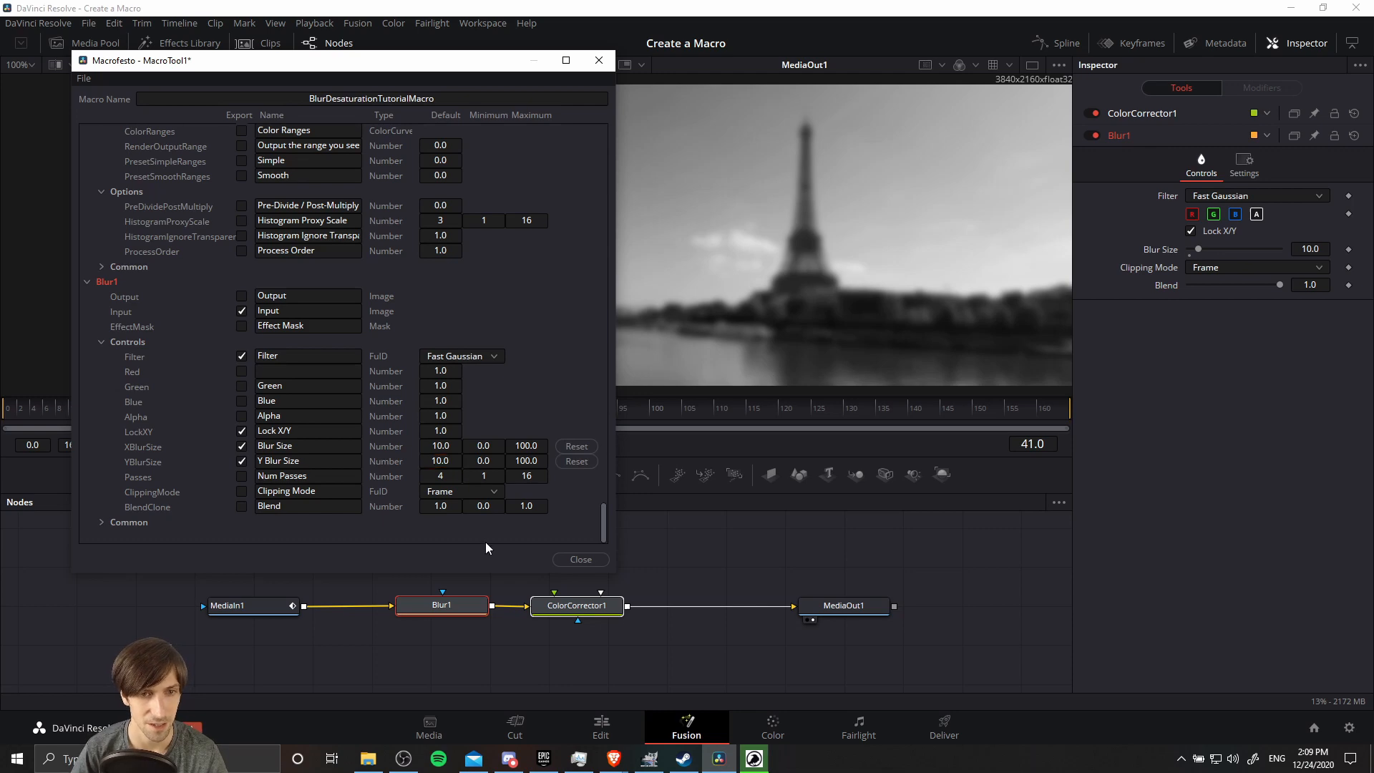
scroll(up, 3)
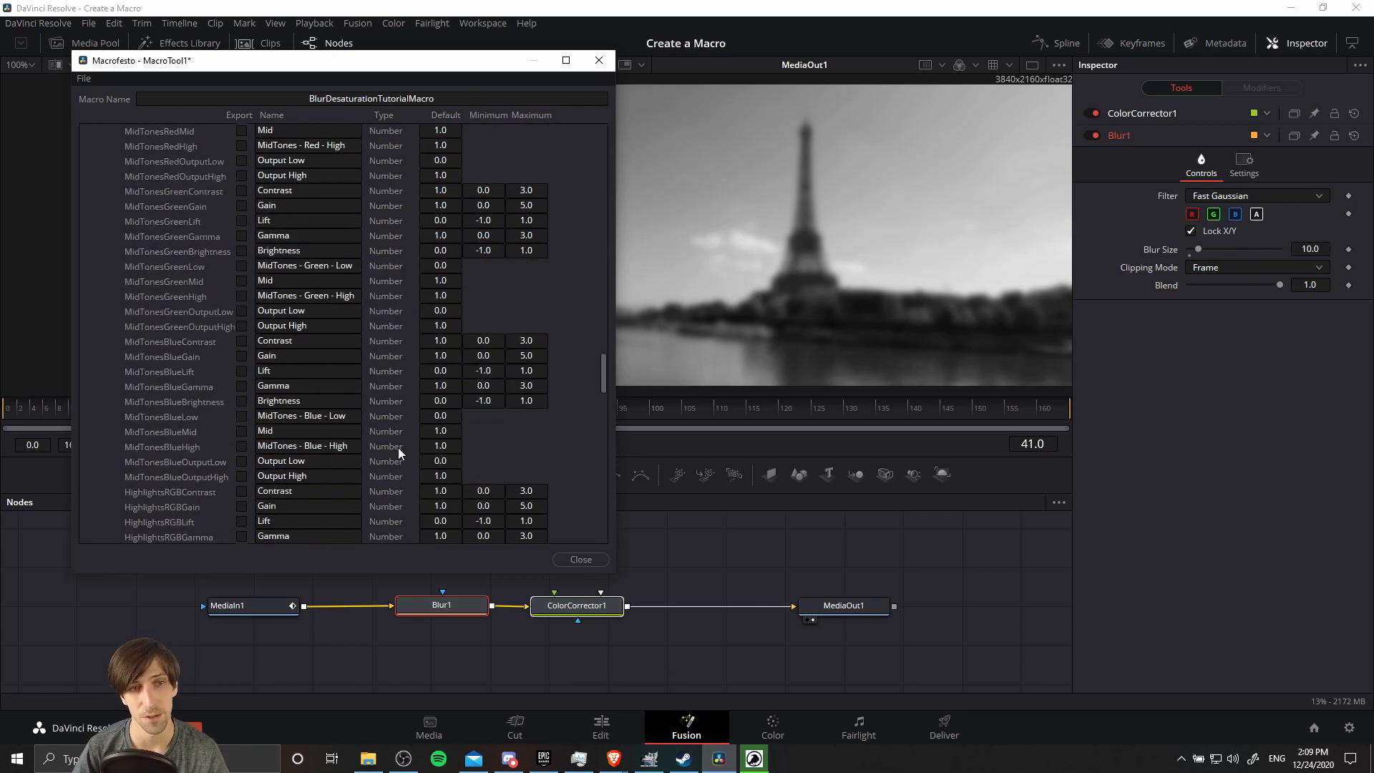
scroll(down, 3)
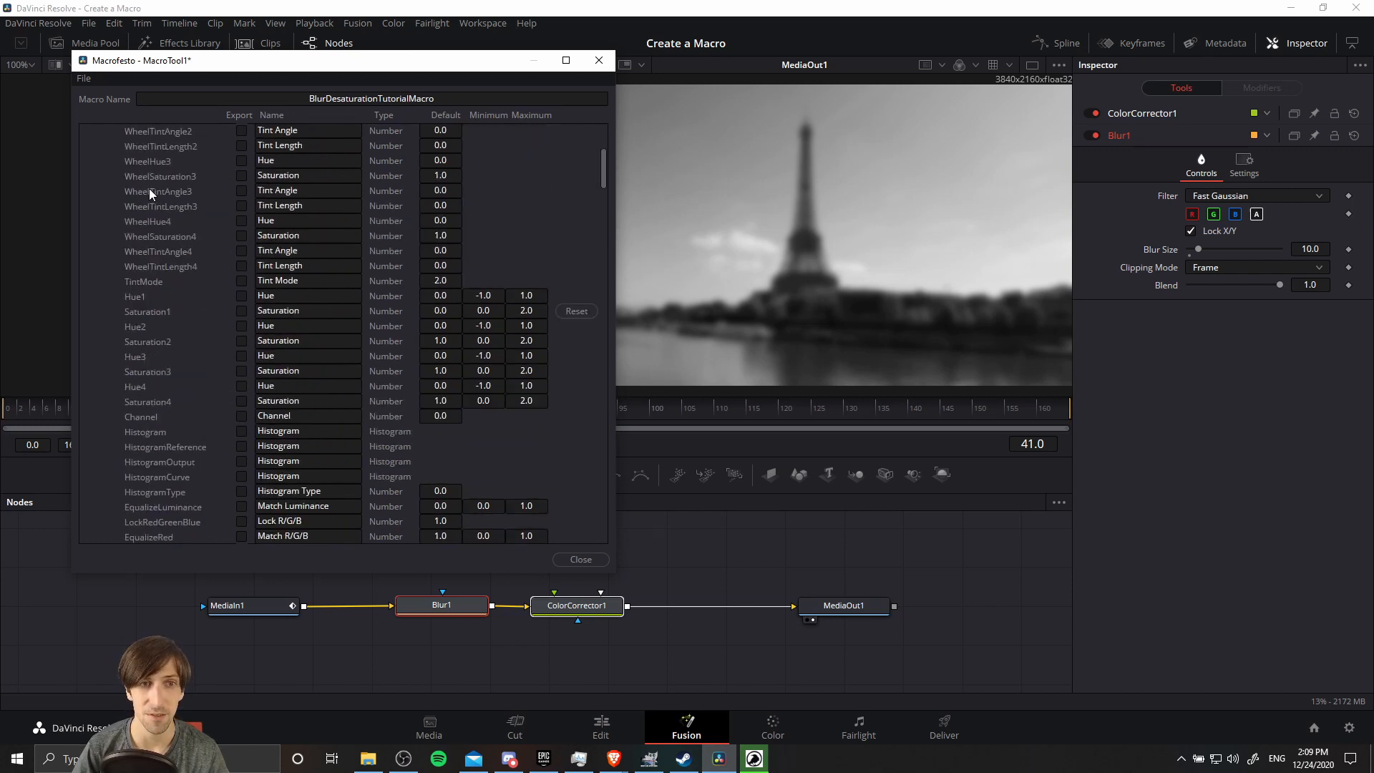
scroll(down, 3)
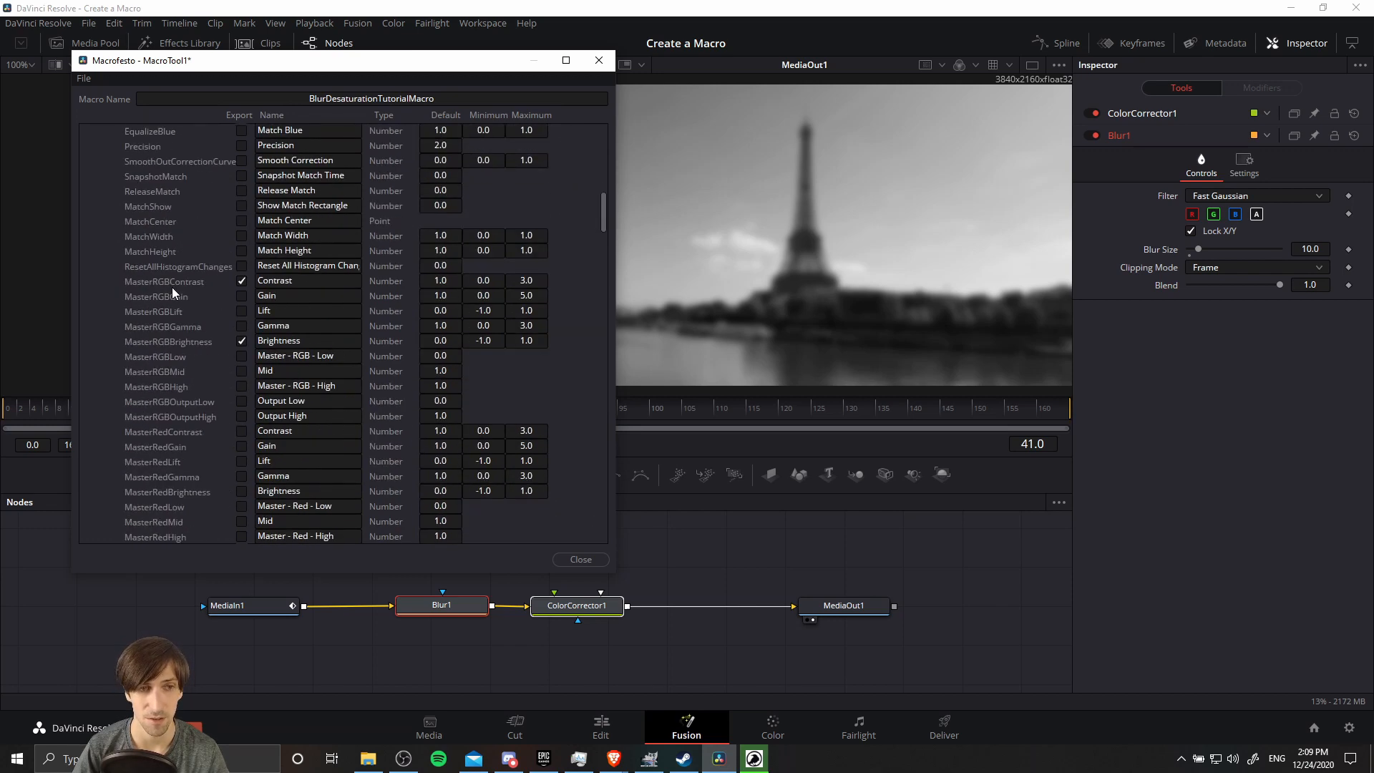
scroll(down, 3)
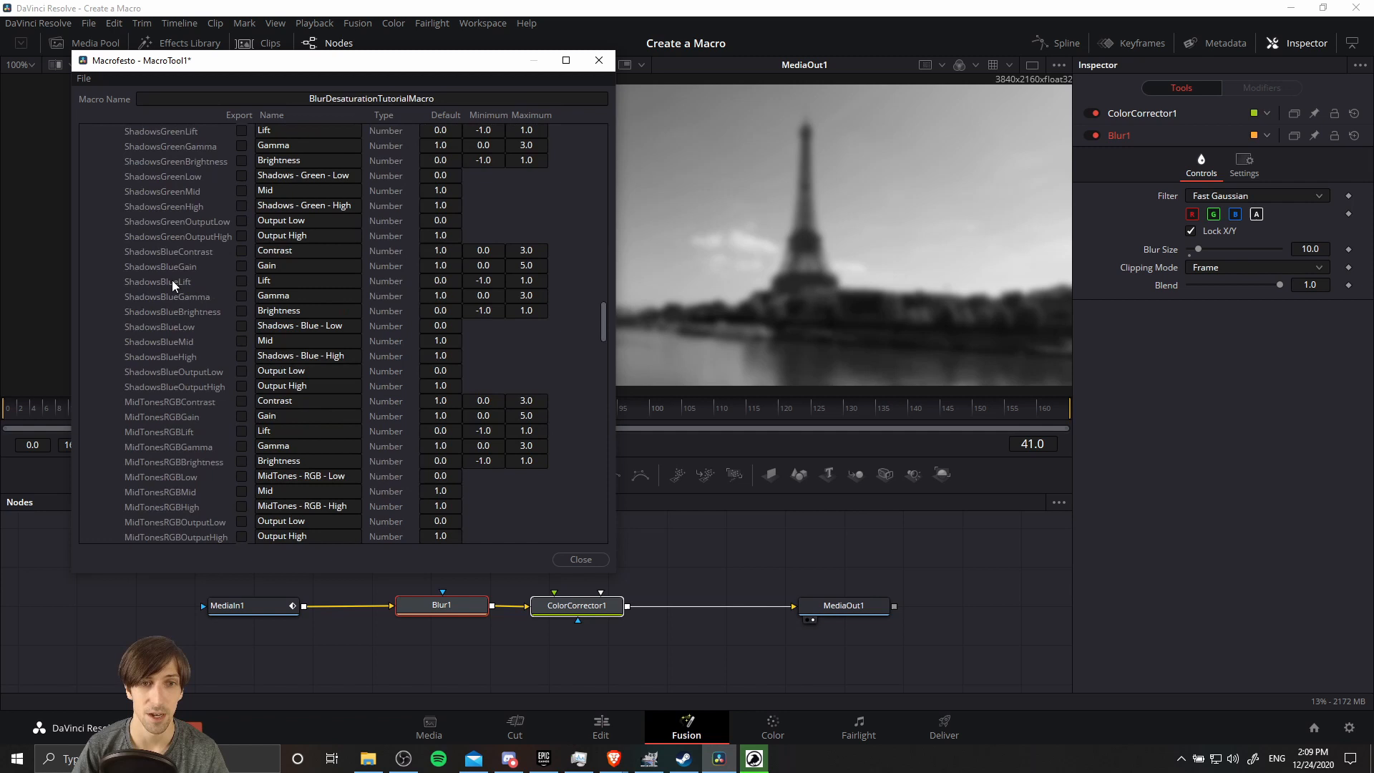
scroll(down, 3)
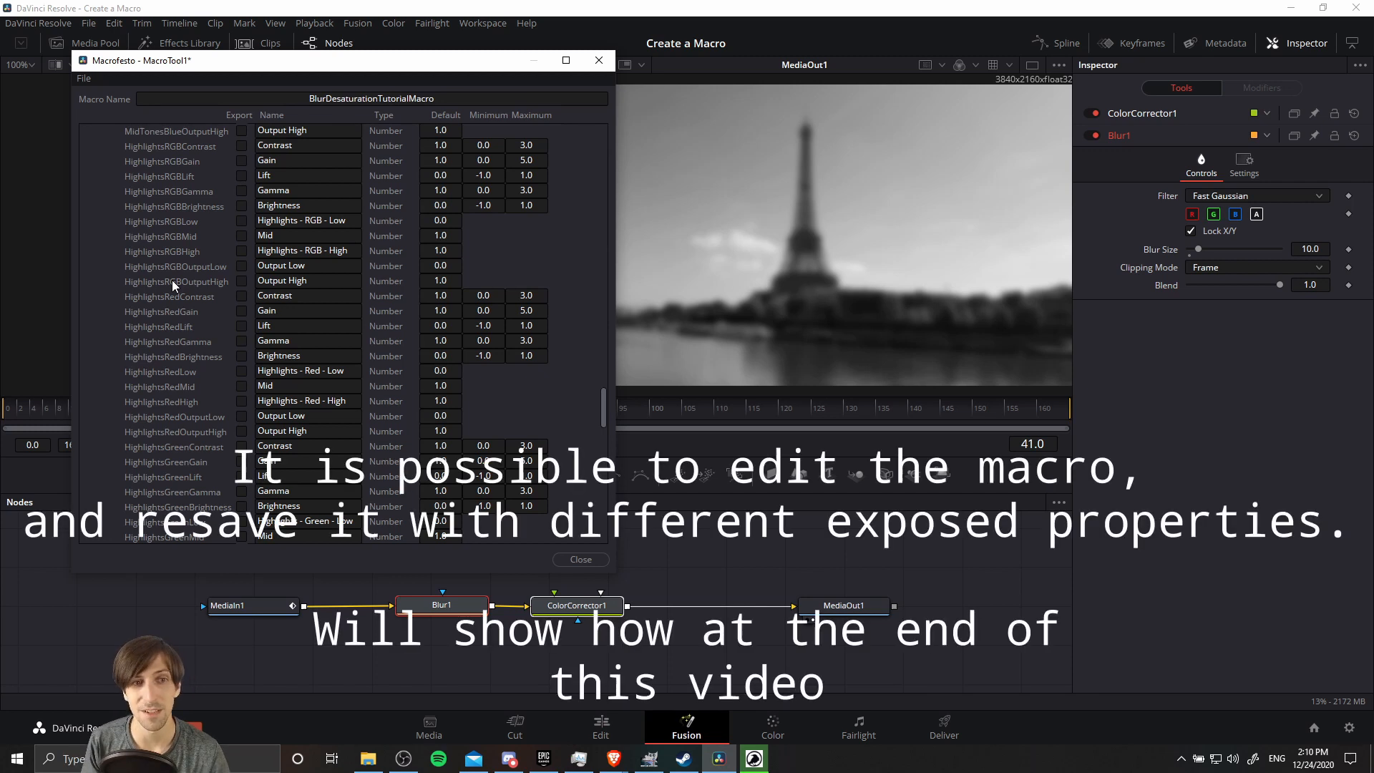
scroll(down, 3)
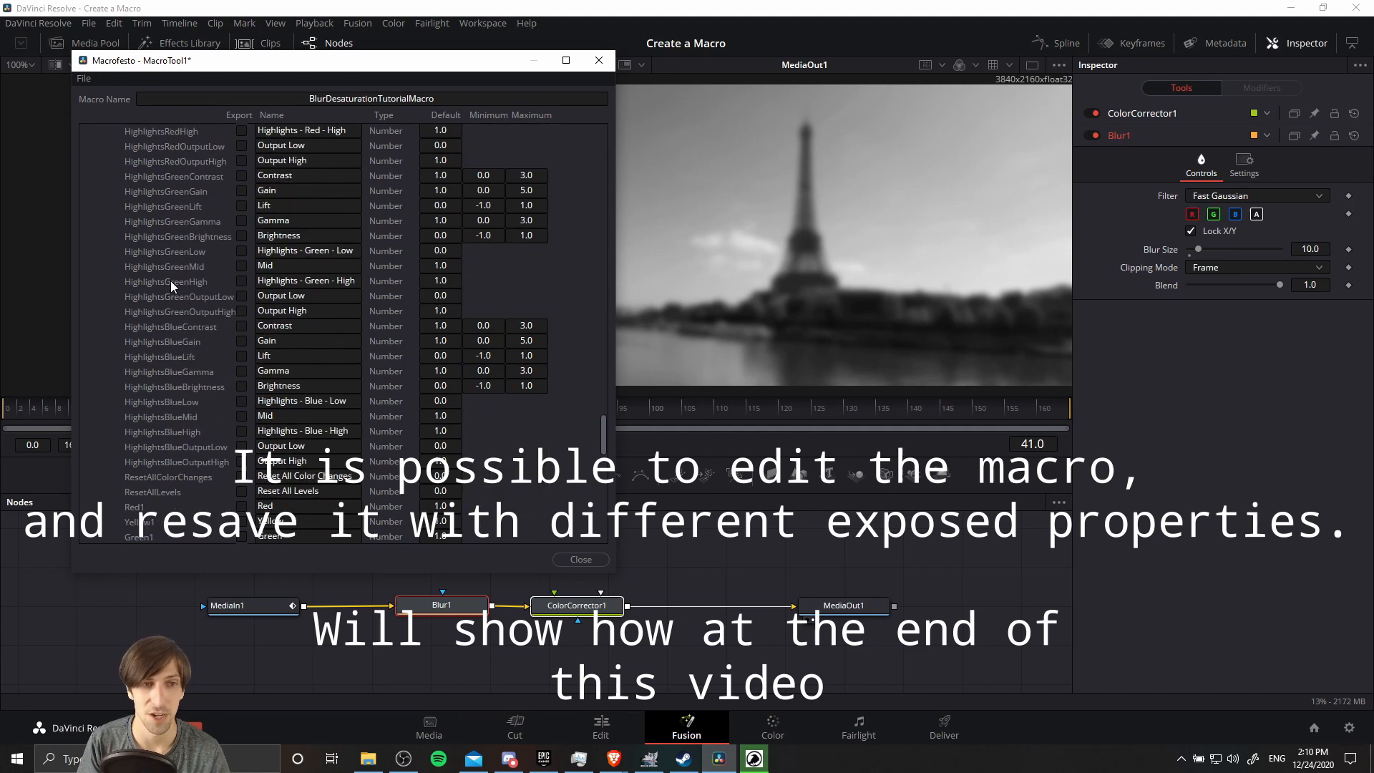
scroll(down, 3)
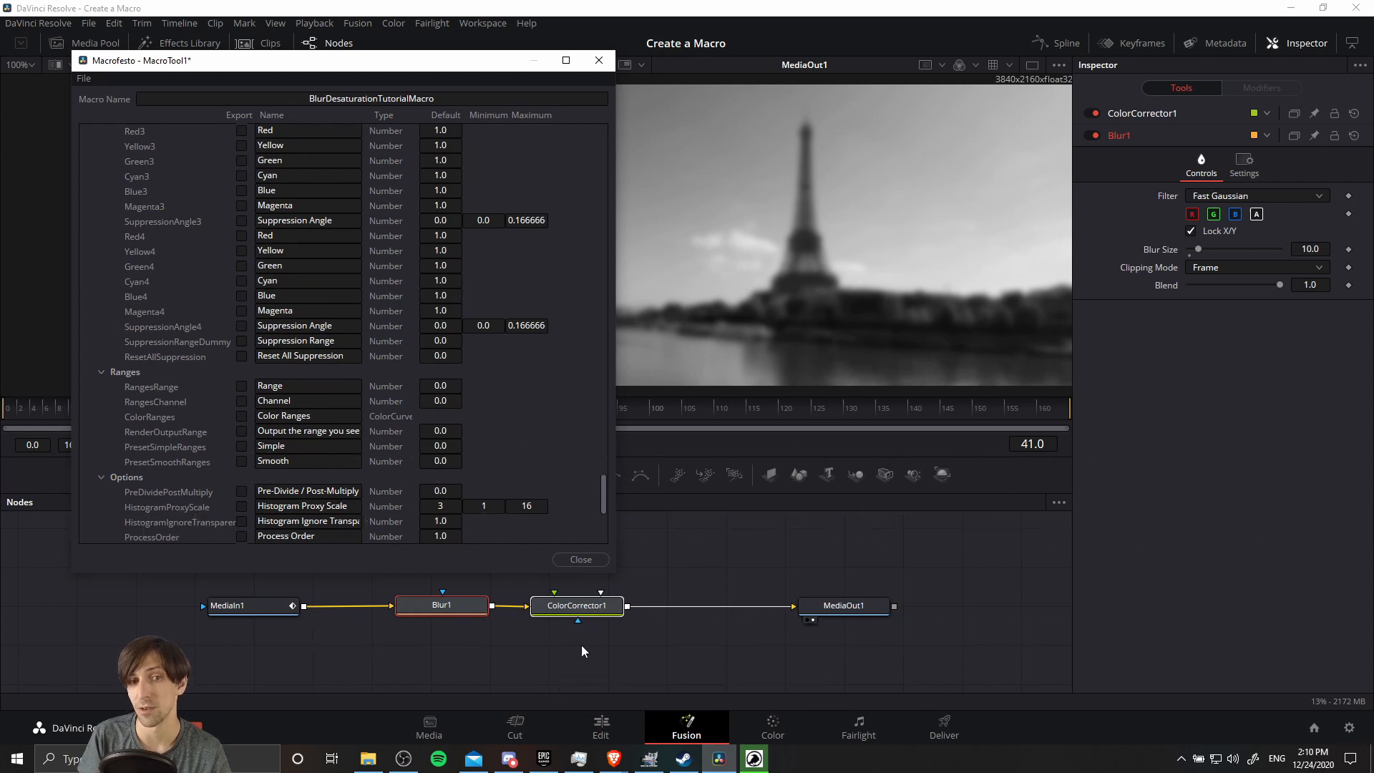
mouse_move(570, 577)
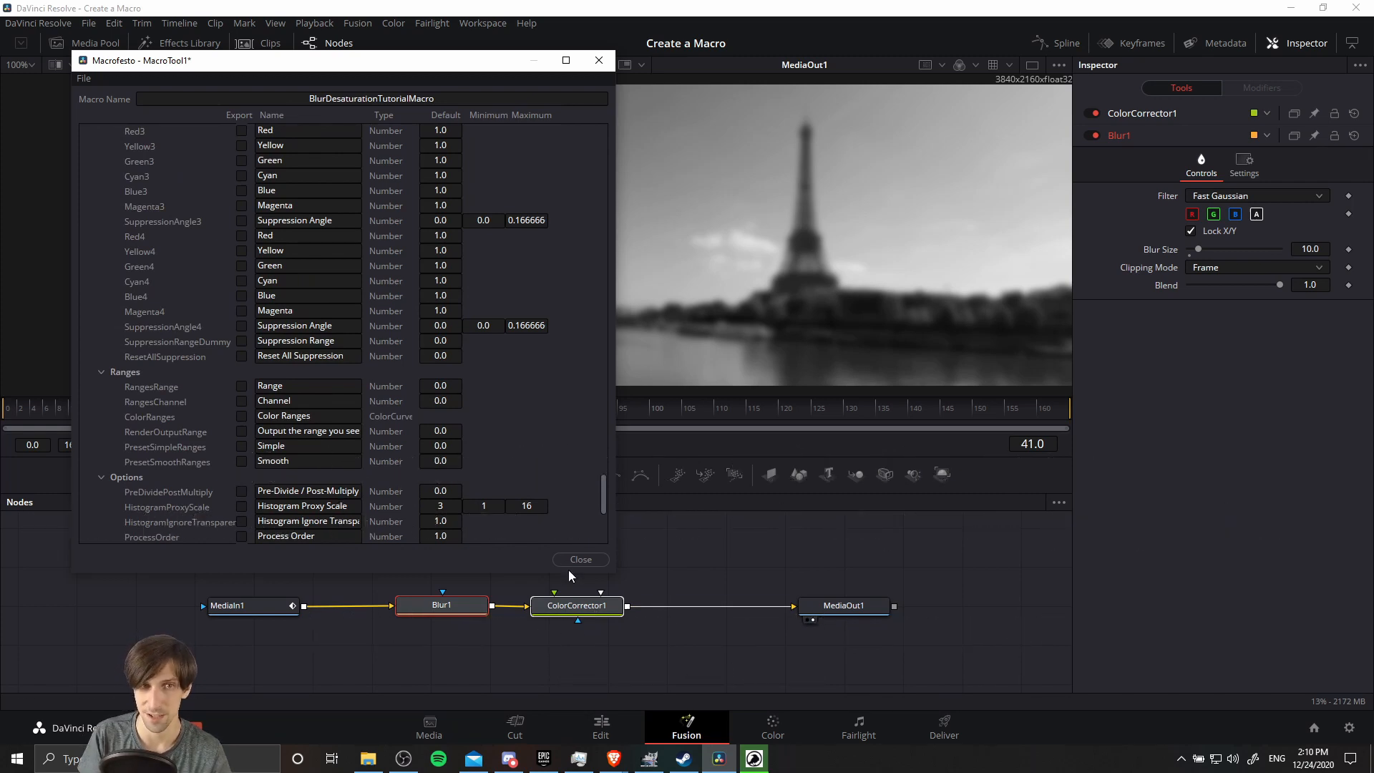
mouse_move(508, 555)
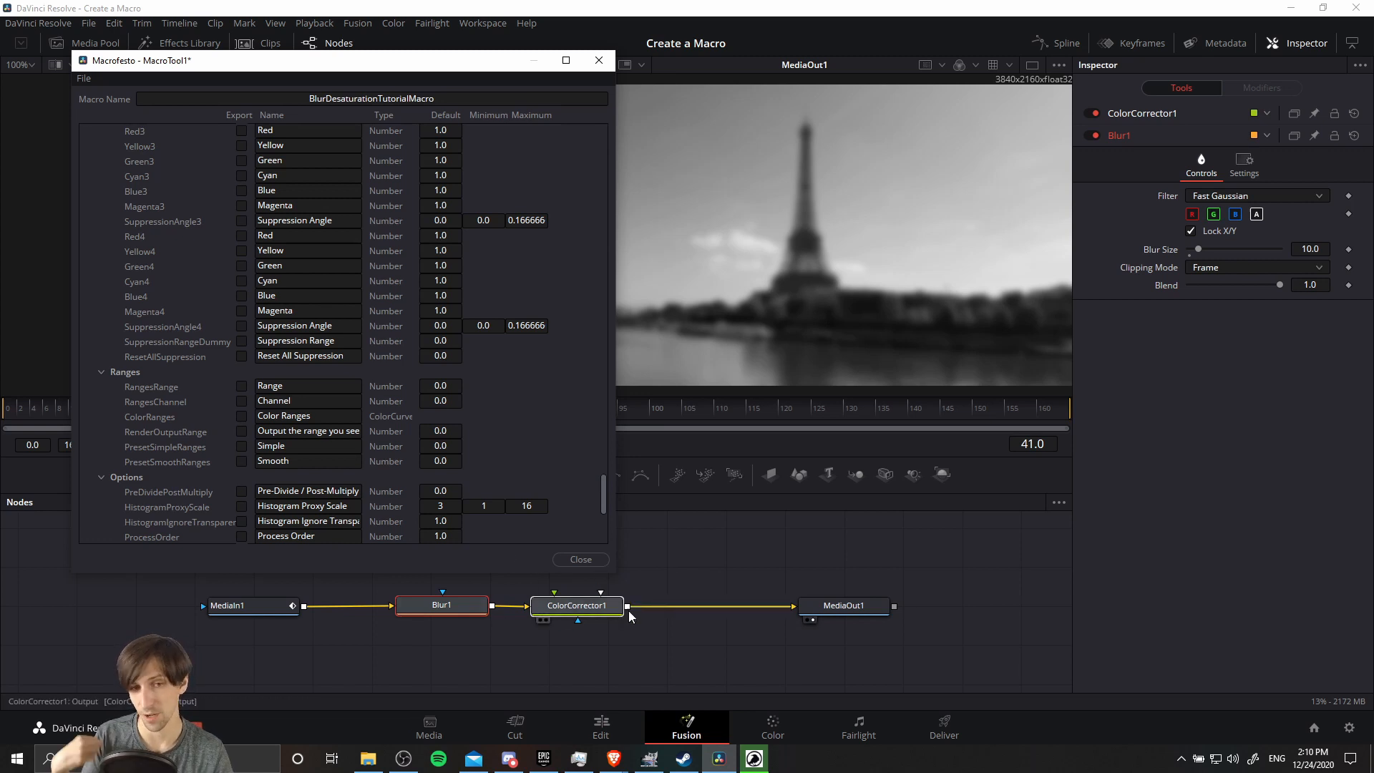
scroll(down, 3)
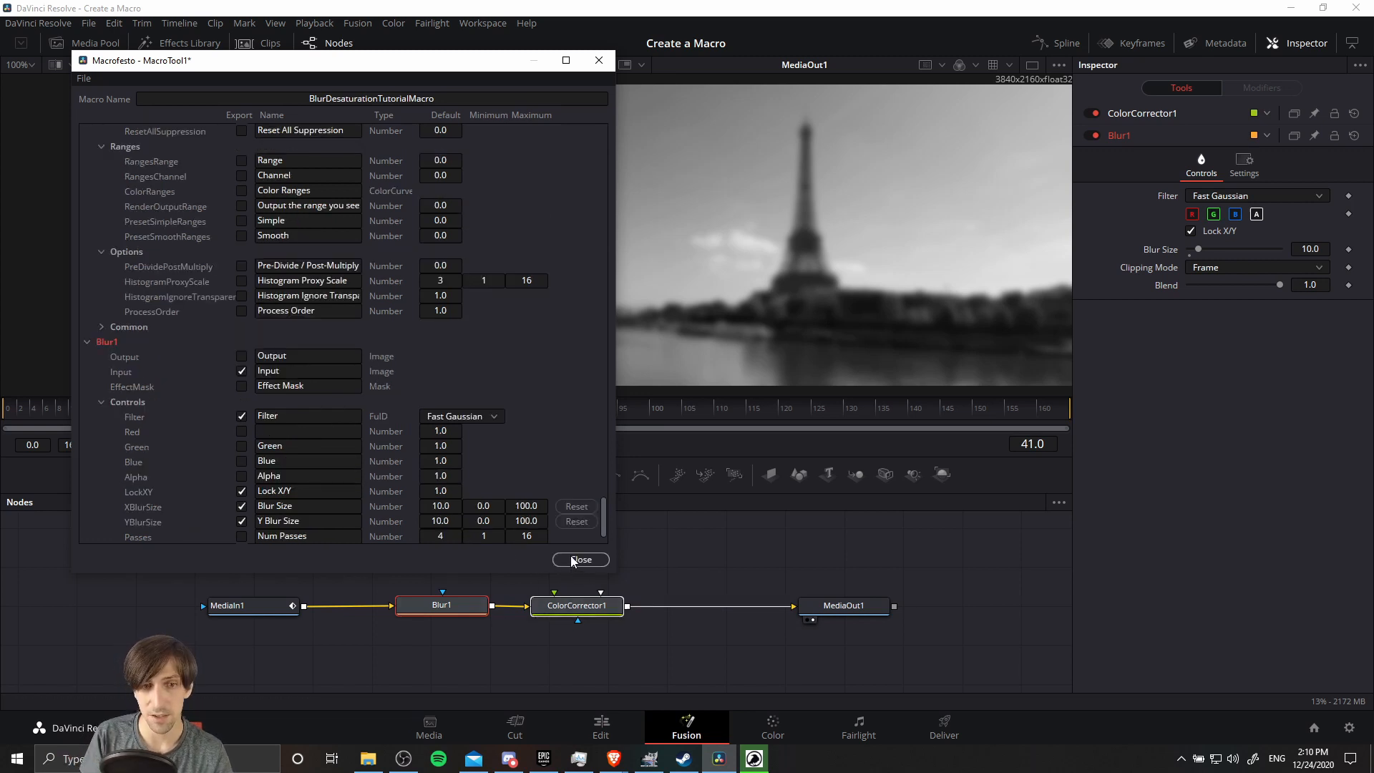
- Close the editor, saving BlurDesaturationTutorialMacro.setting into the Fusion Macros folder
click(580, 560)
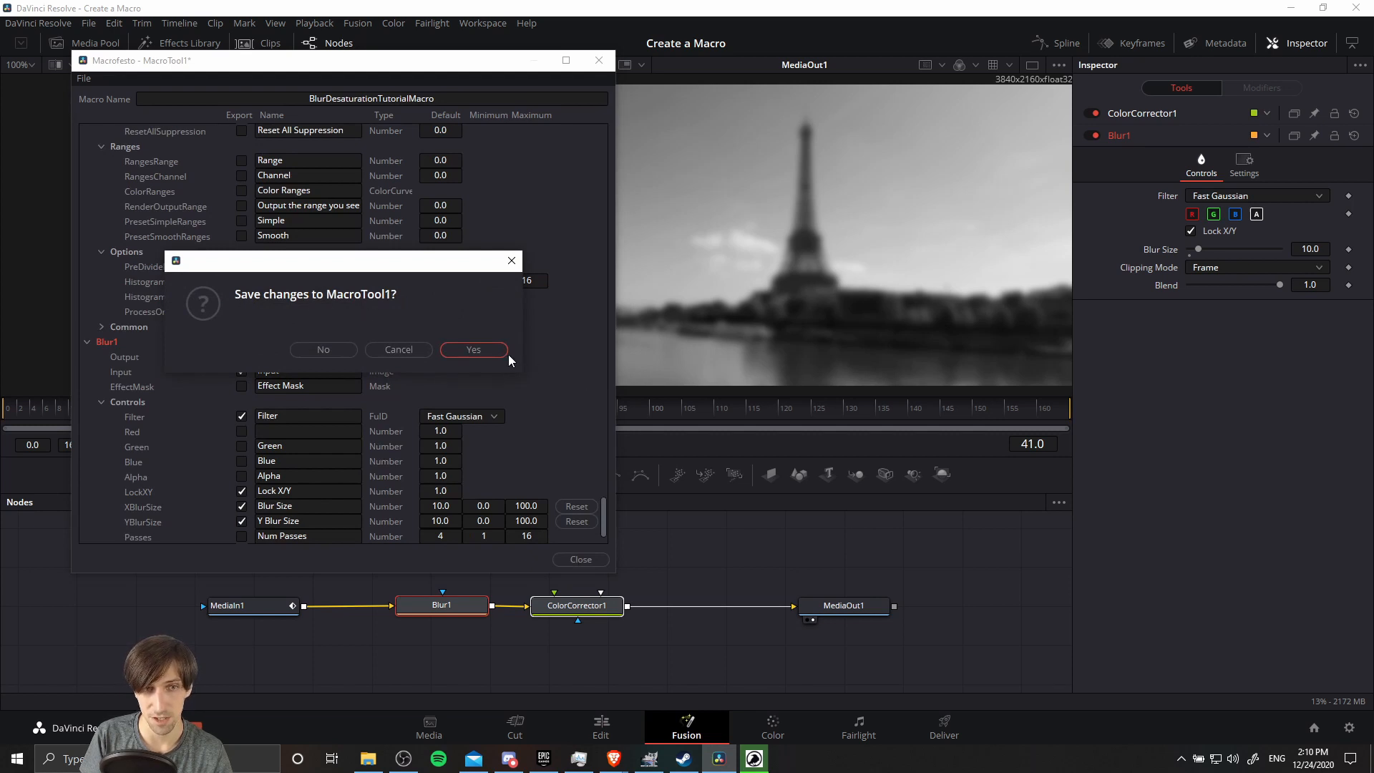
click(473, 349)
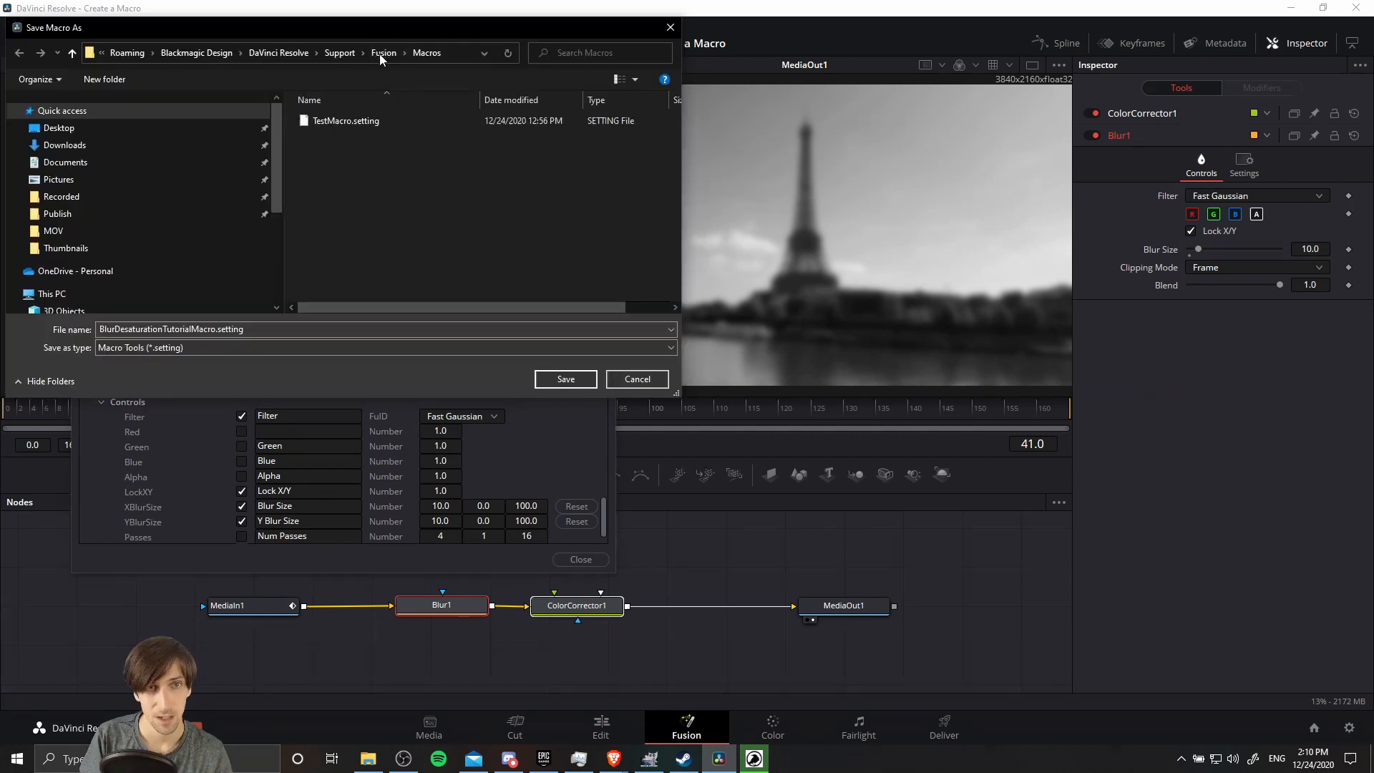
mouse_move(431, 84)
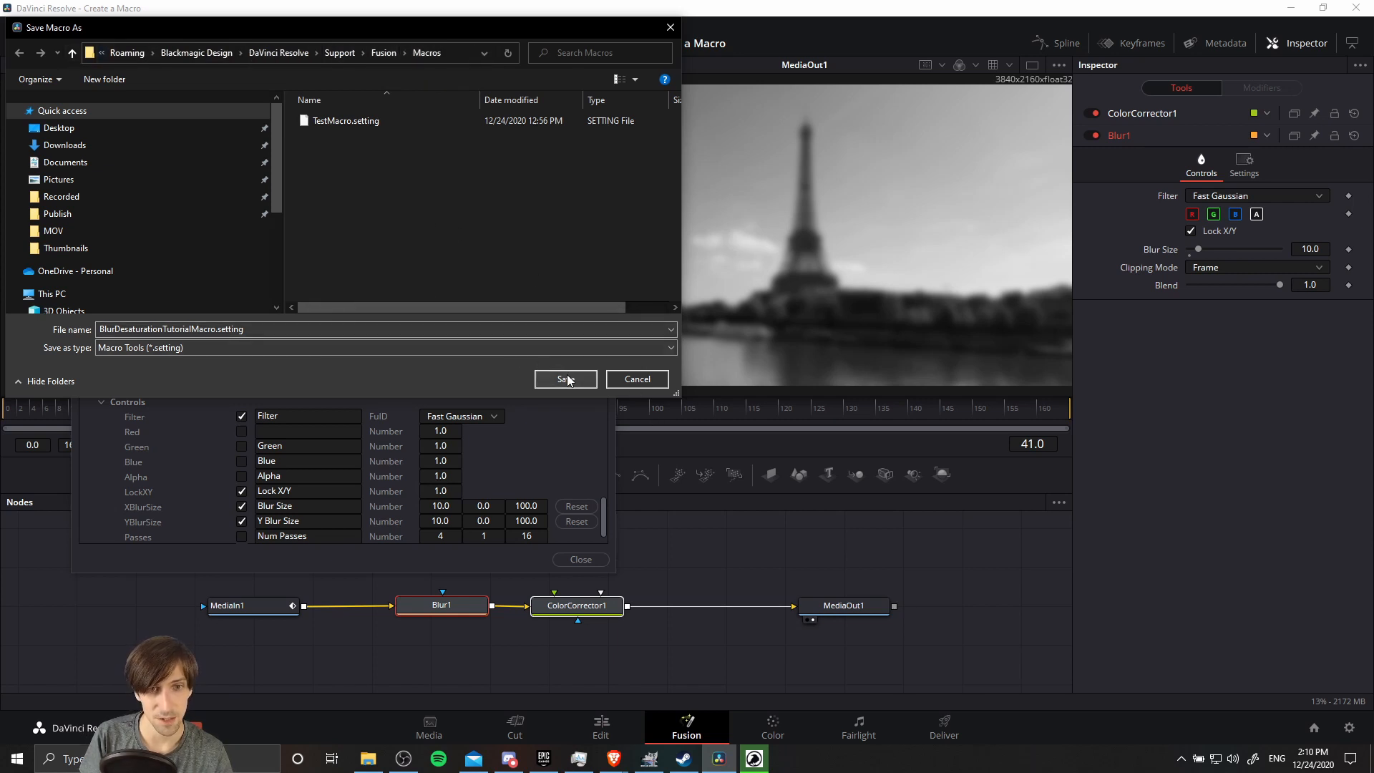
click(565, 378)
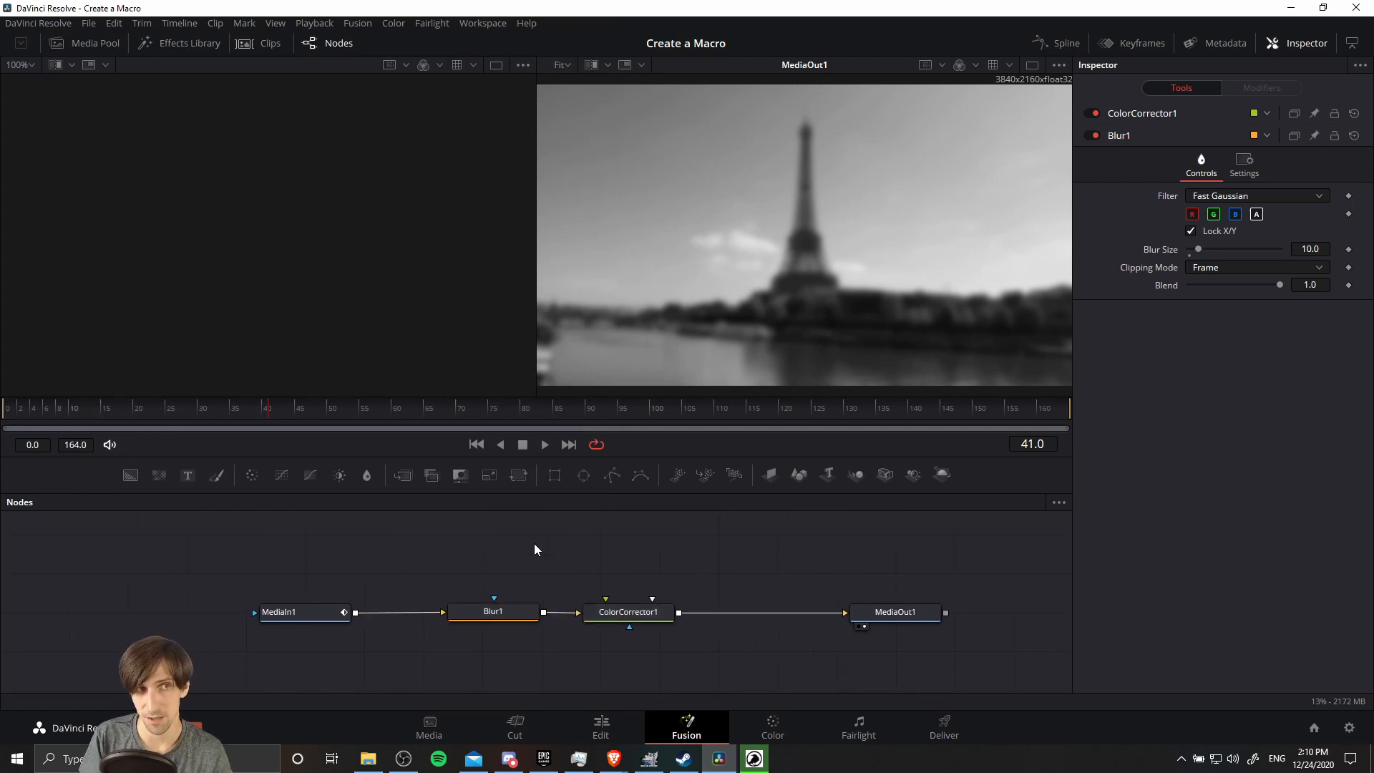
right_click(537, 550)
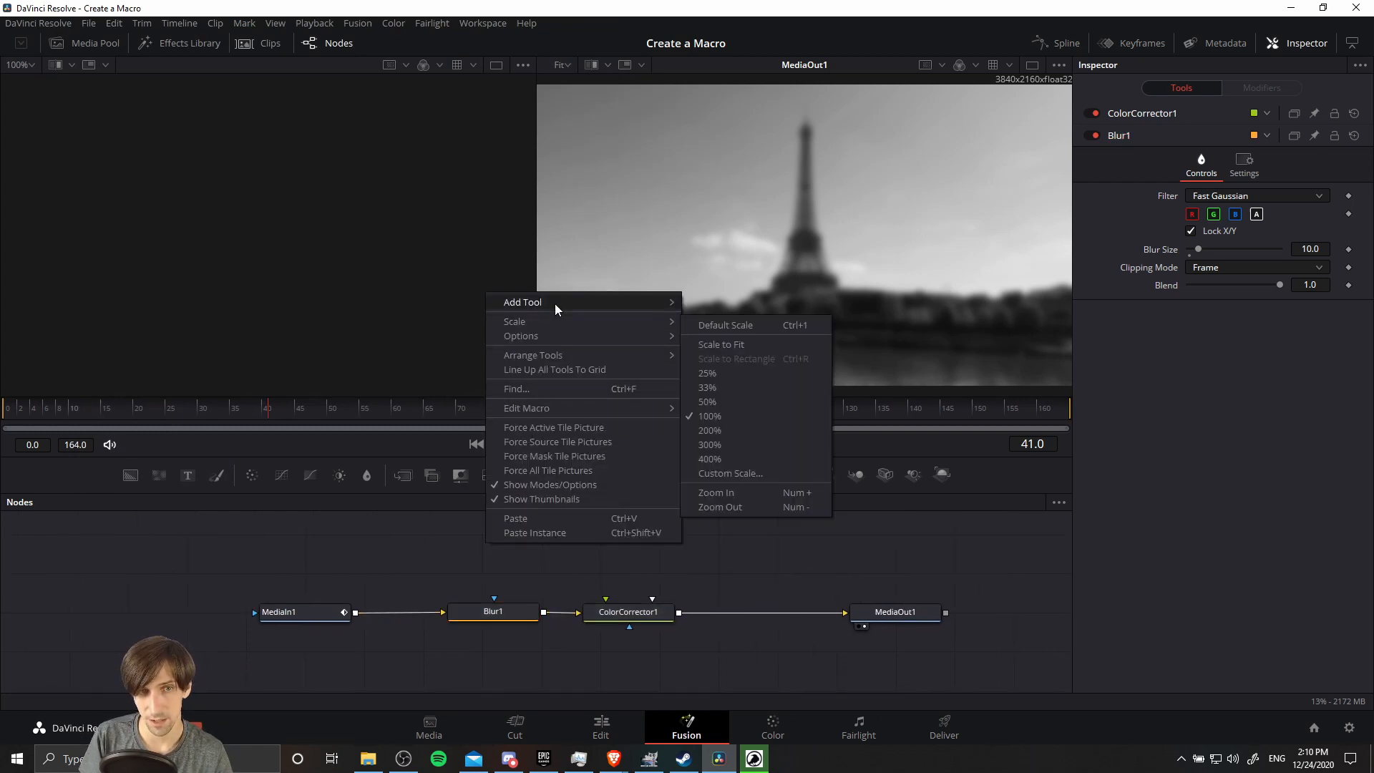
mouse_move(713, 419)
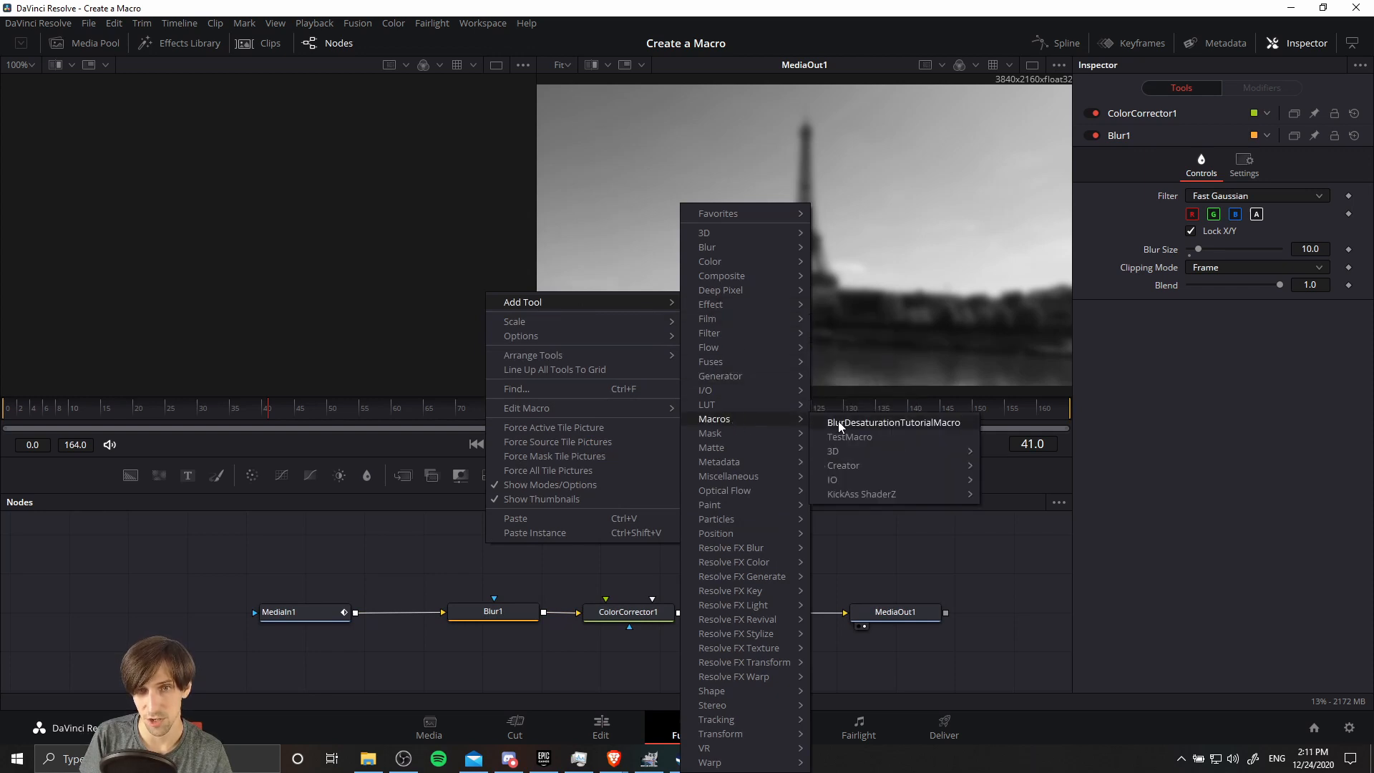
- Add the BlurDesaturationTutorialMacro tool and wire it between MediaIn1 and MediaOut1
click(894, 423)
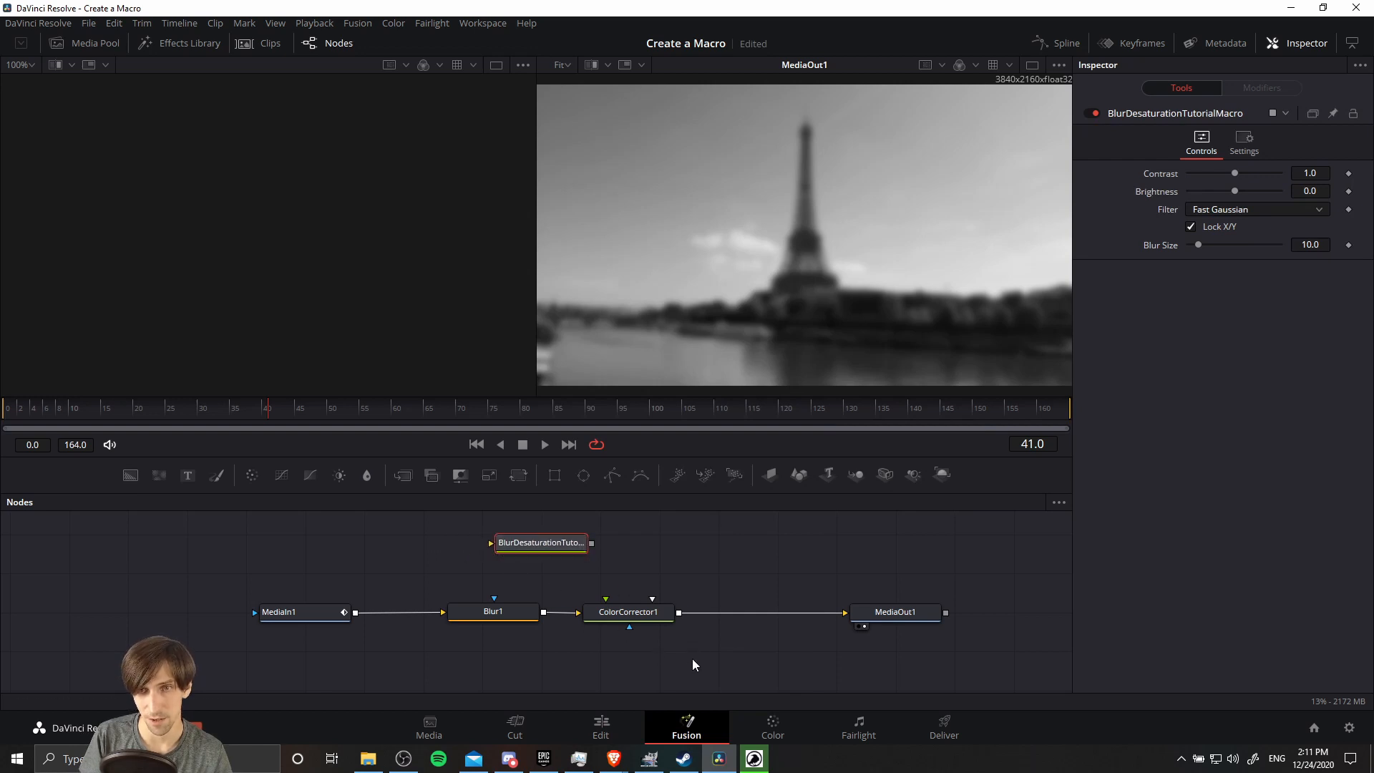
click(492, 611)
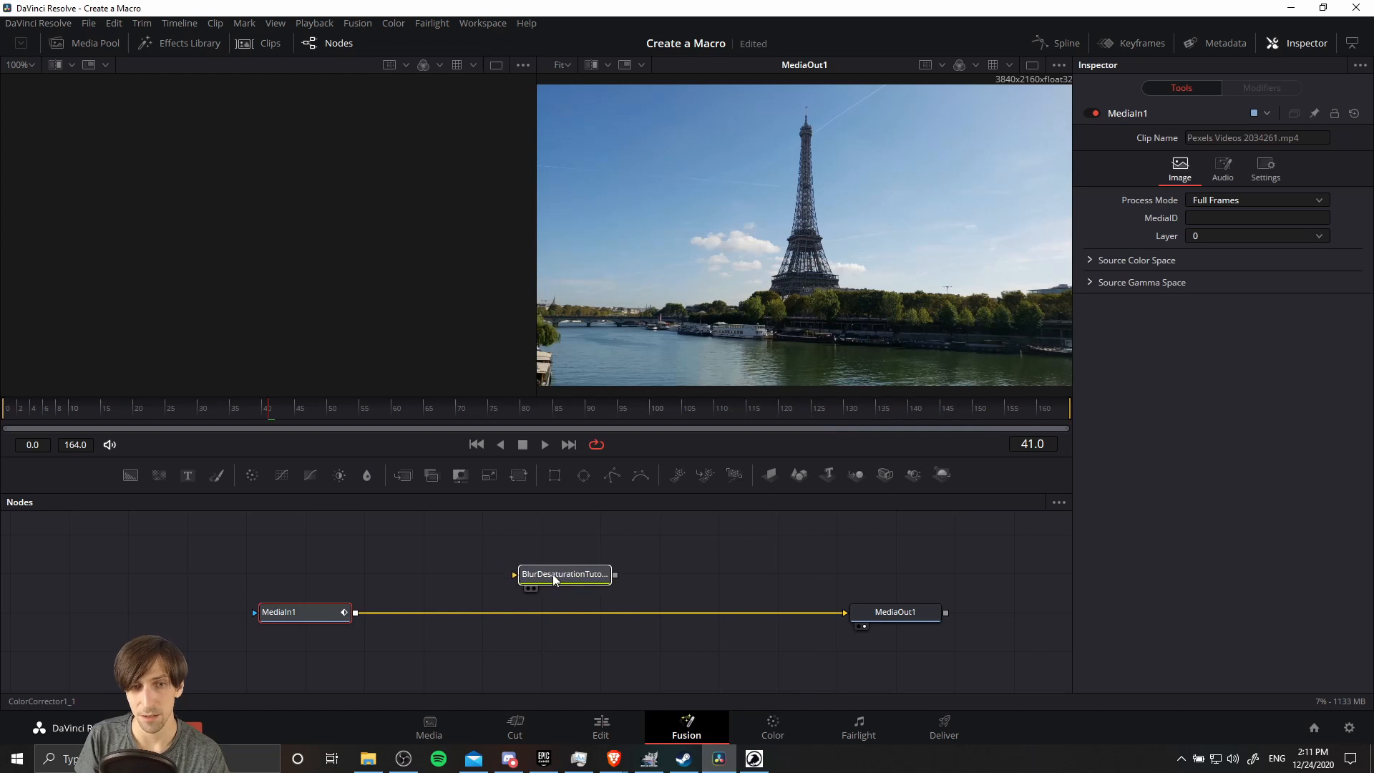
click(564, 574)
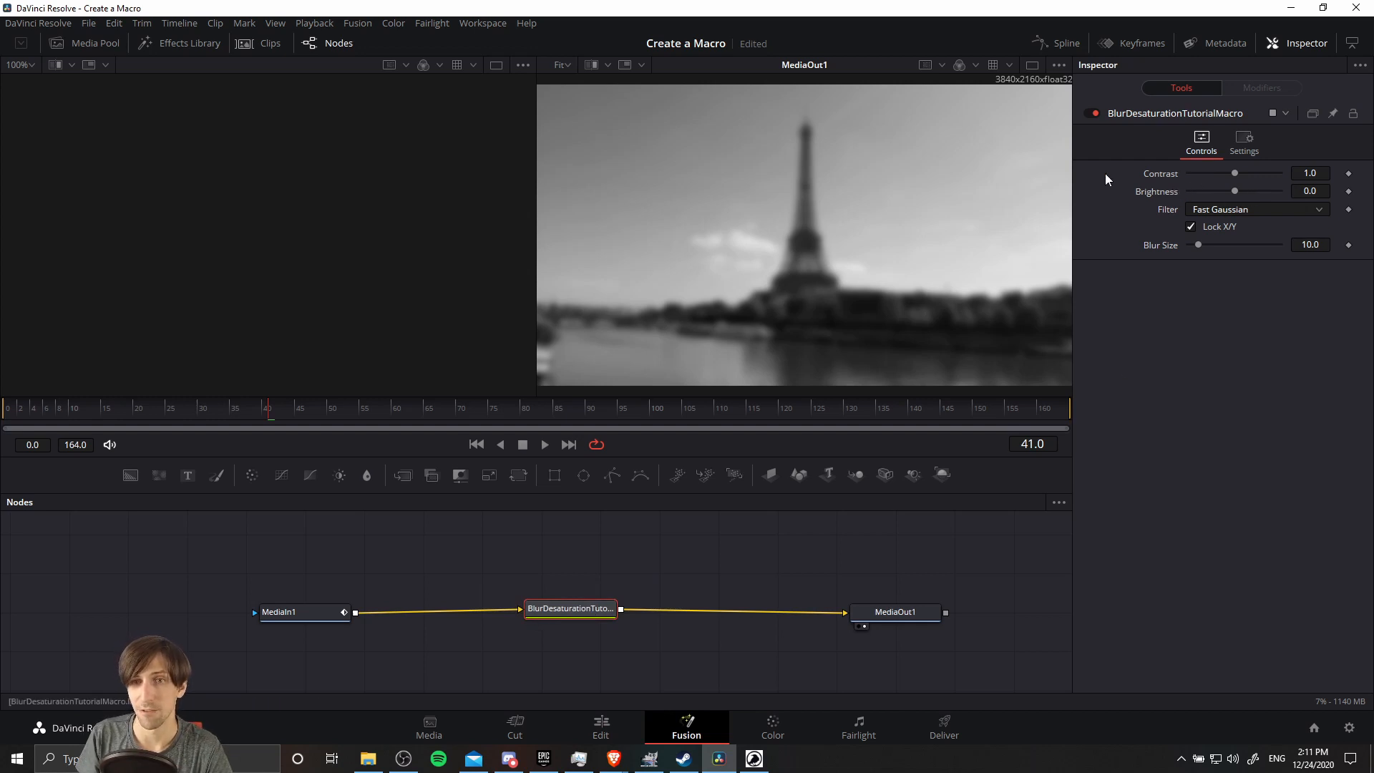
mouse_move(1237, 180)
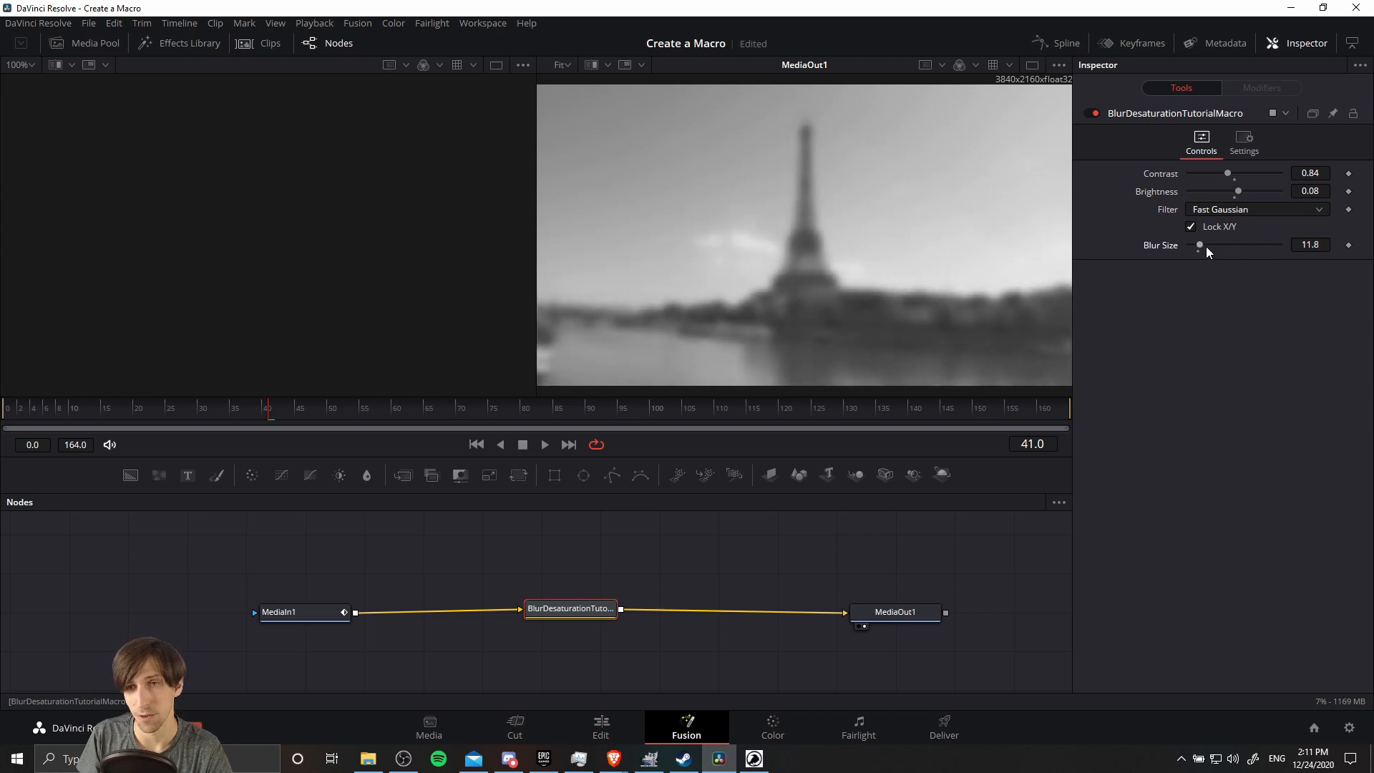
mouse_move(644, 630)
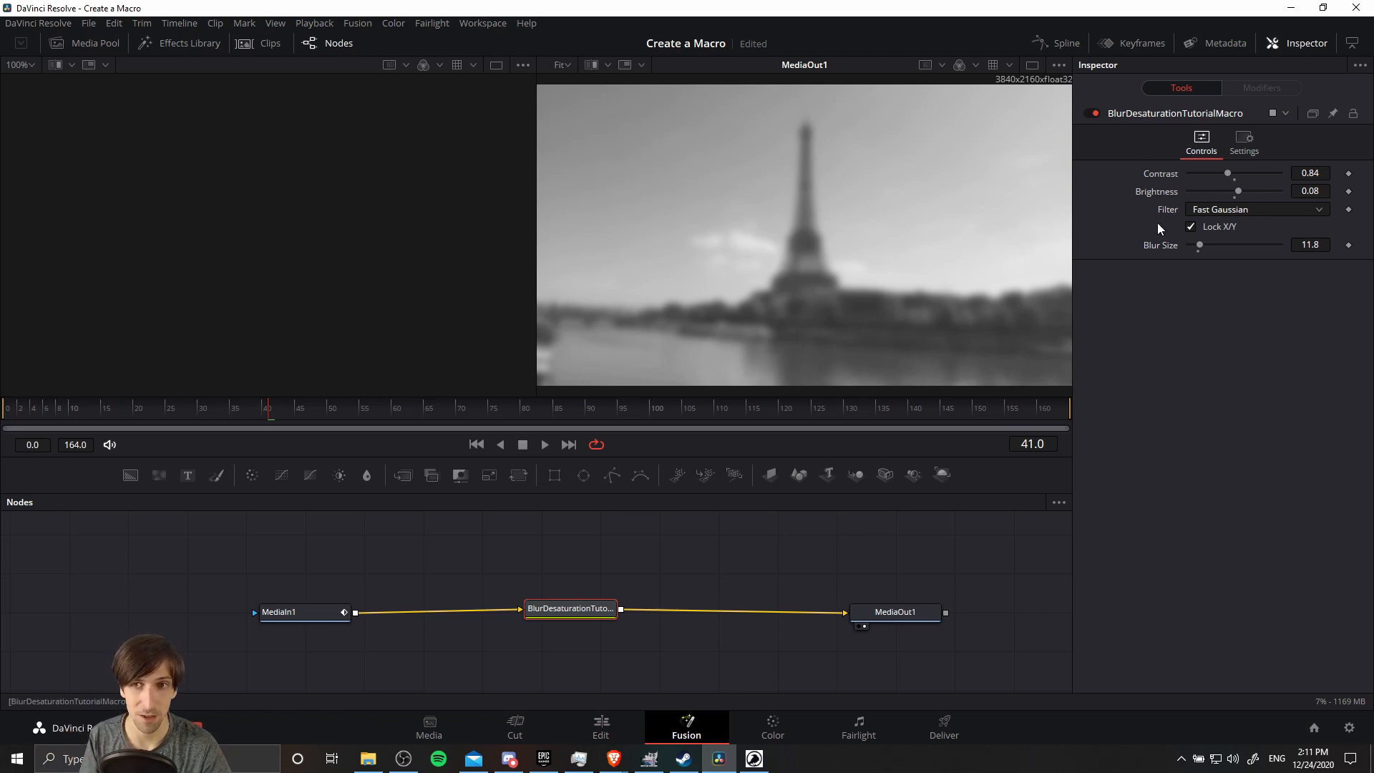
mouse_move(1152, 252)
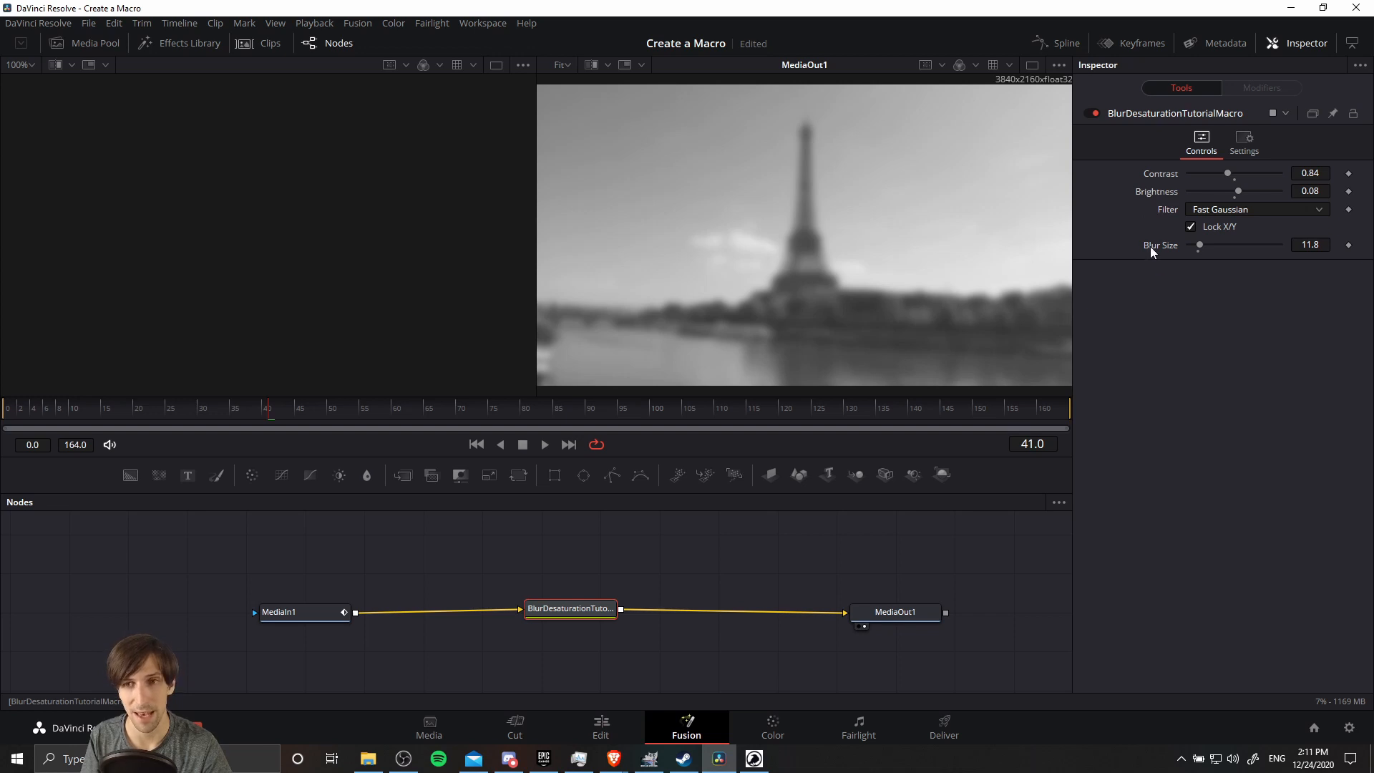
mouse_move(1143, 283)
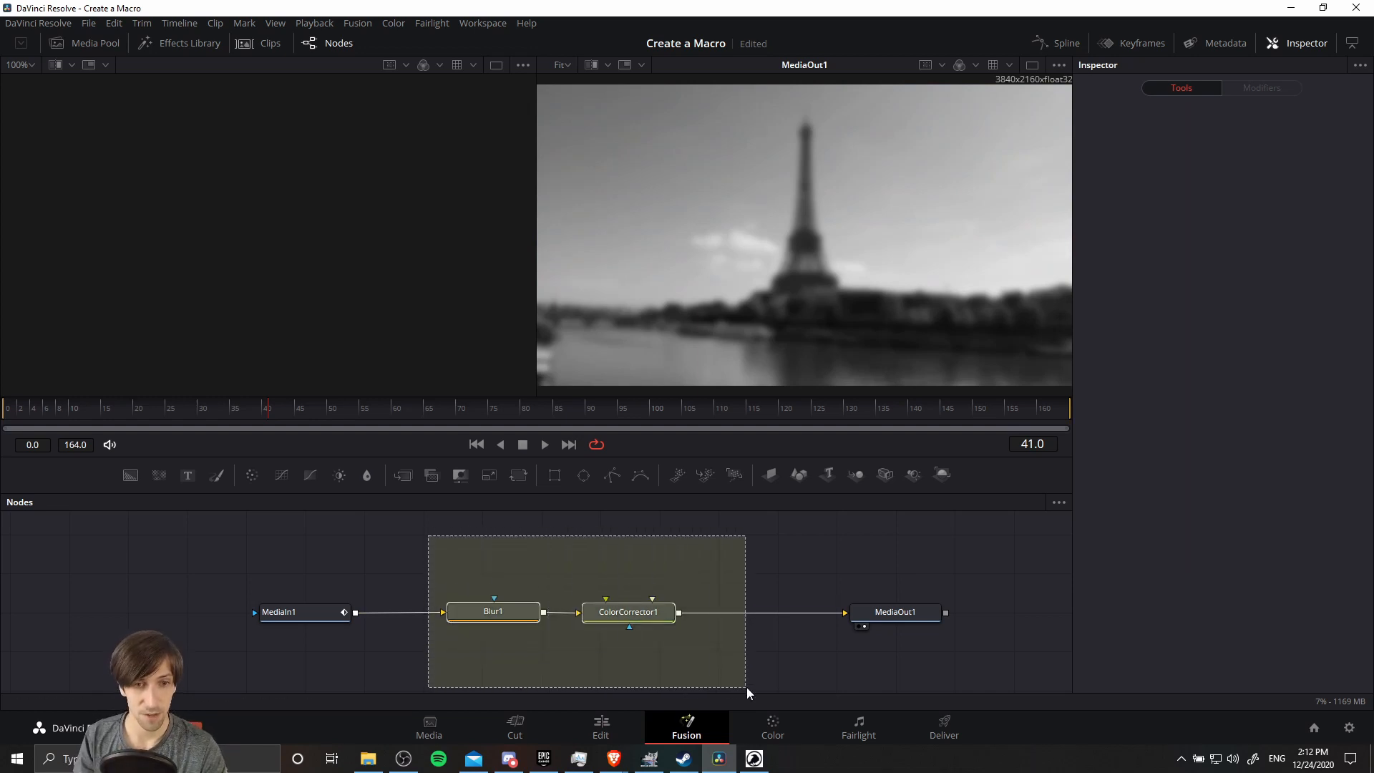
- Save the selected nodes' settings as BlurDesaturationSetting in the Fusion Settings folder
right_click(627, 611)
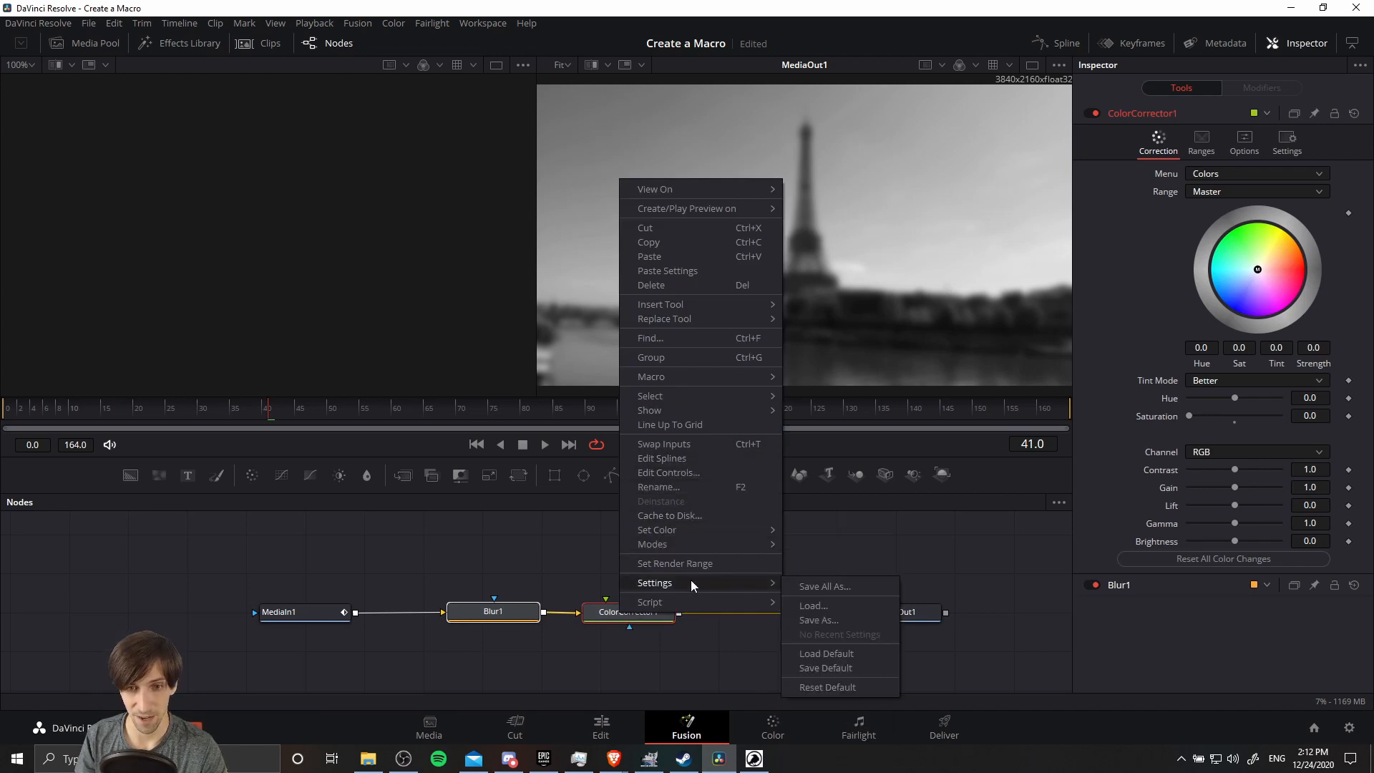
click(818, 620)
text(Bl)
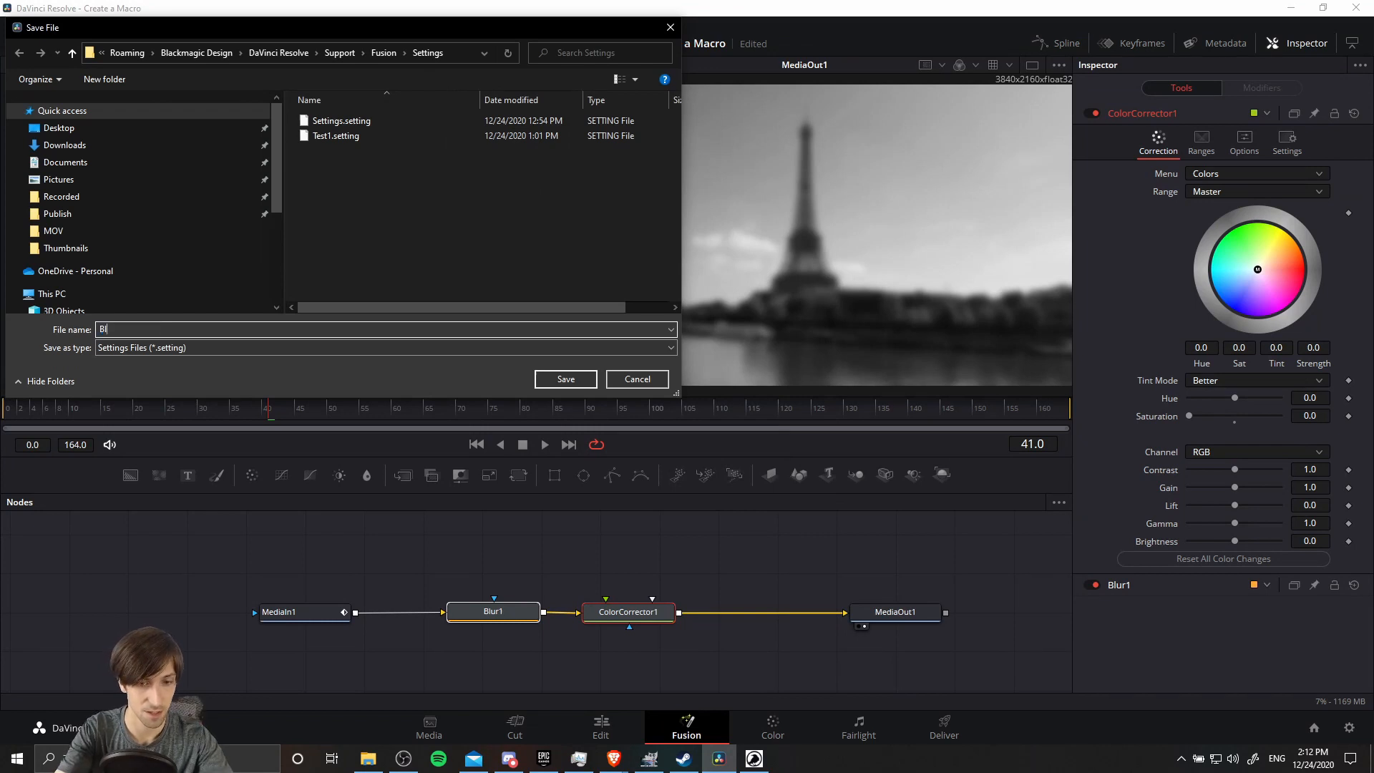
text(urDest)
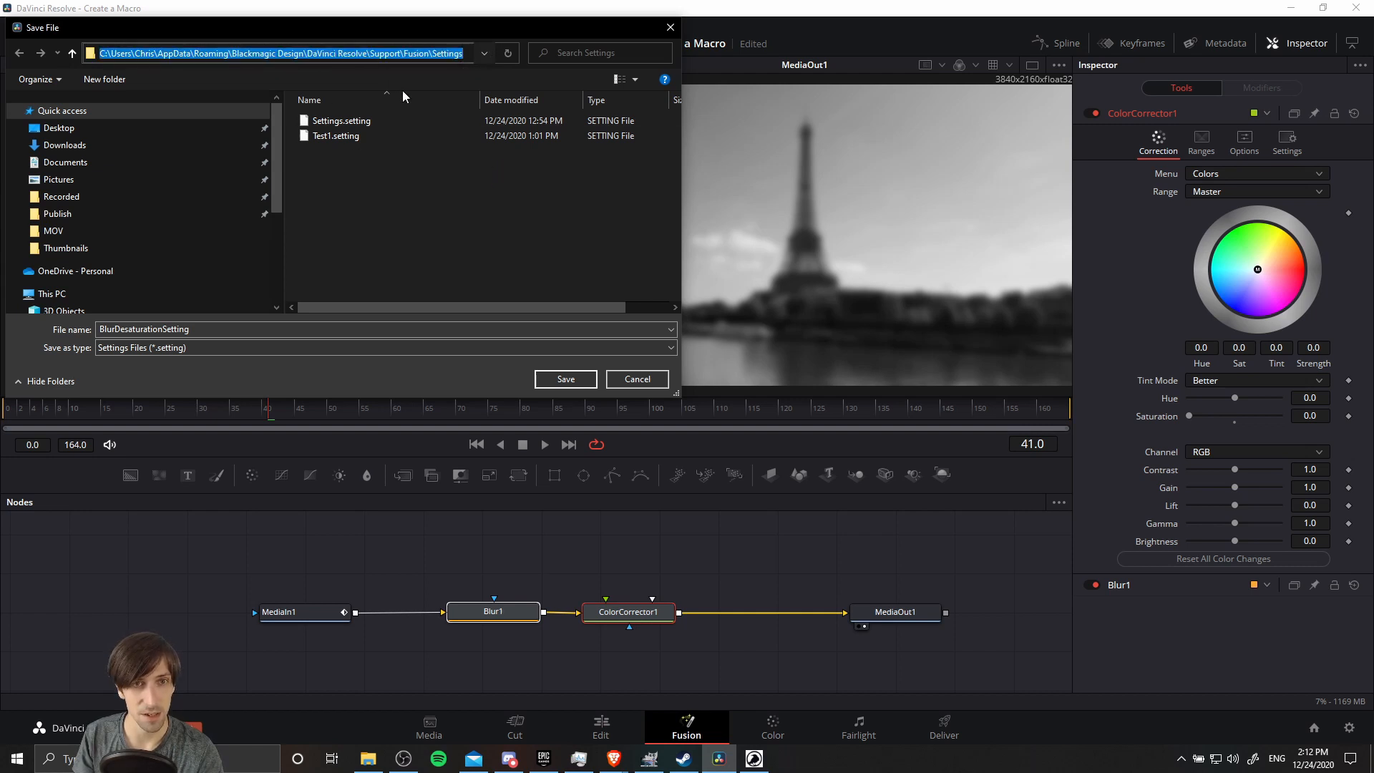
mouse_move(534, 293)
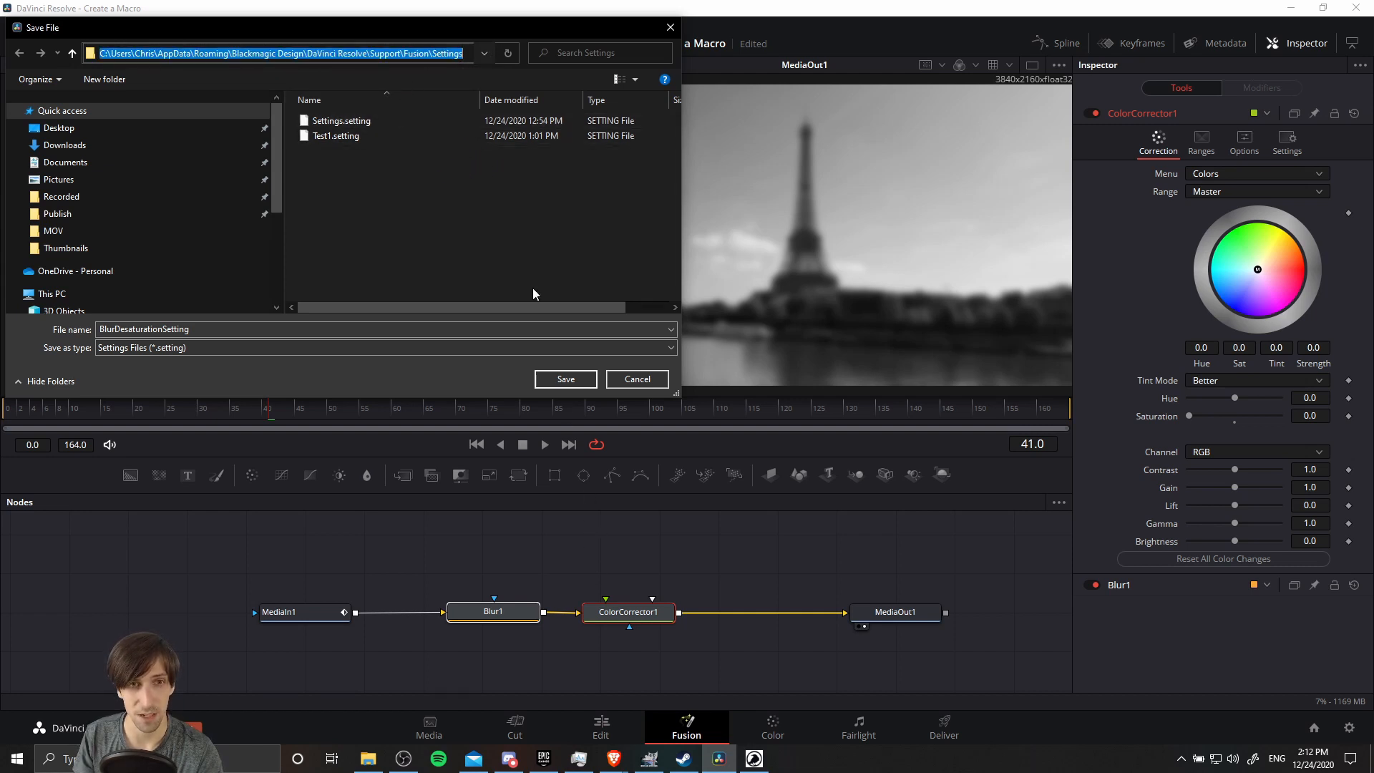
click(374, 215)
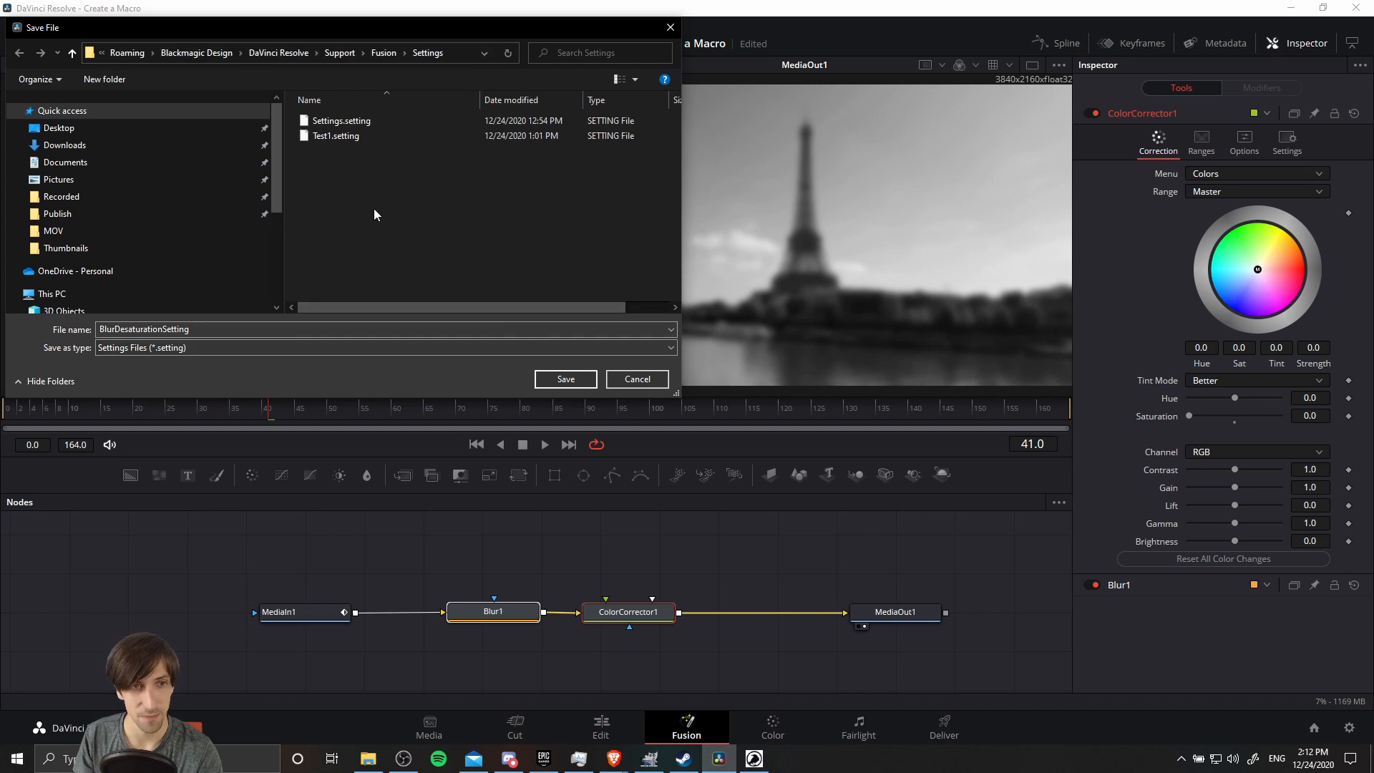
mouse_move(564, 378)
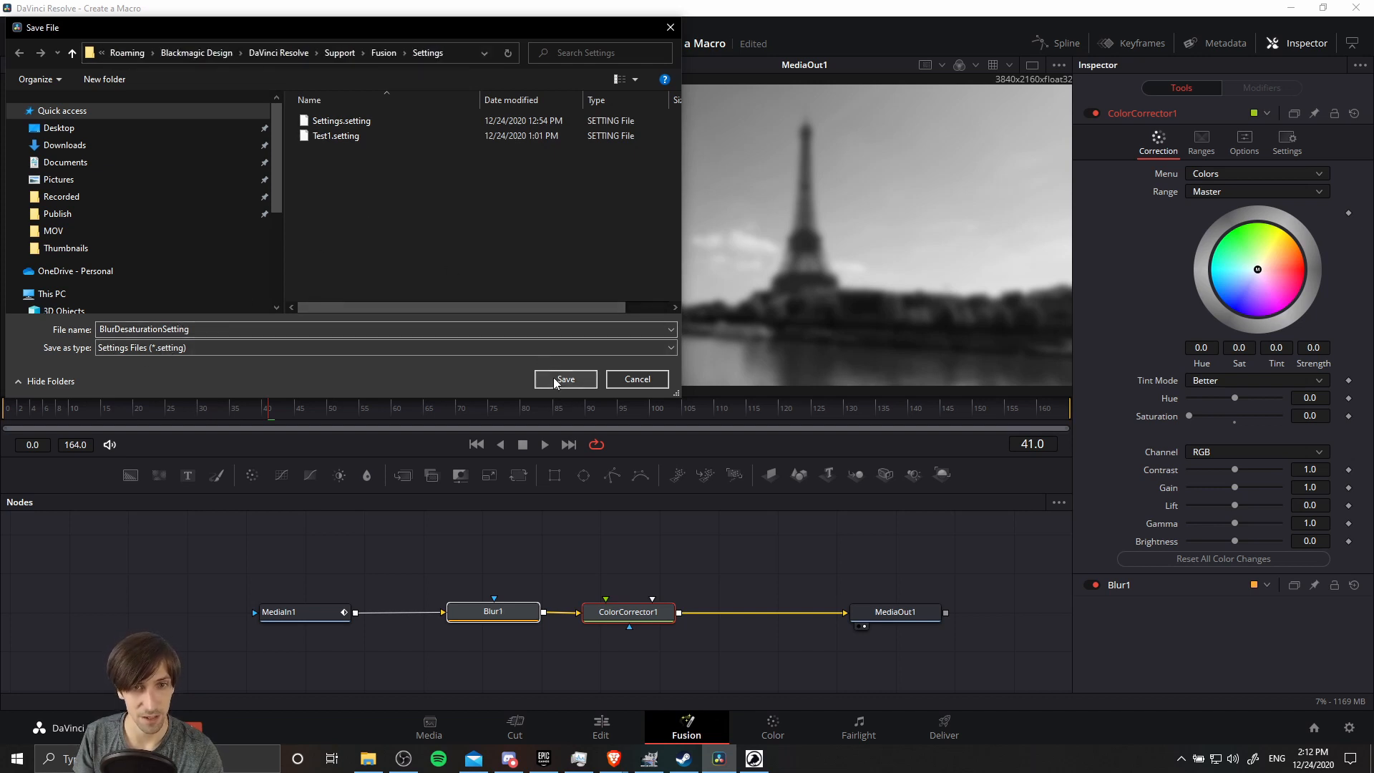
click(566, 378)
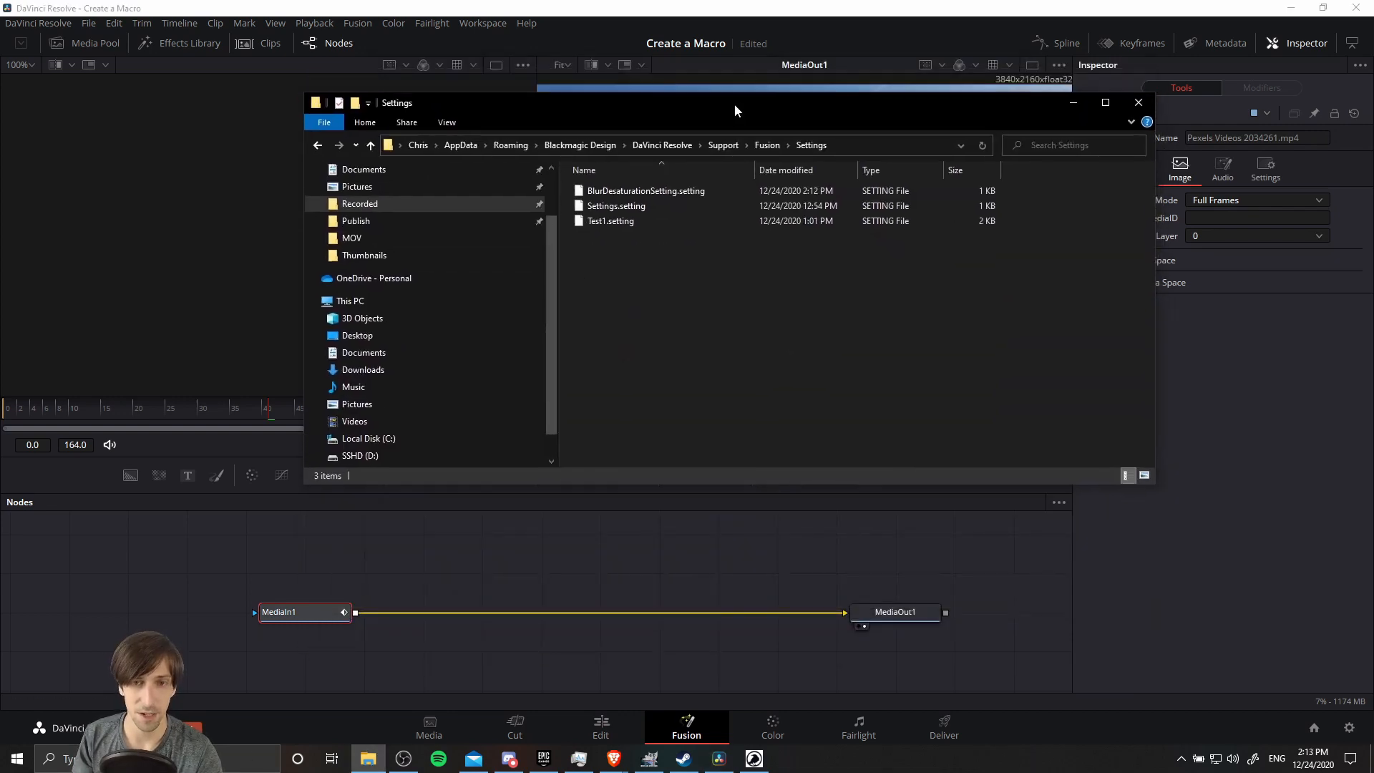
- Select all files in the Settings folder, then clear the selection
key(ctrl+a)
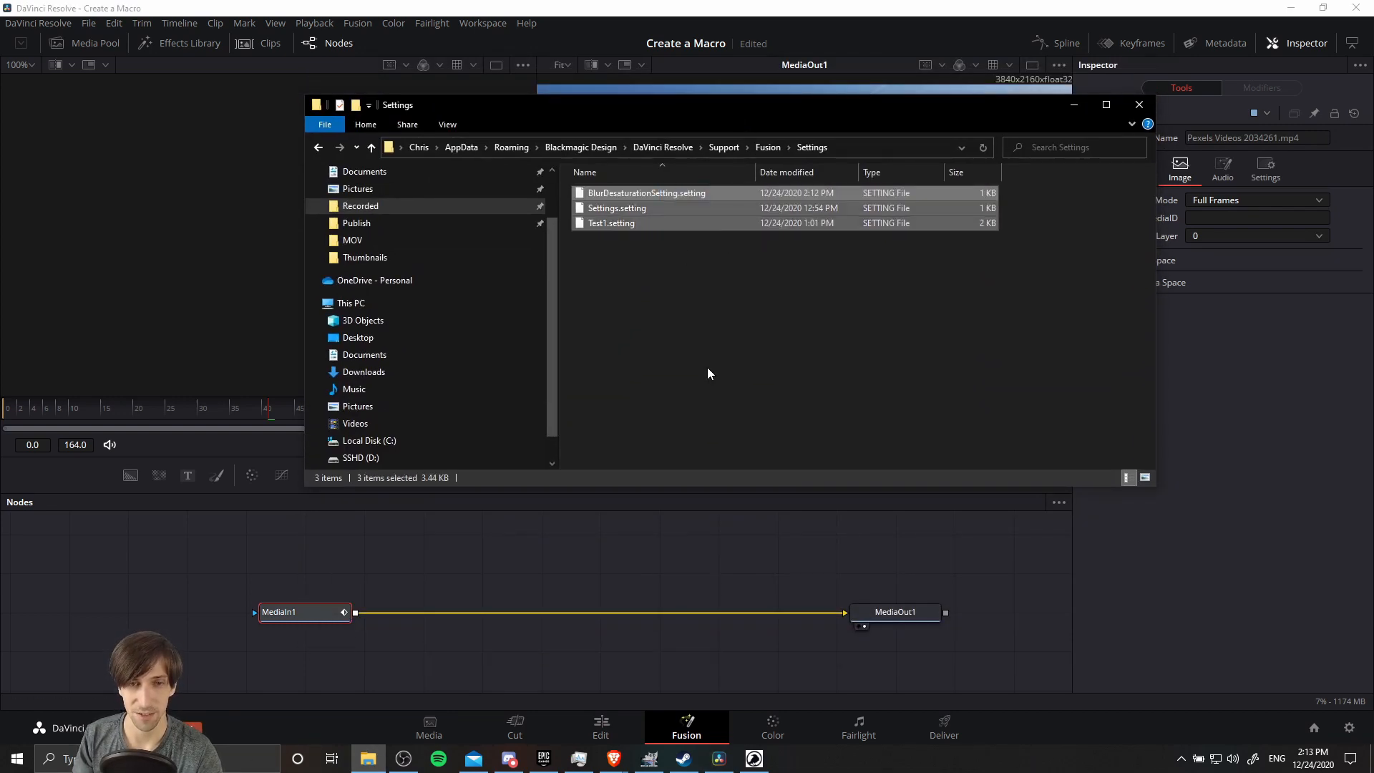
click(710, 351)
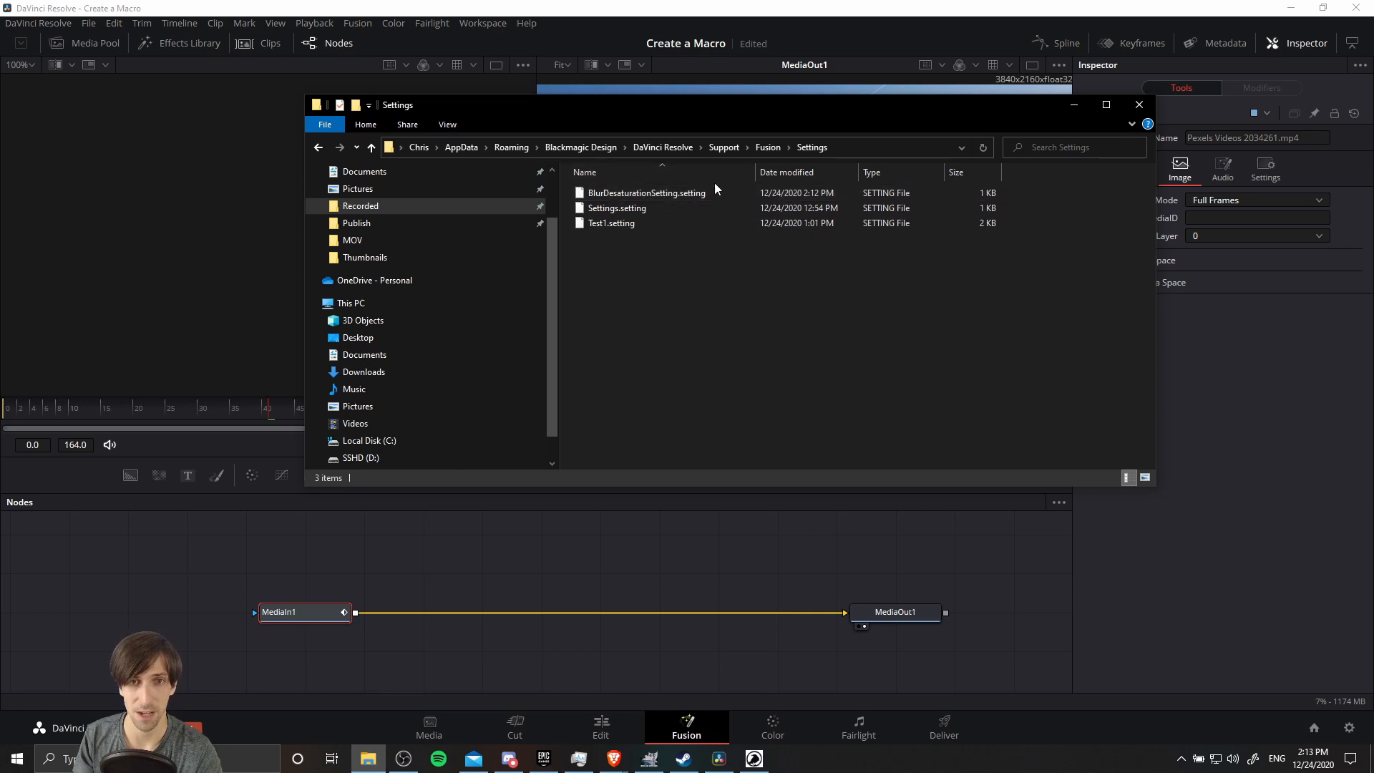
mouse_move(496, 614)
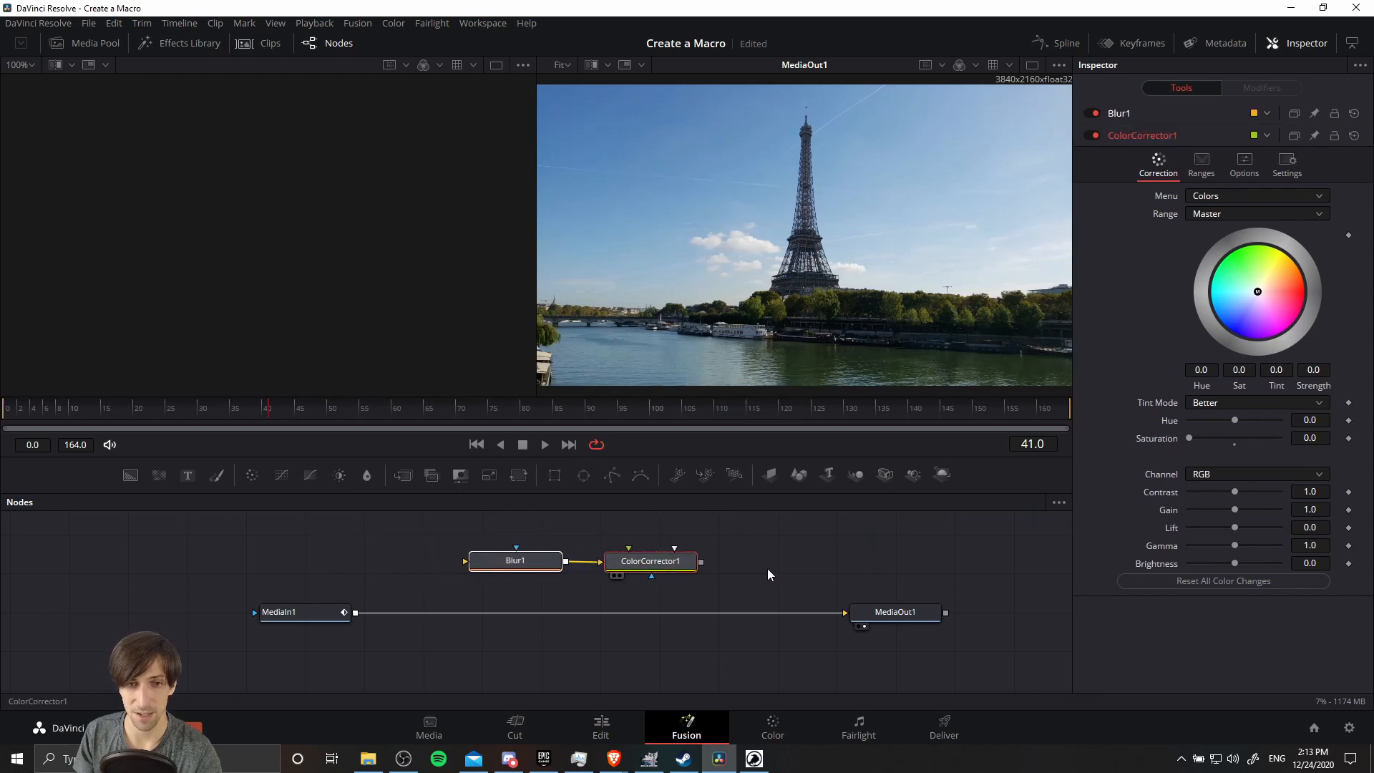
- Inspect Blur1 and ColorCorrector1, link them into the MediaIn1–MediaOut1 chain, then remove them again
click(516, 560)
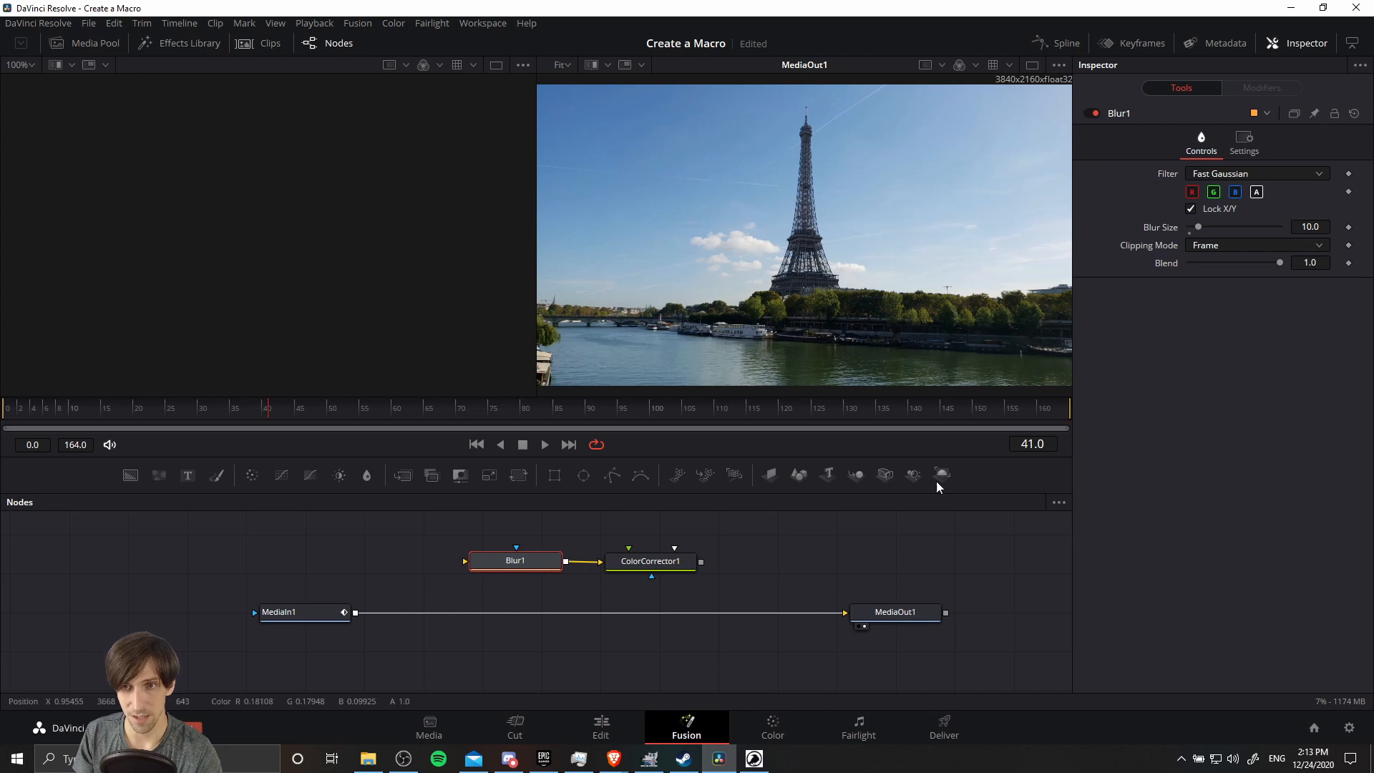
click(650, 561)
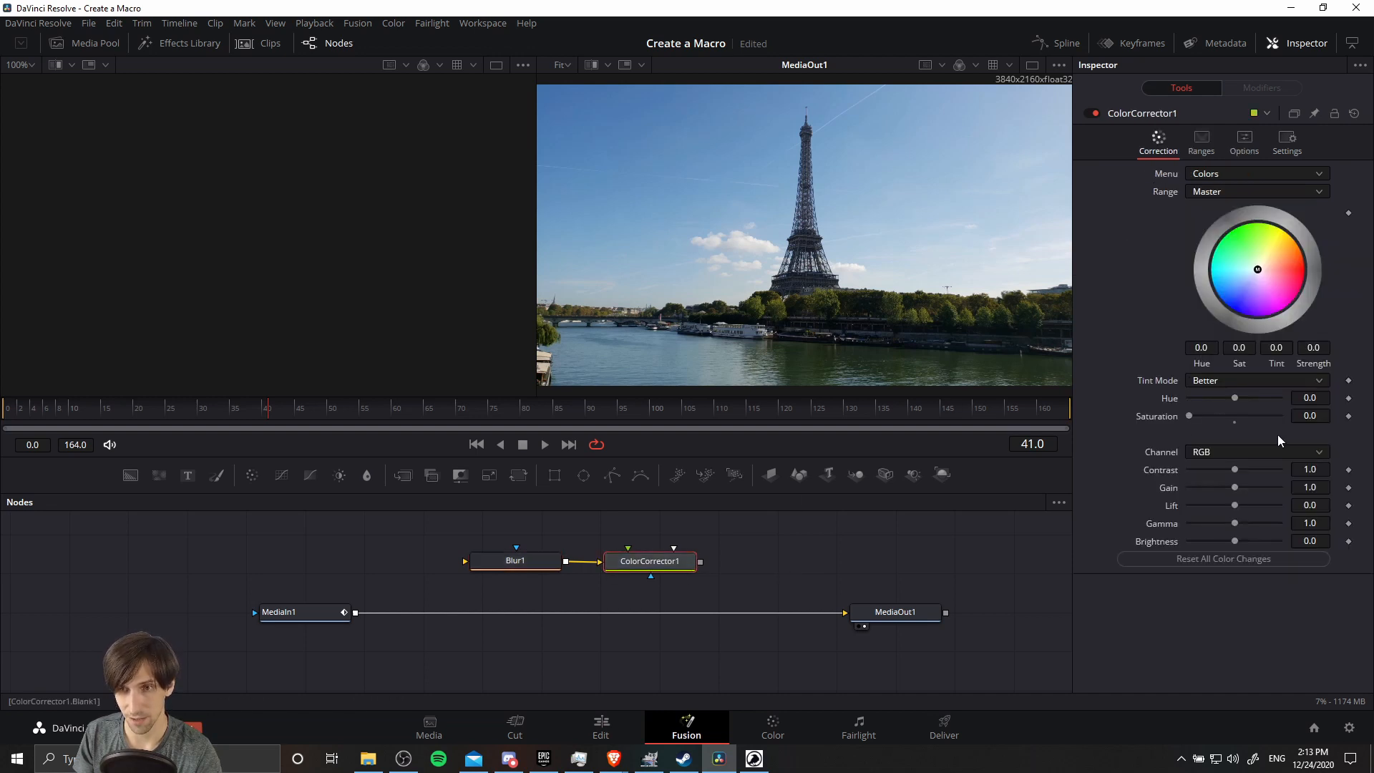
mouse_move(830, 624)
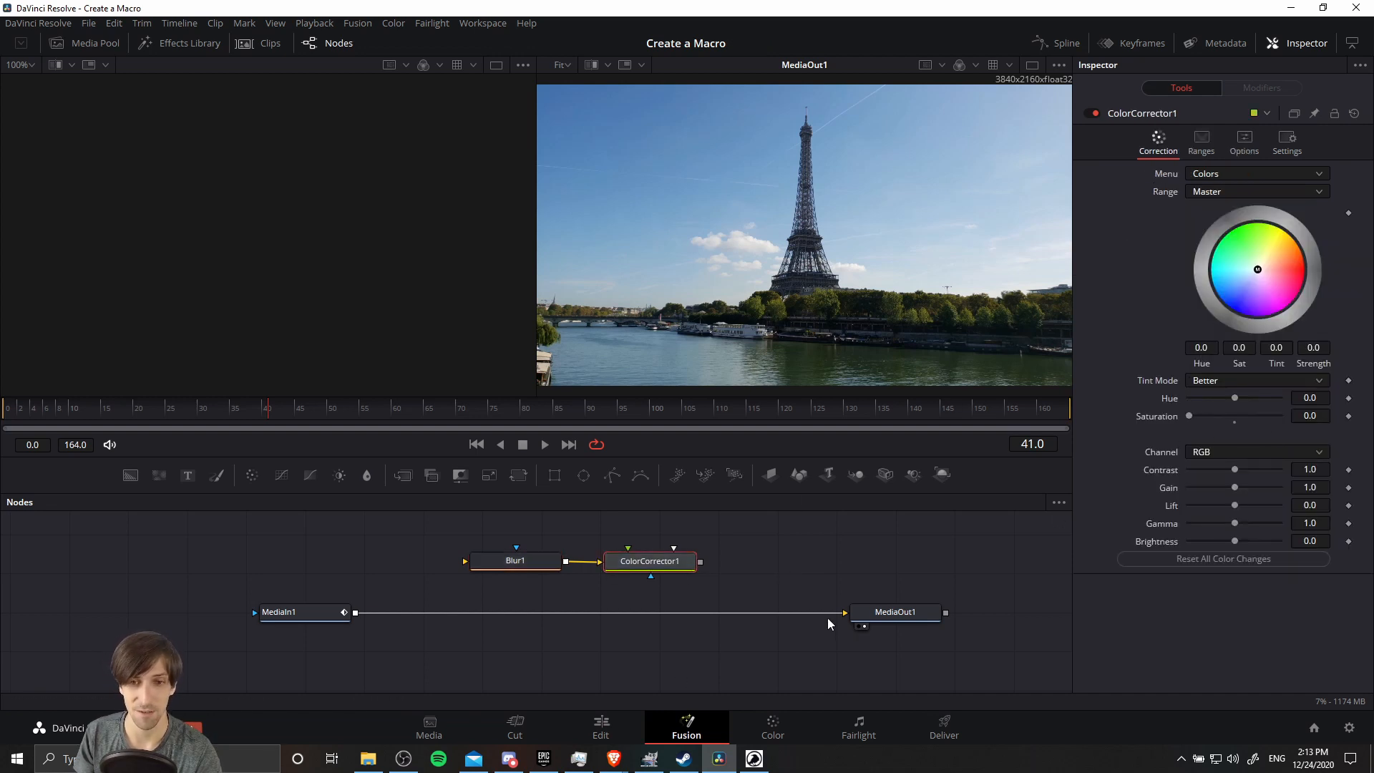
mouse_move(825, 630)
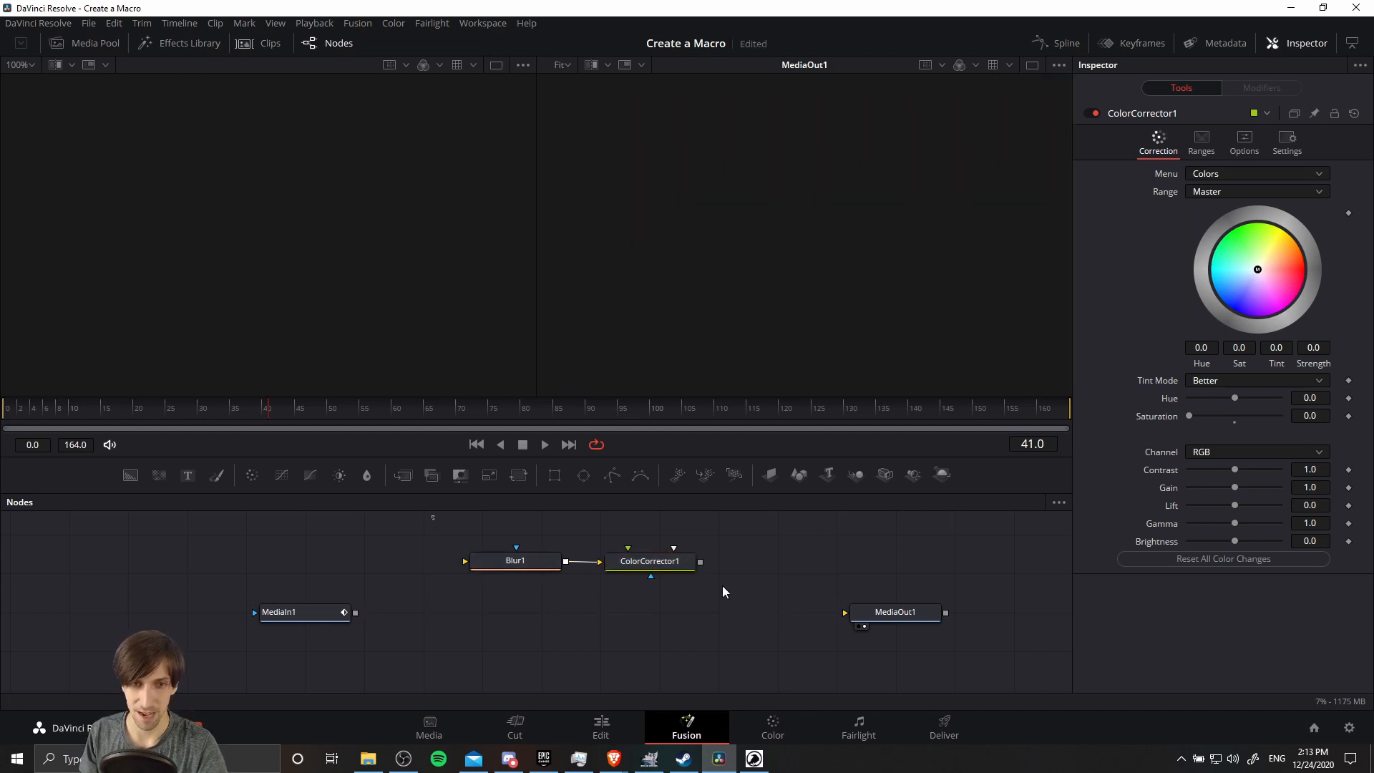
click(514, 560)
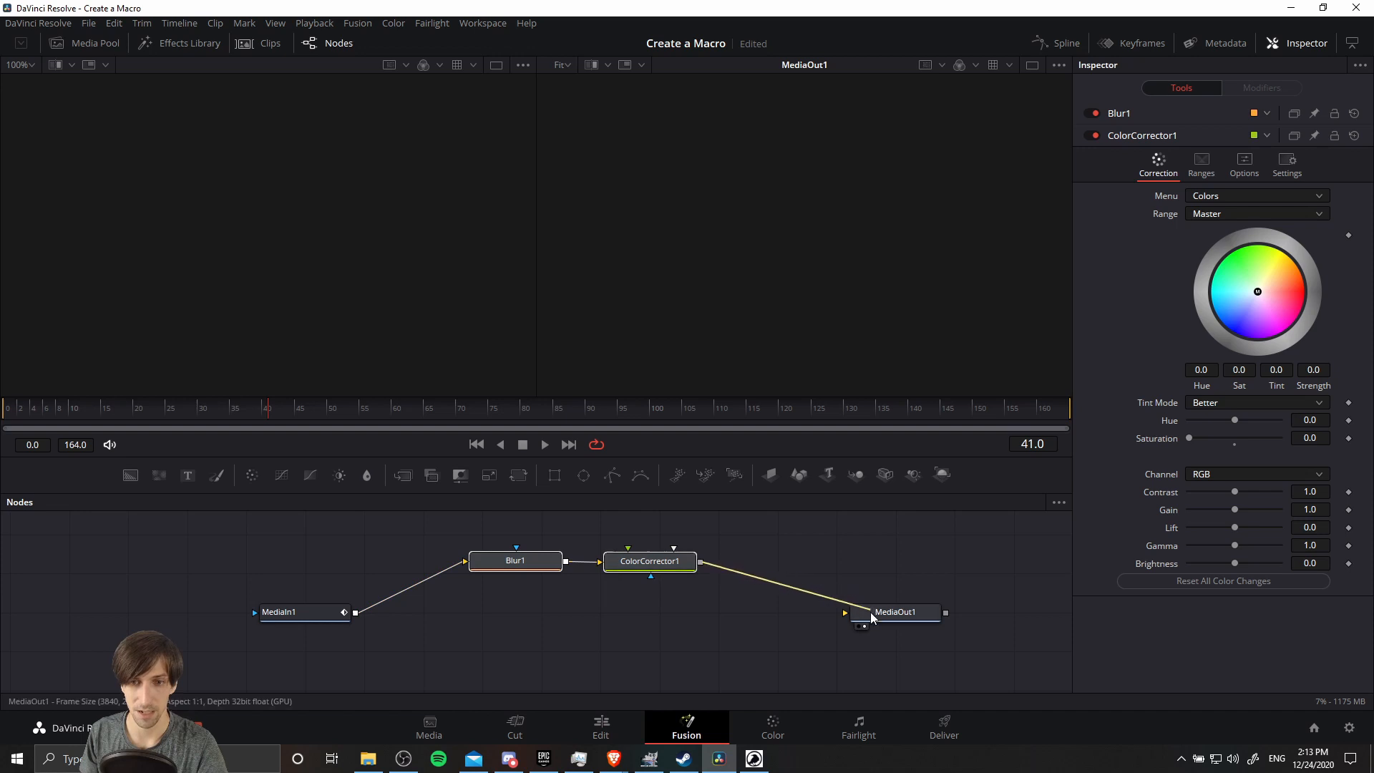
click(516, 560)
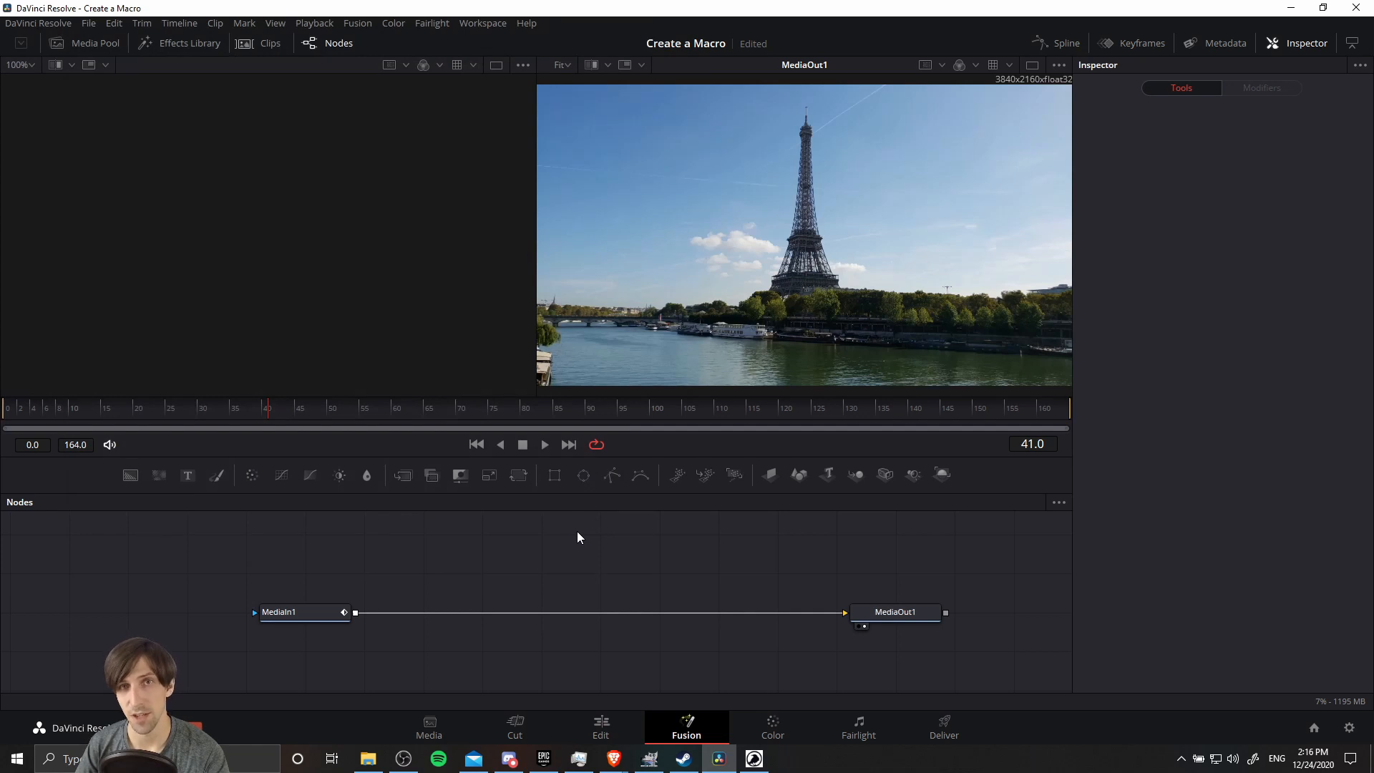
mouse_move(568, 541)
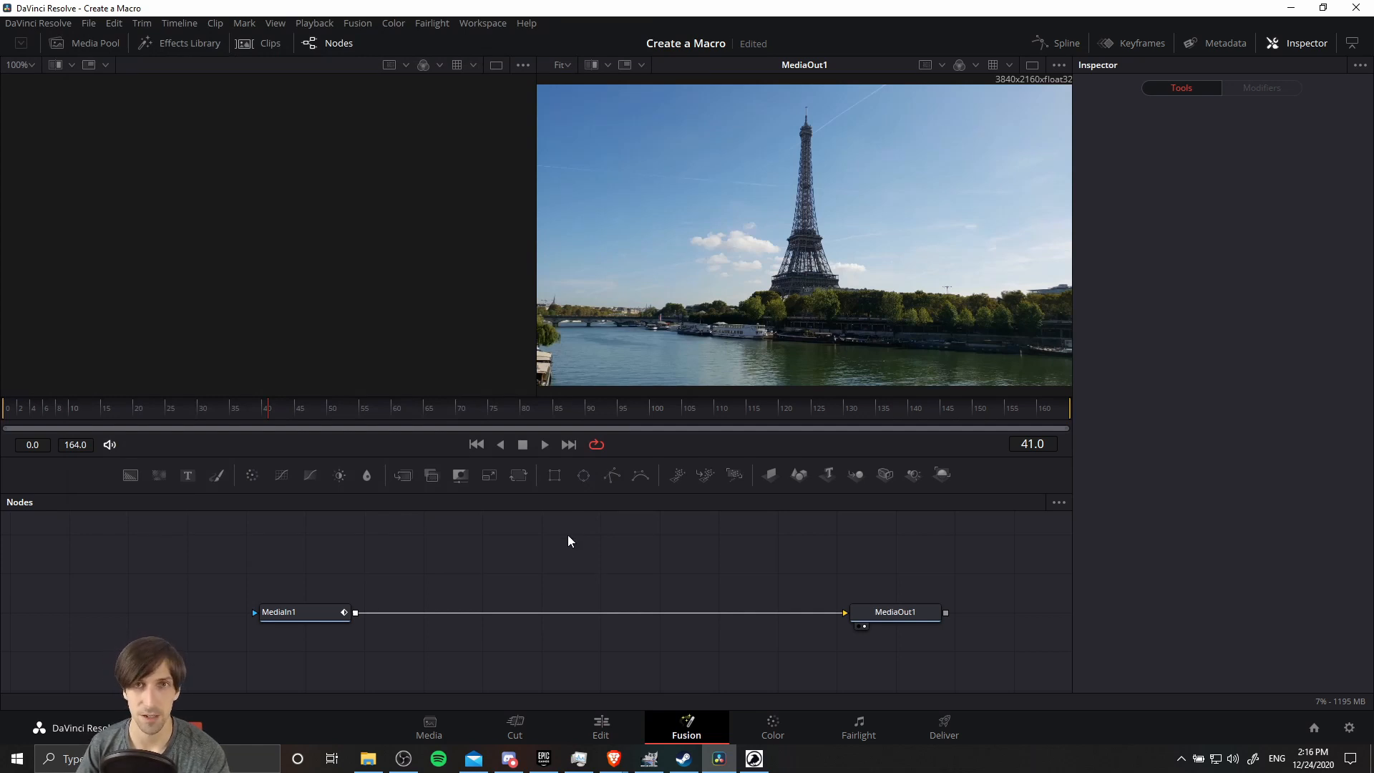
- Load the saved BlurDesaturationTutorialMacro into the Fusion Macro Editor
click(357, 23)
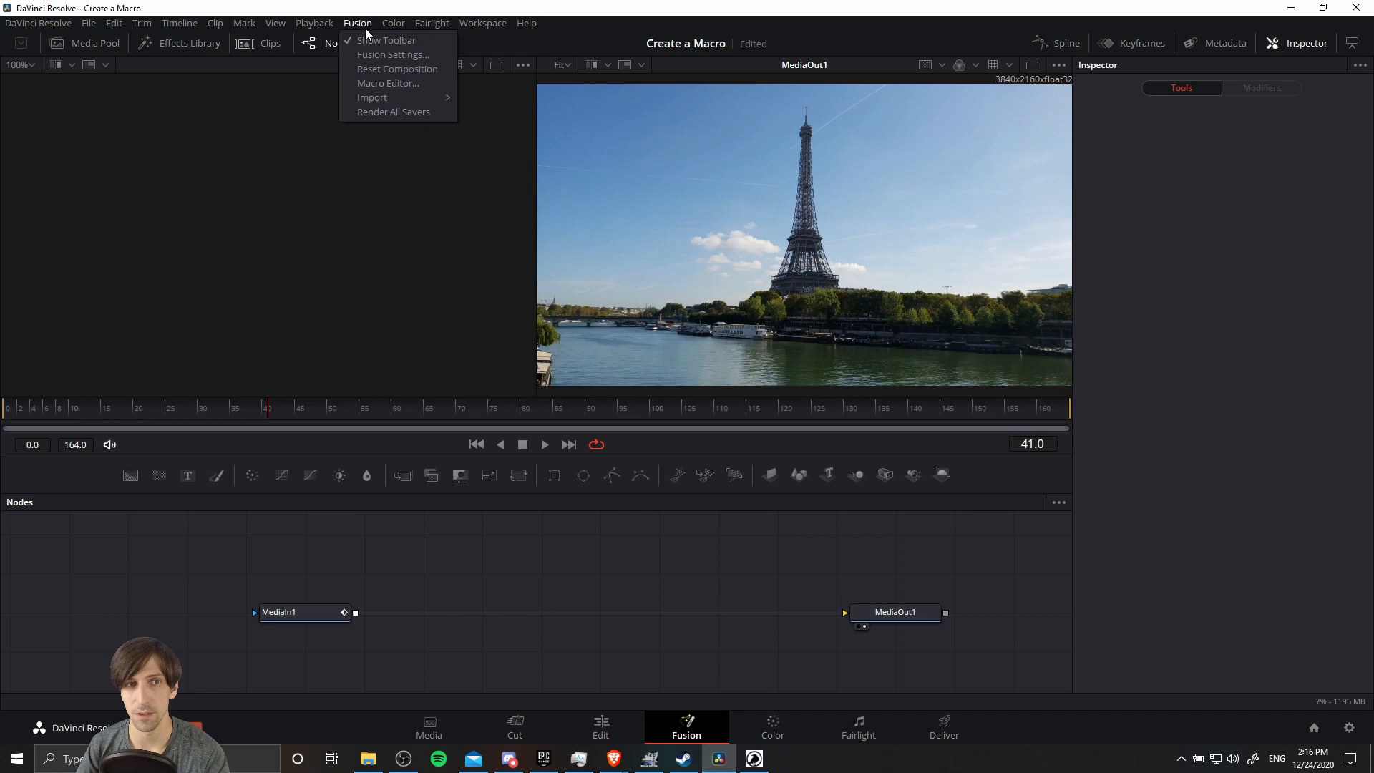
click(387, 83)
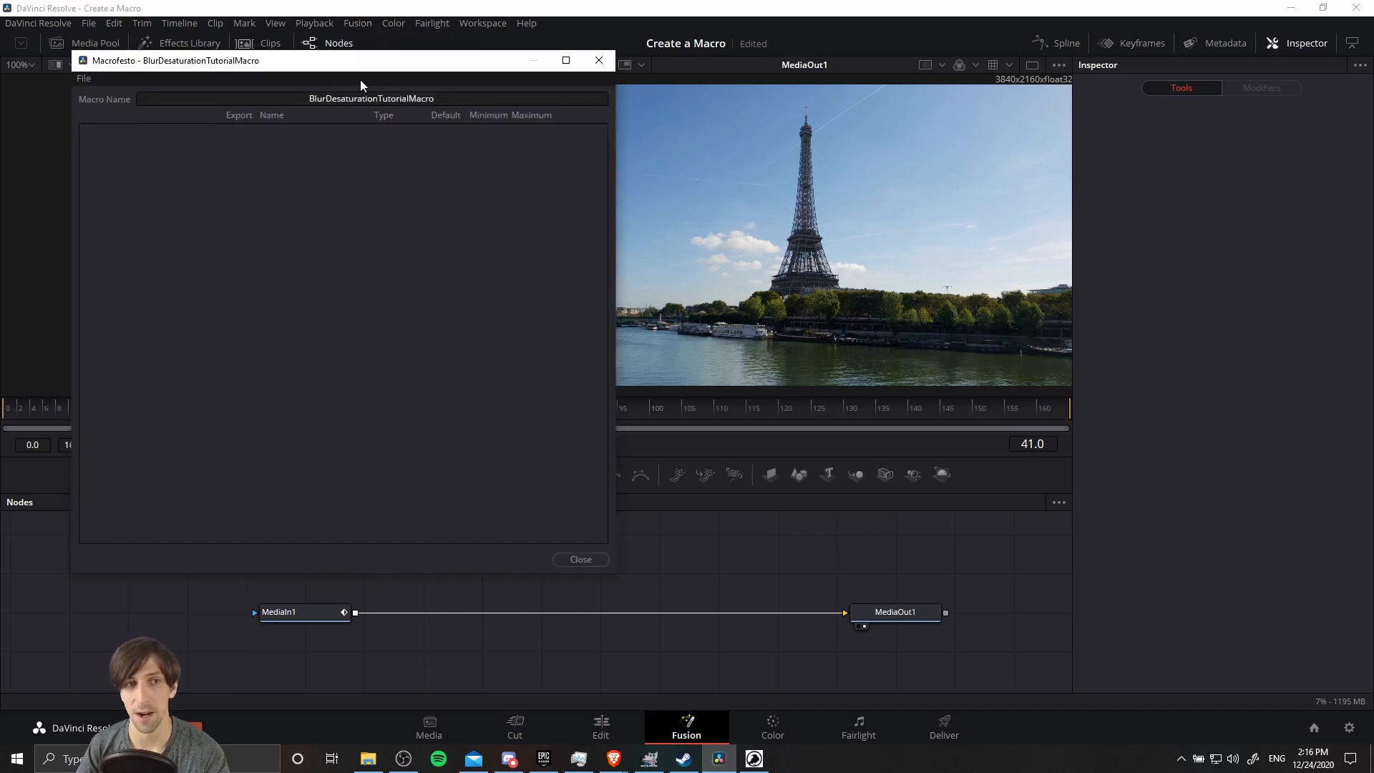
click(83, 79)
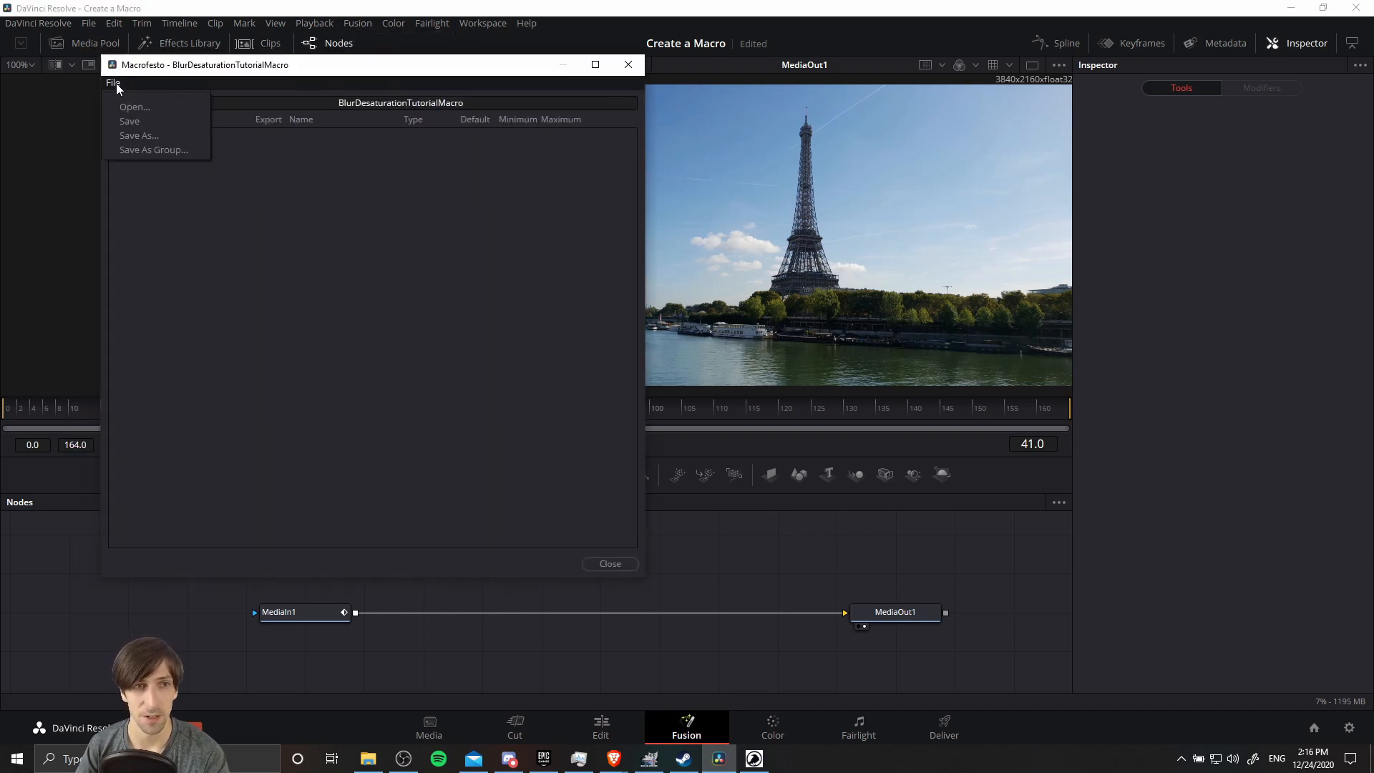
mouse_move(135, 106)
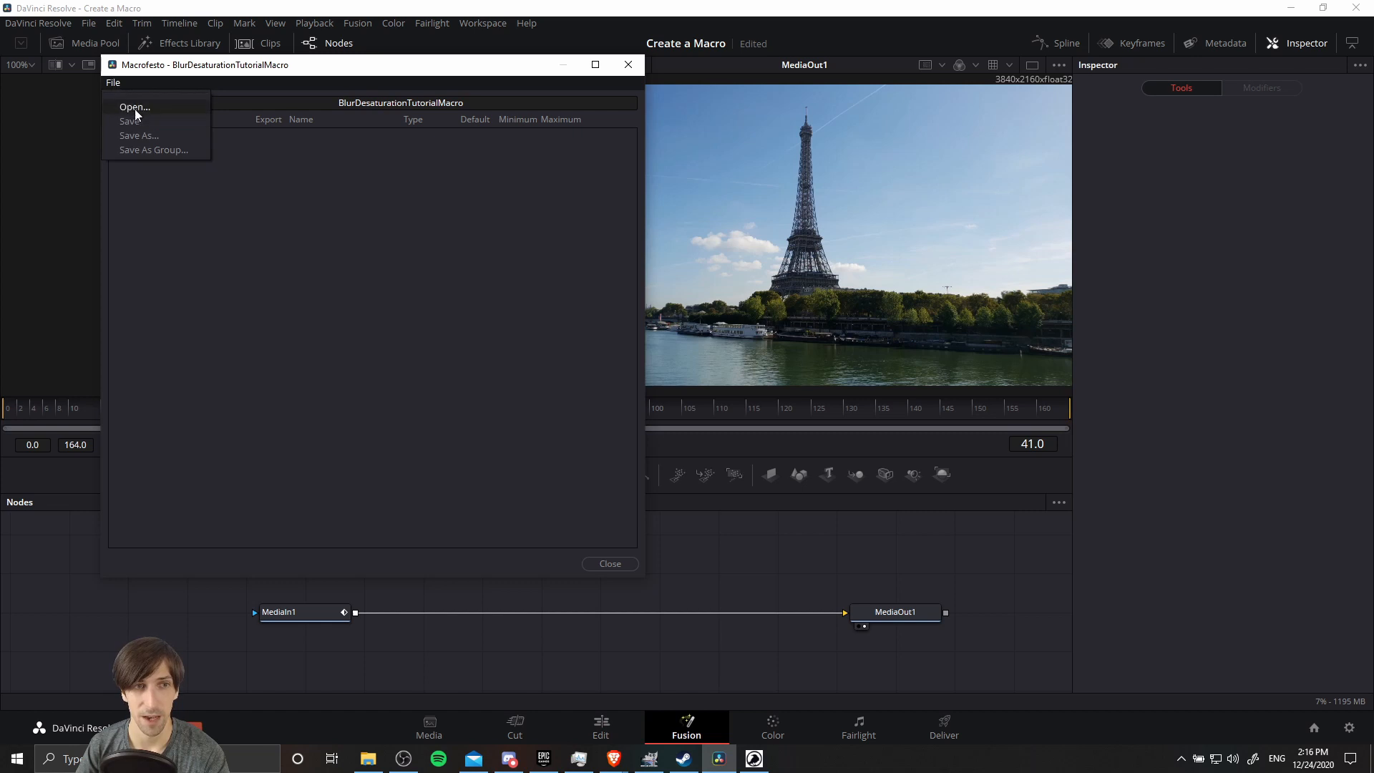
click(135, 106)
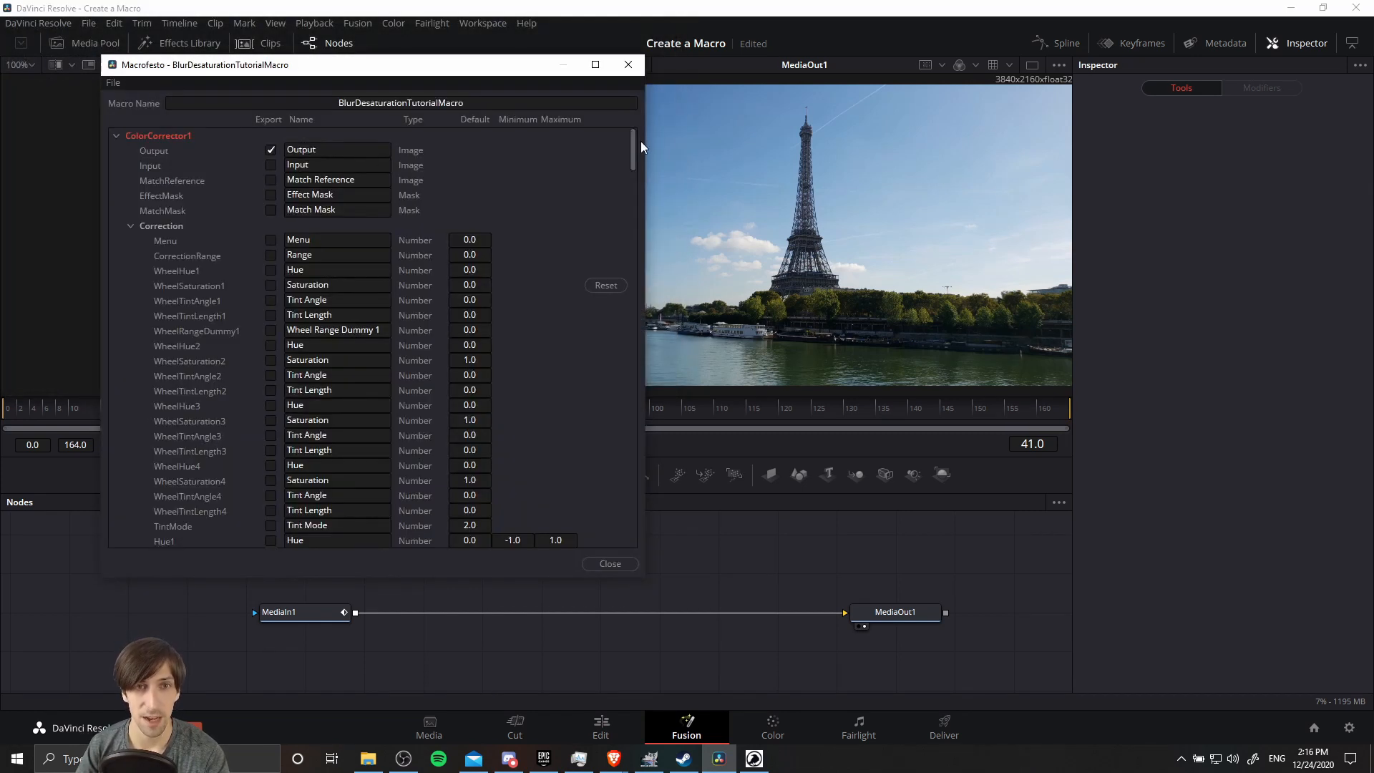
- Scroll through the macro's ColorCorrector1 and Blur1 controls and close without saving changes
scroll(down, 3)
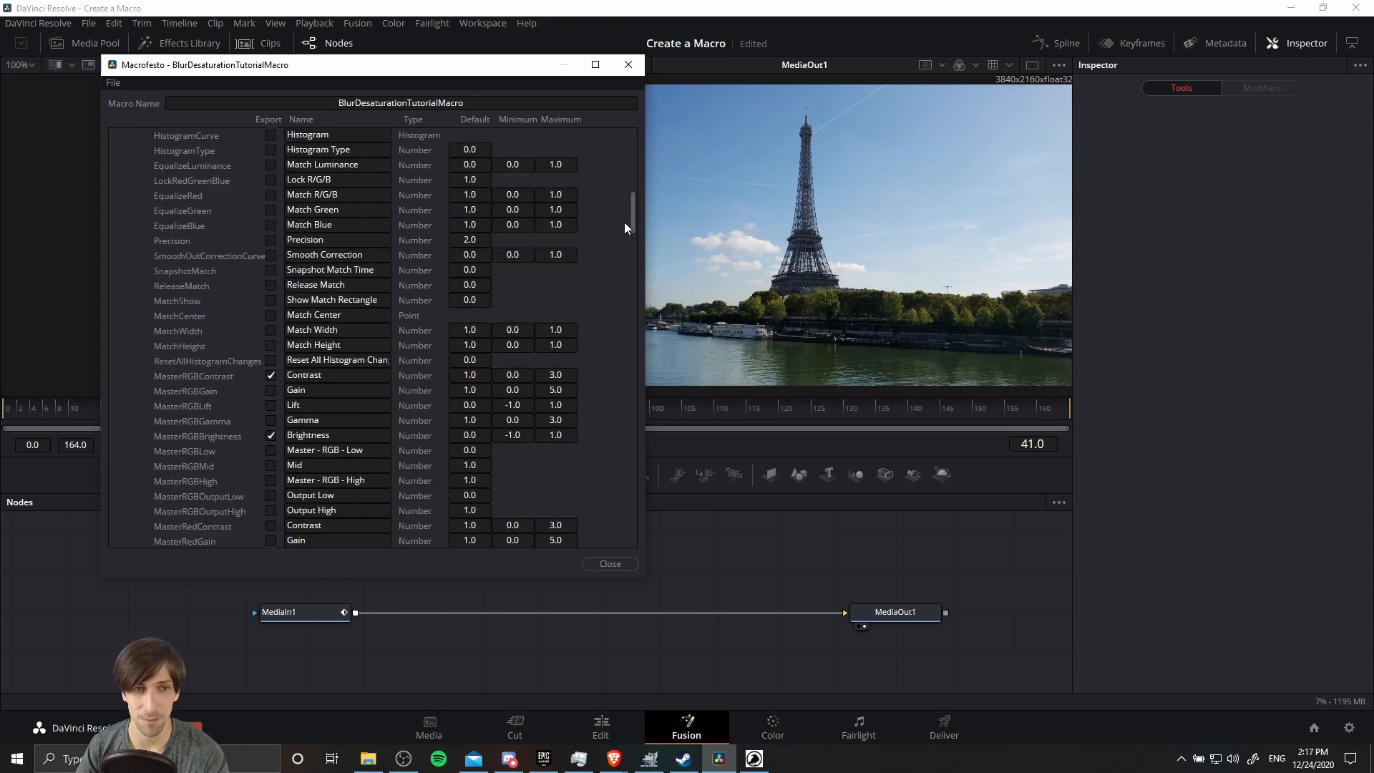
scroll(down, 3)
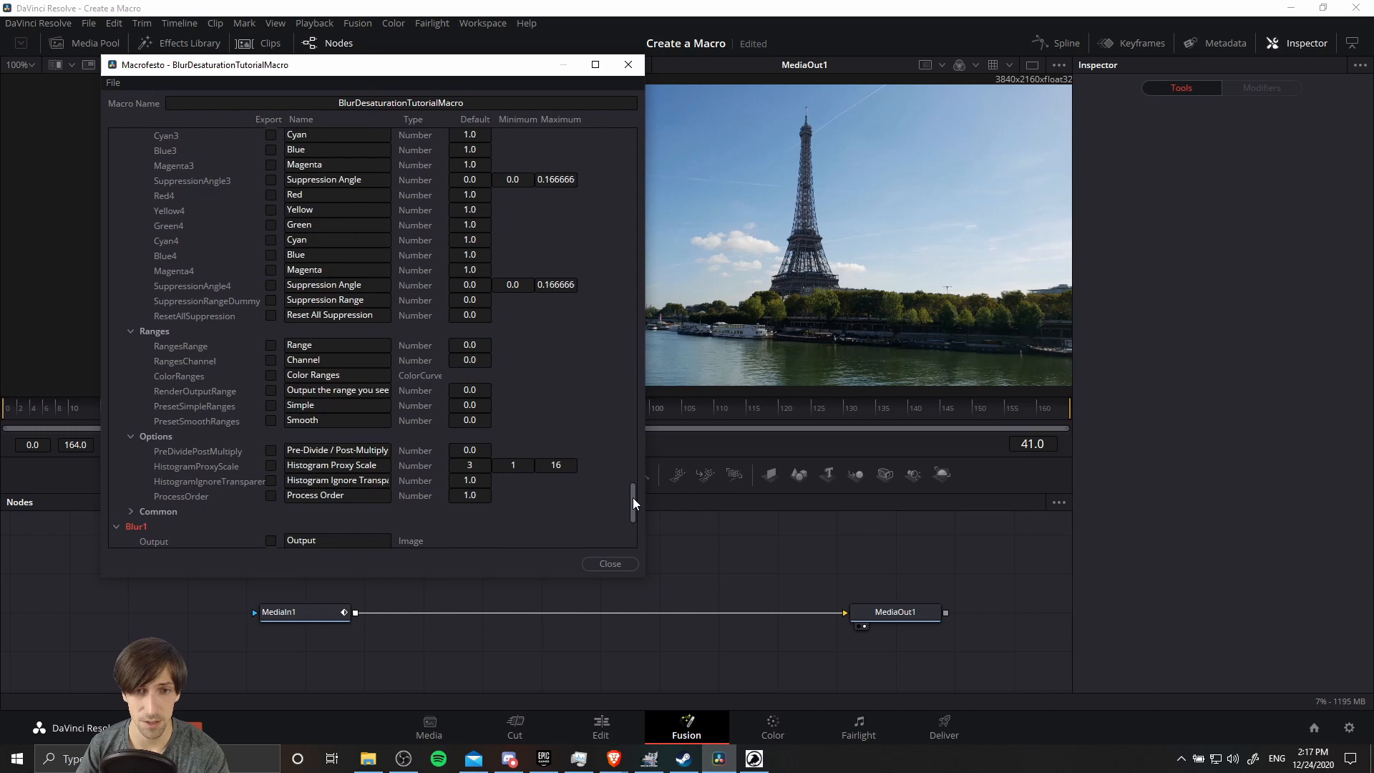
scroll(down, 3)
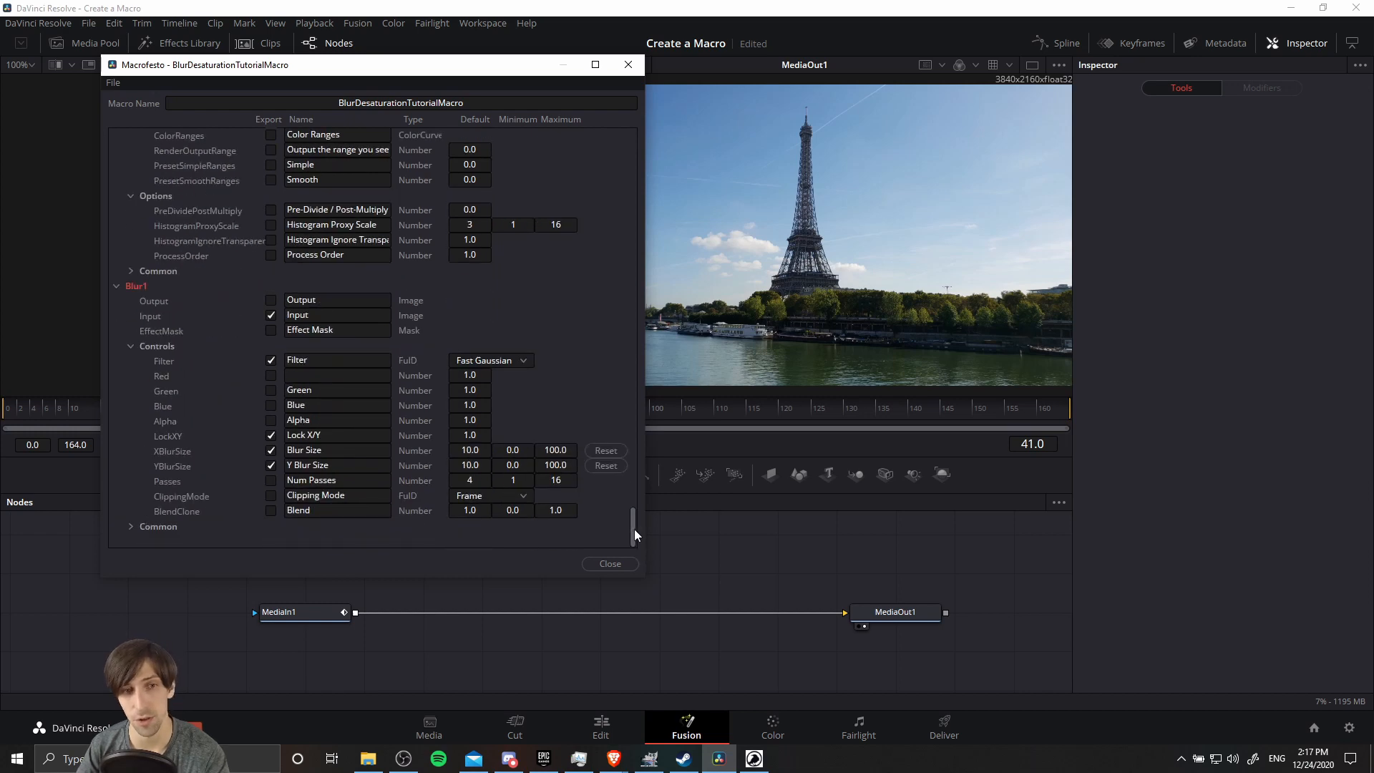
scroll(down, 3)
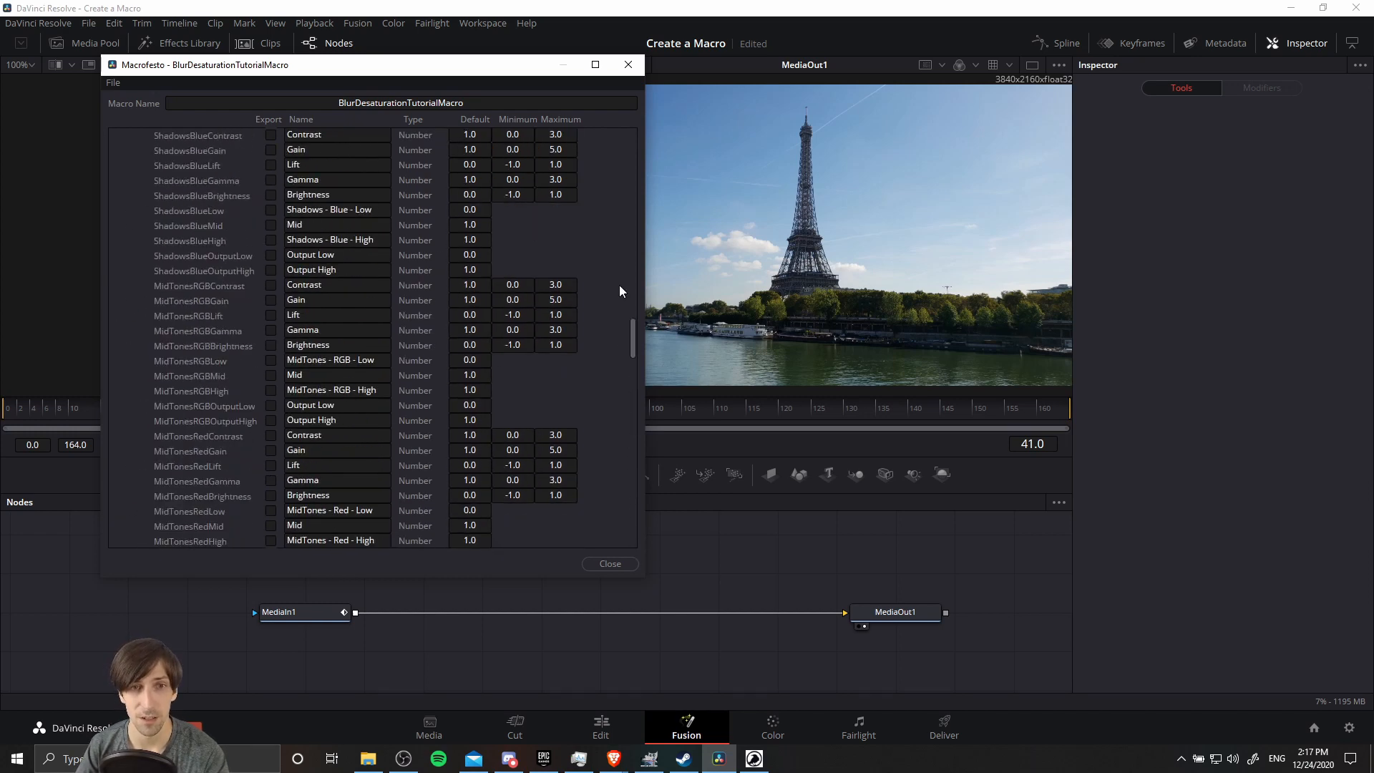
scroll(down, 3)
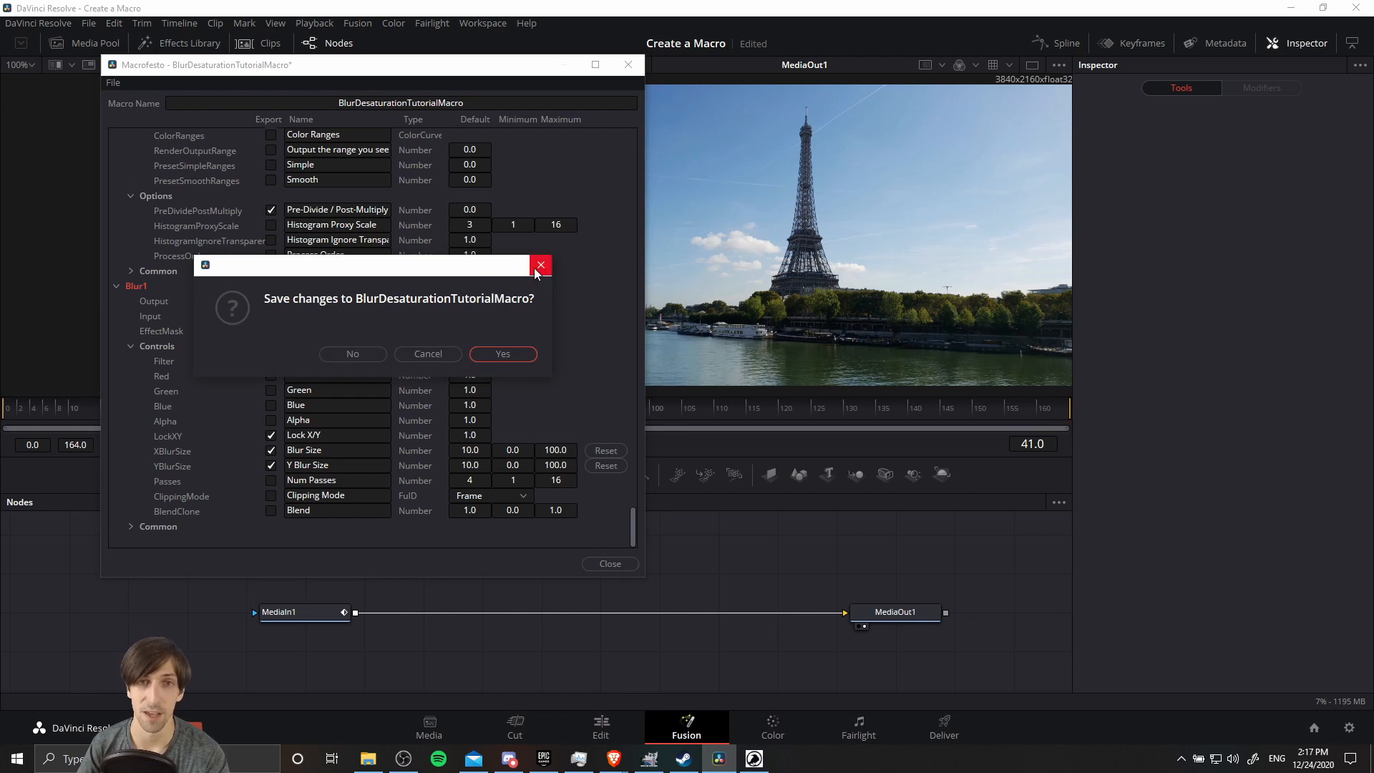
click(352, 354)
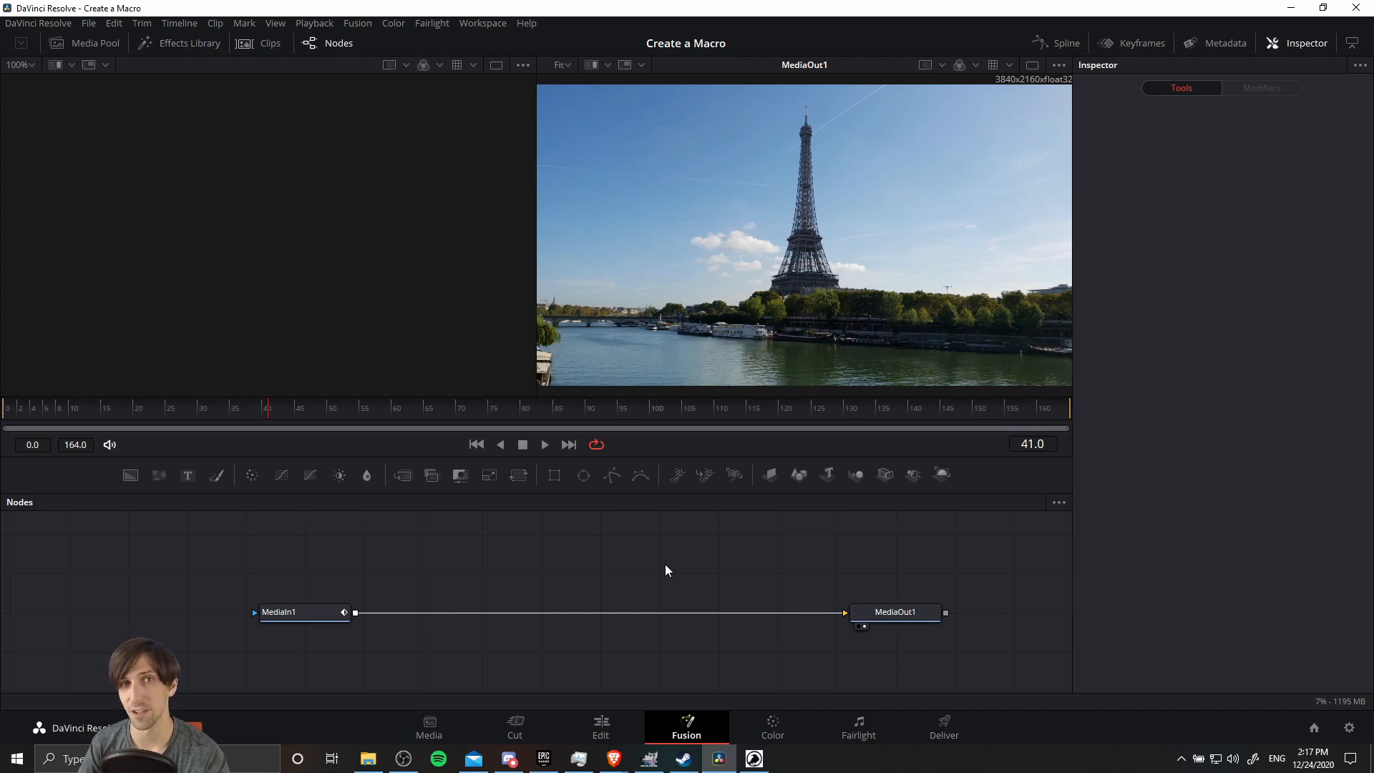
mouse_move(650, 568)
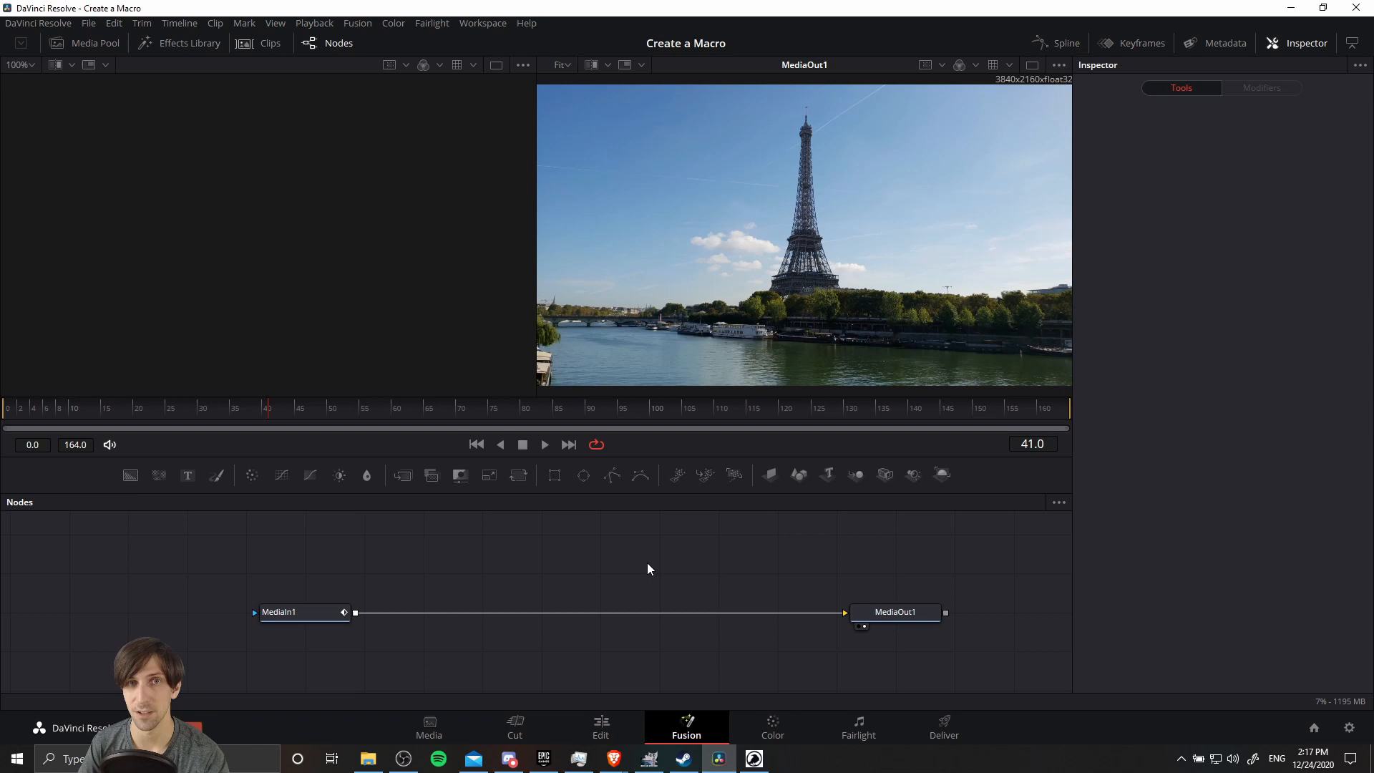